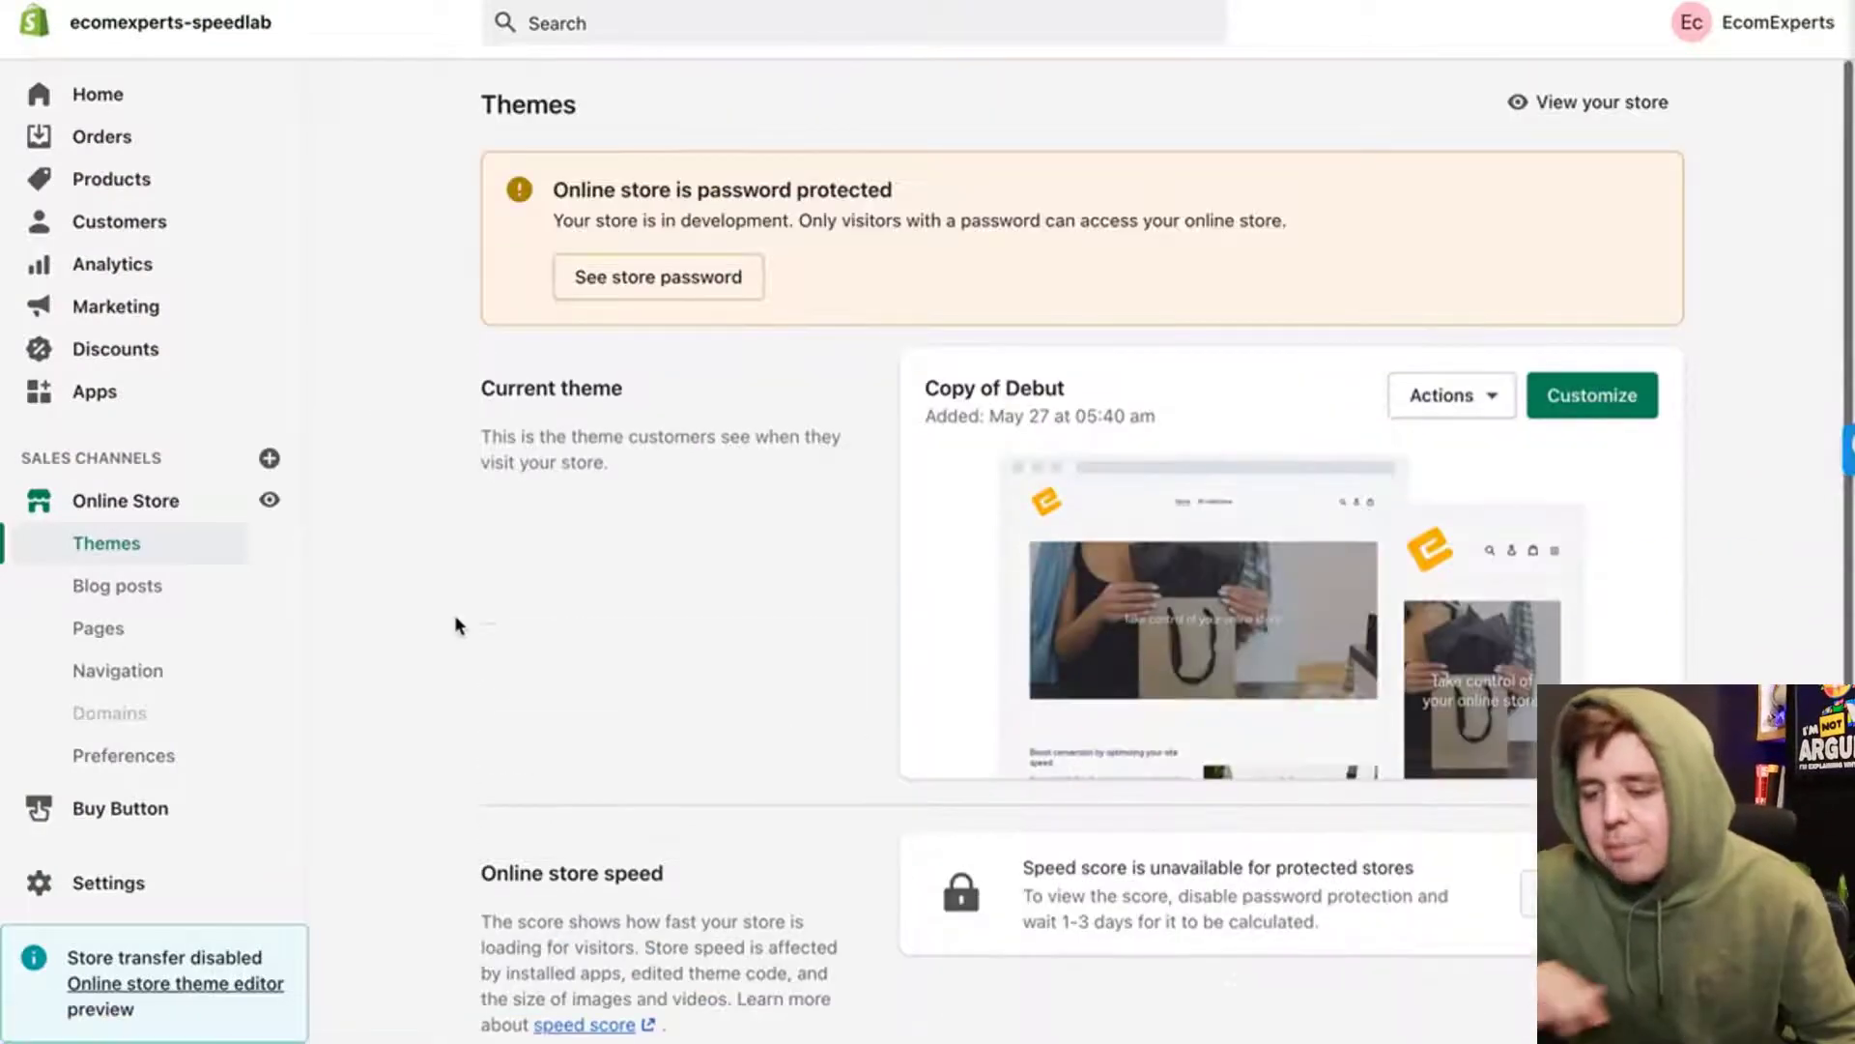
{"action": "mouse_move", "coordinate": [496, 601]}
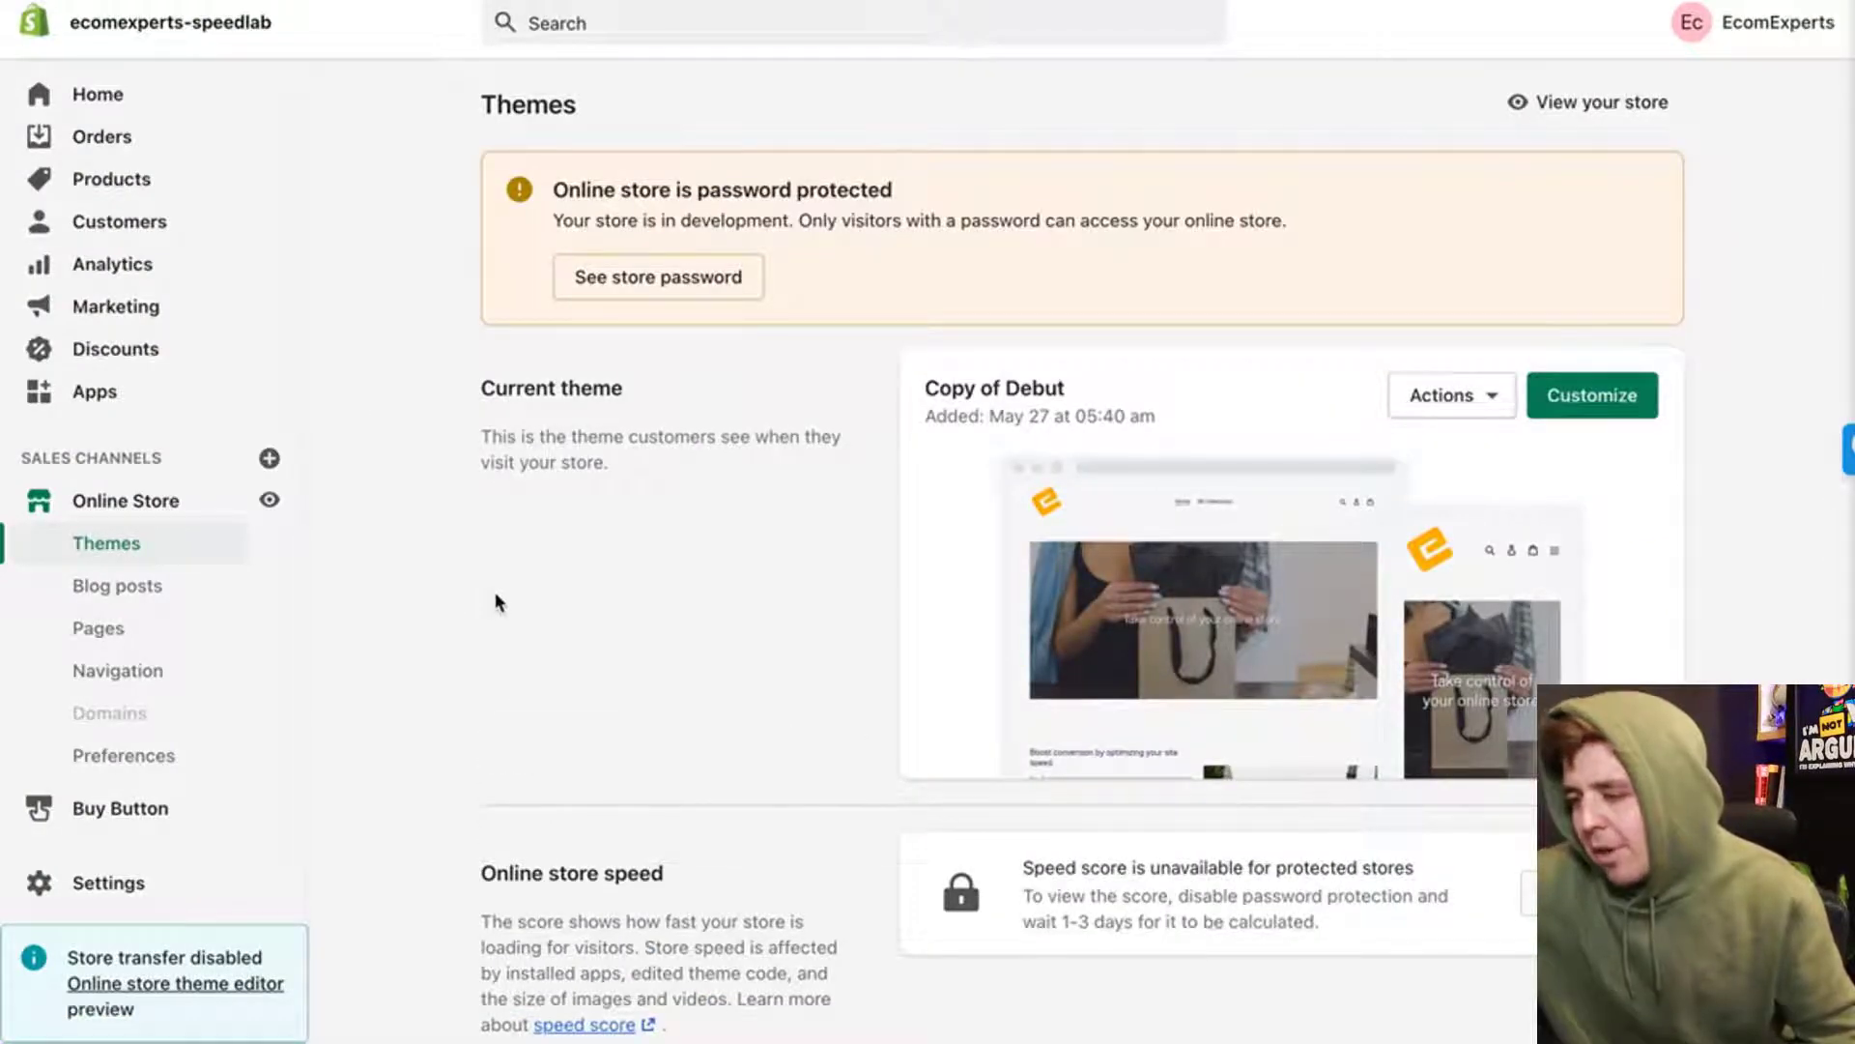
{"action": "mouse_move", "coordinate": [193, 518]}
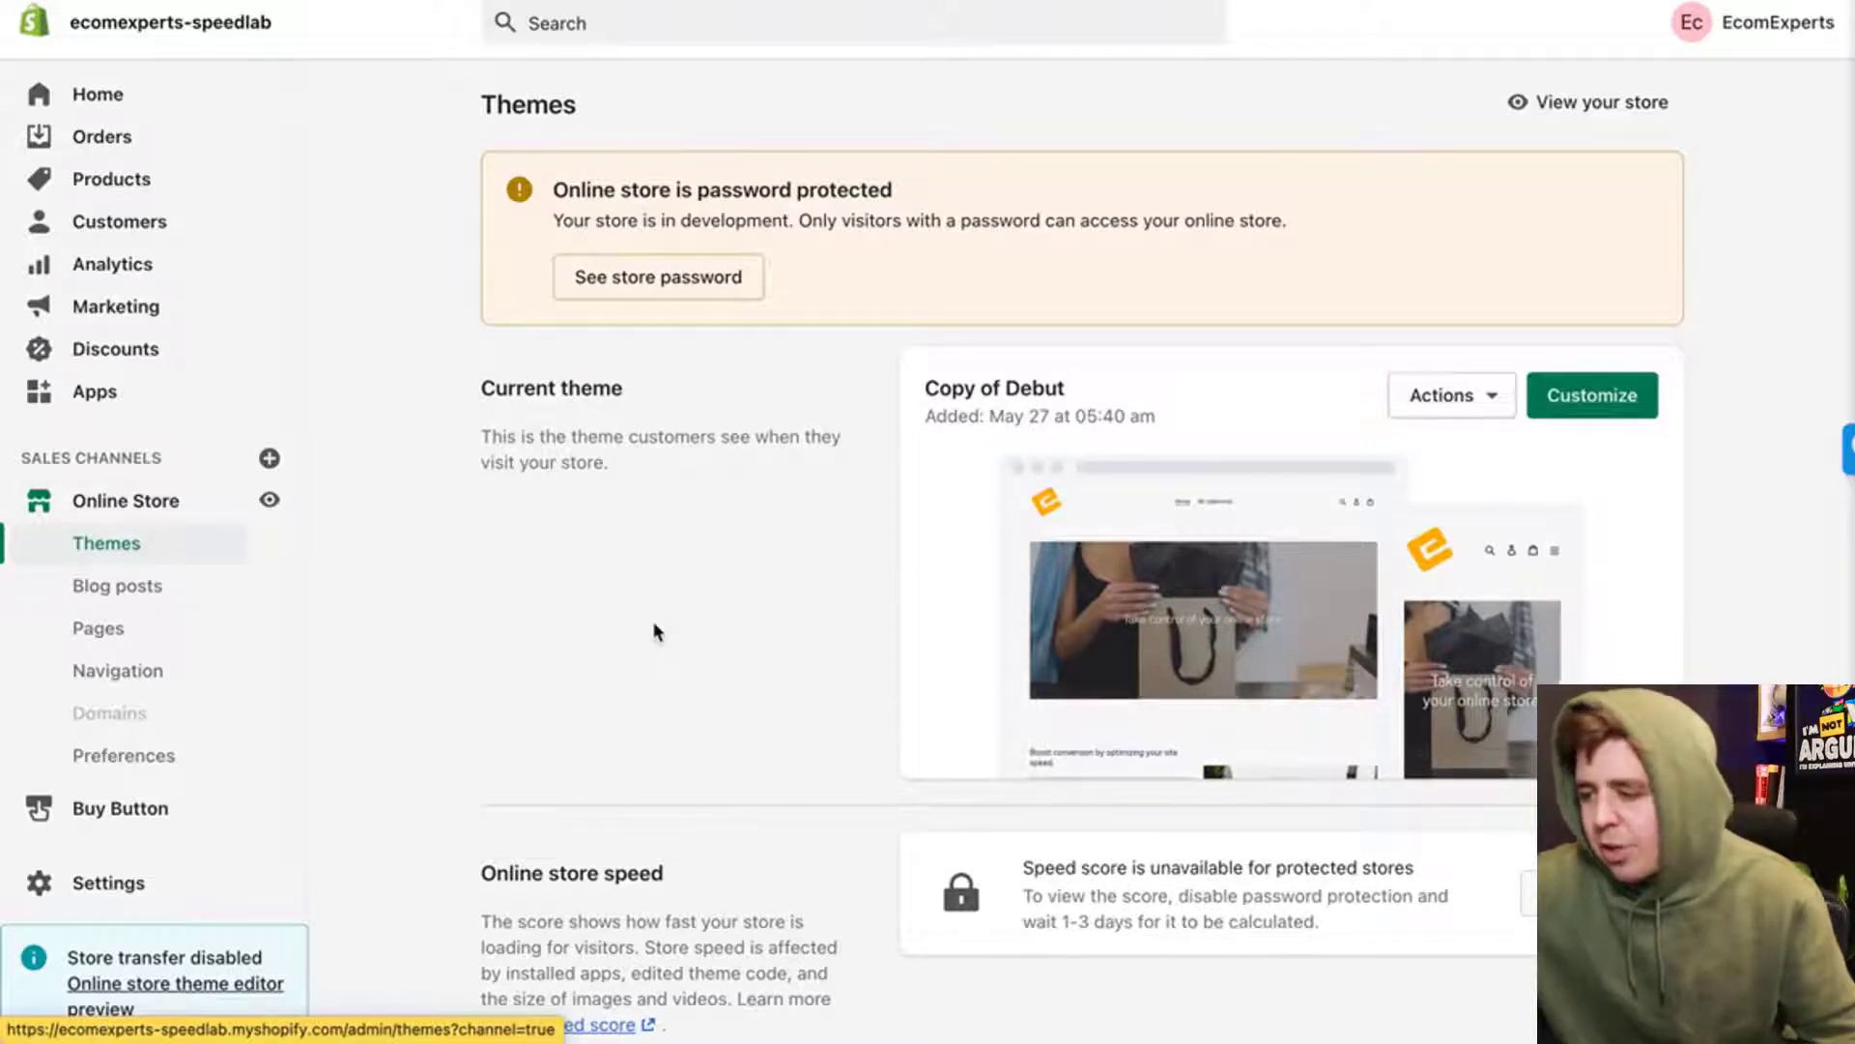
- Duplicate the current Copy of Debut theme from its Actions menu
{"action": "left_click", "coordinate": [1450, 394]}
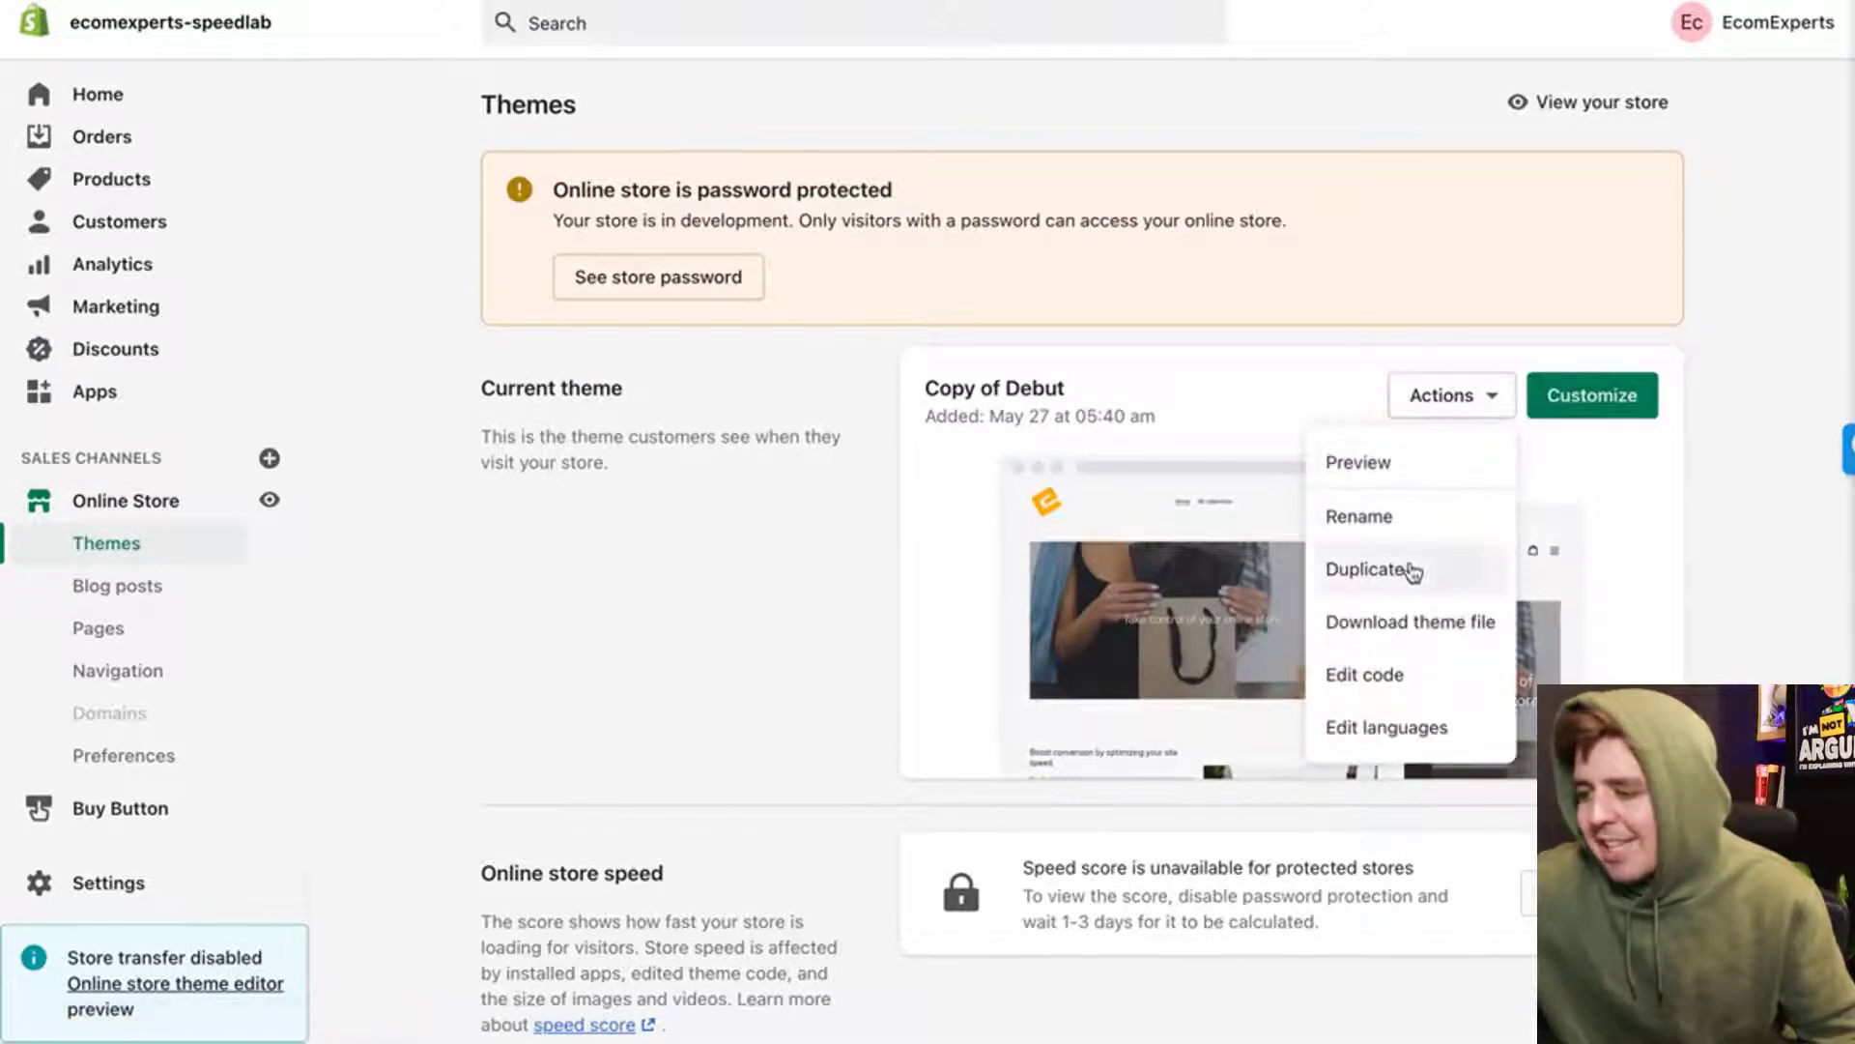
{"action": "mouse_move", "coordinate": [838, 559]}
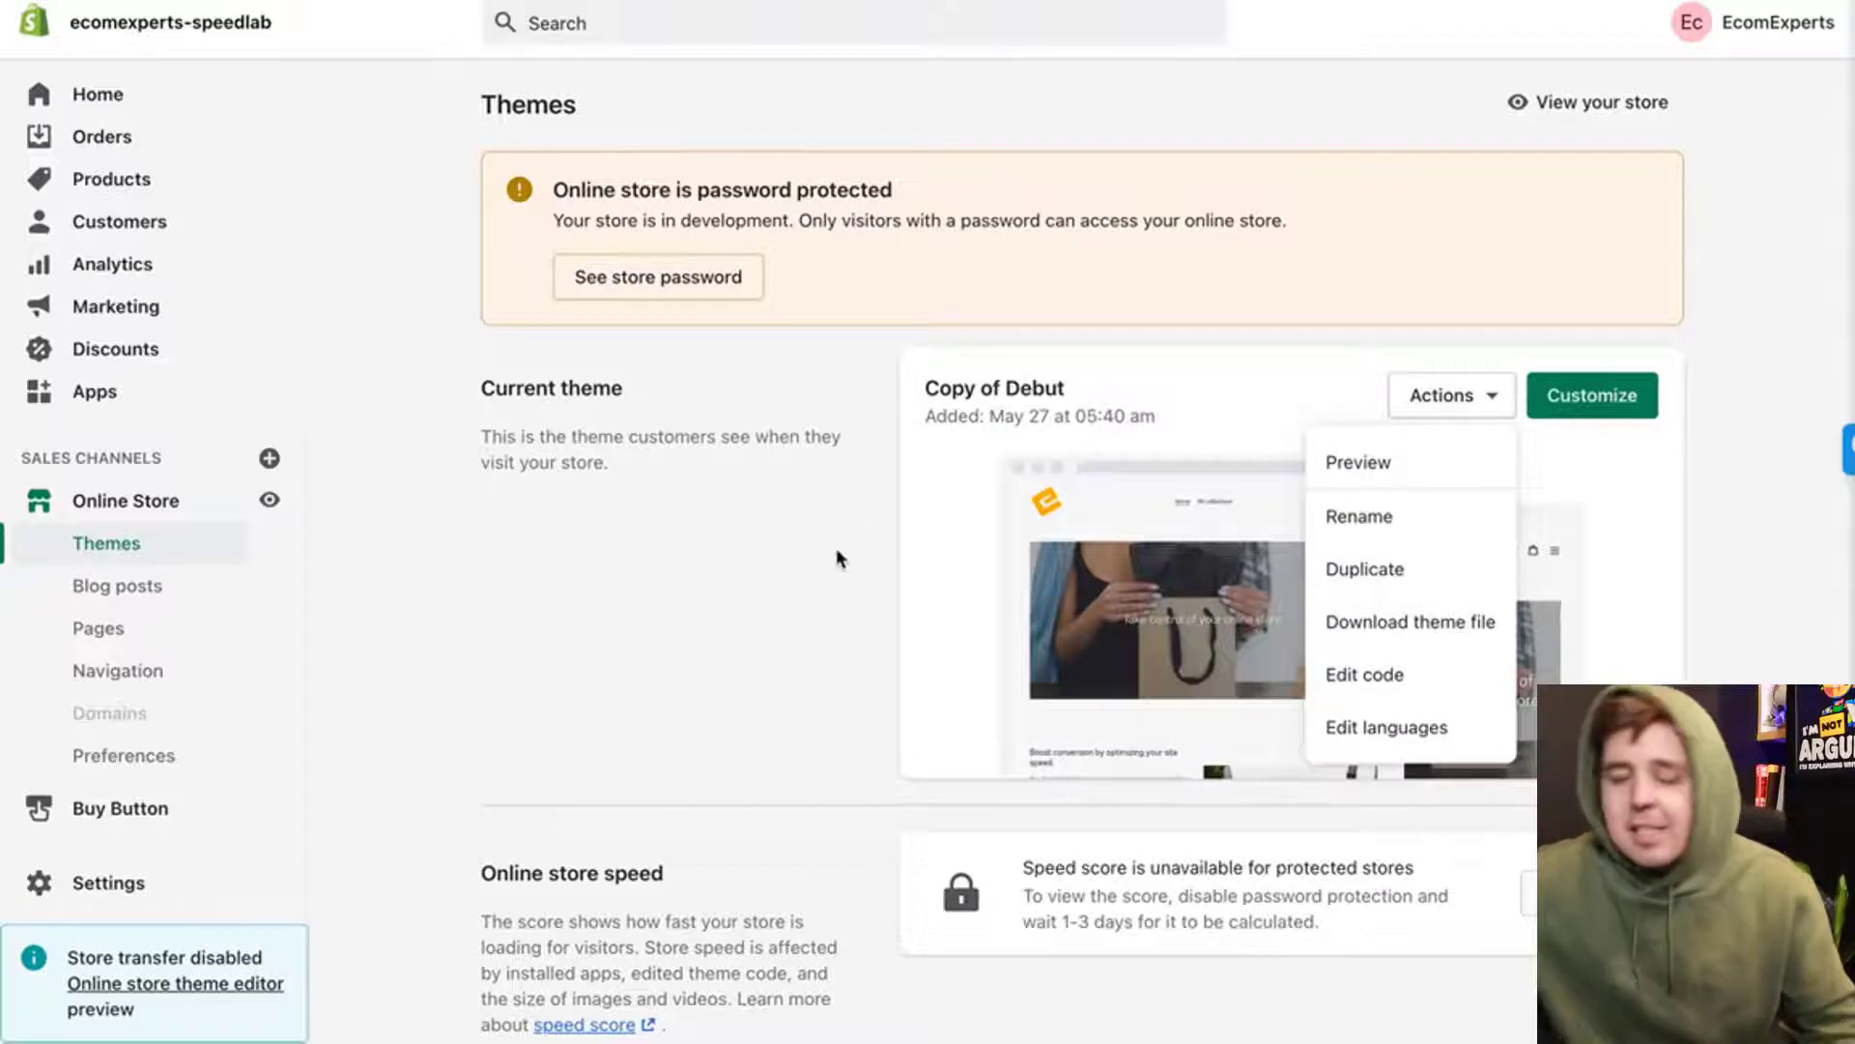
{"action": "left_click", "coordinate": [1363, 569]}
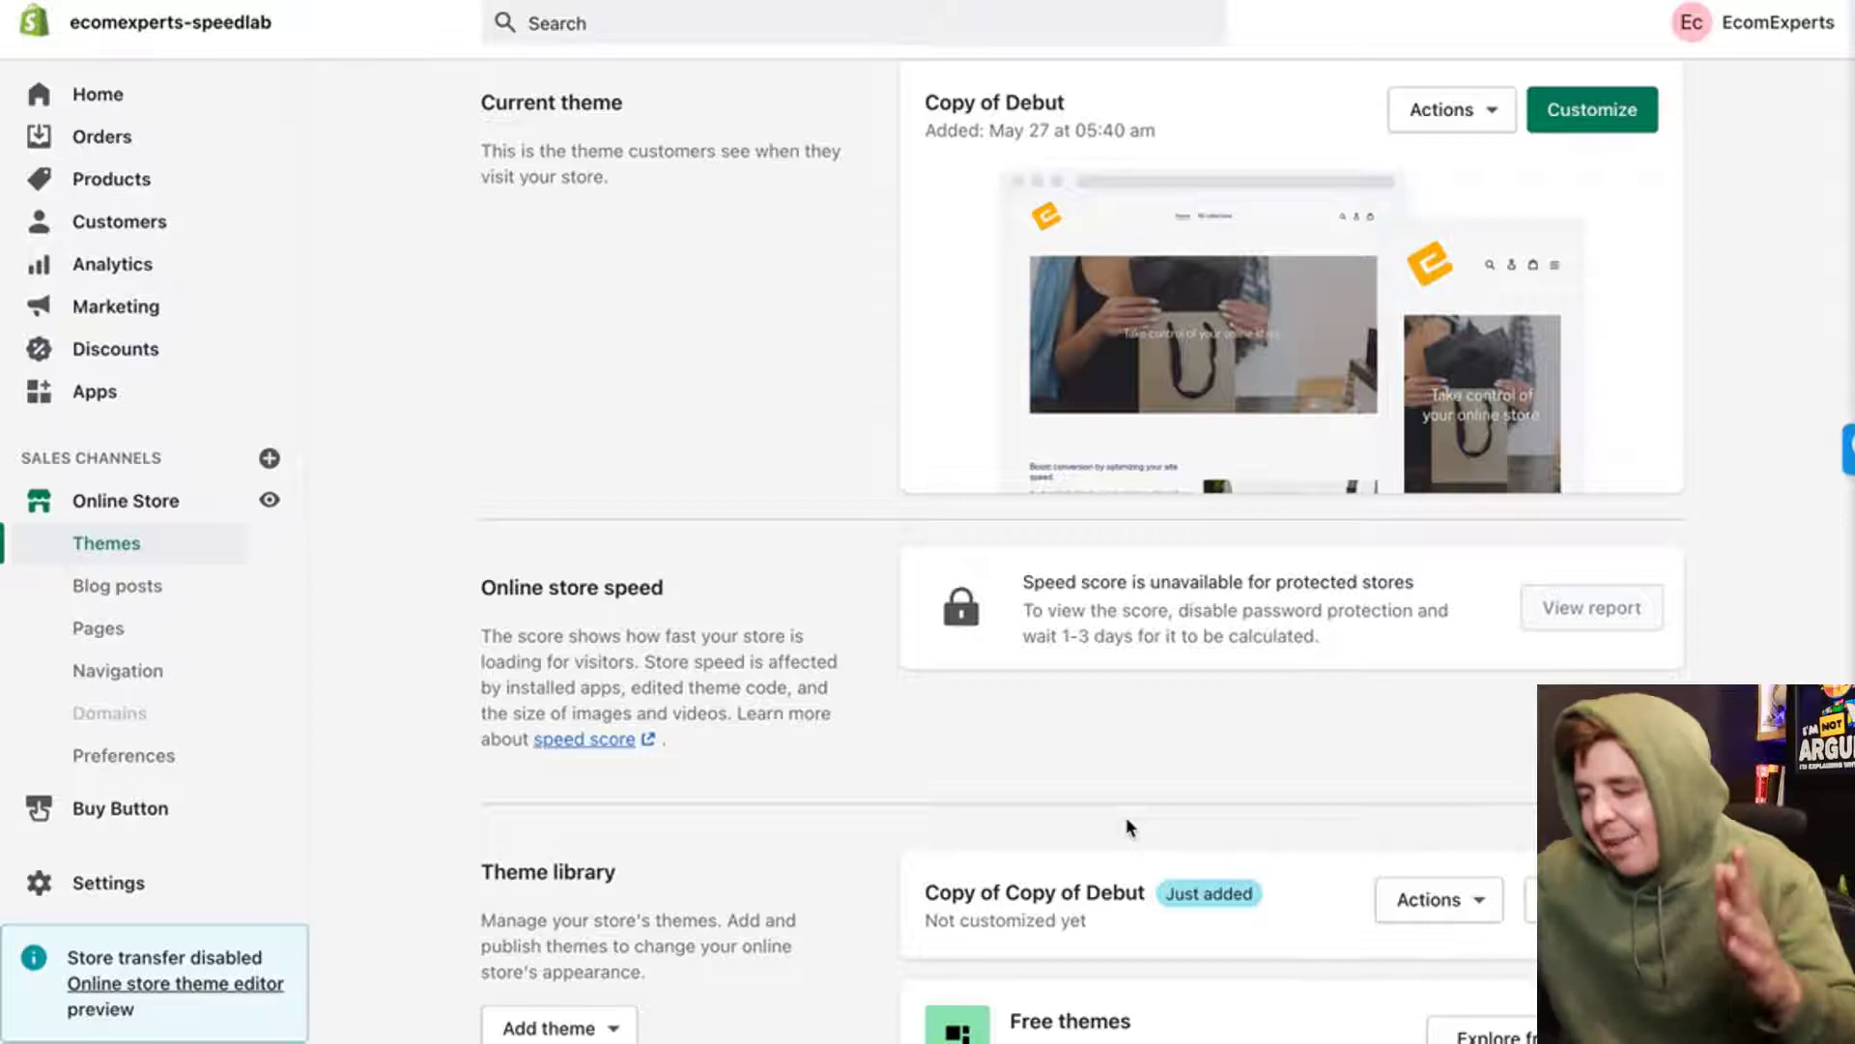
{"action": "mouse_move", "coordinate": [1230, 805]}
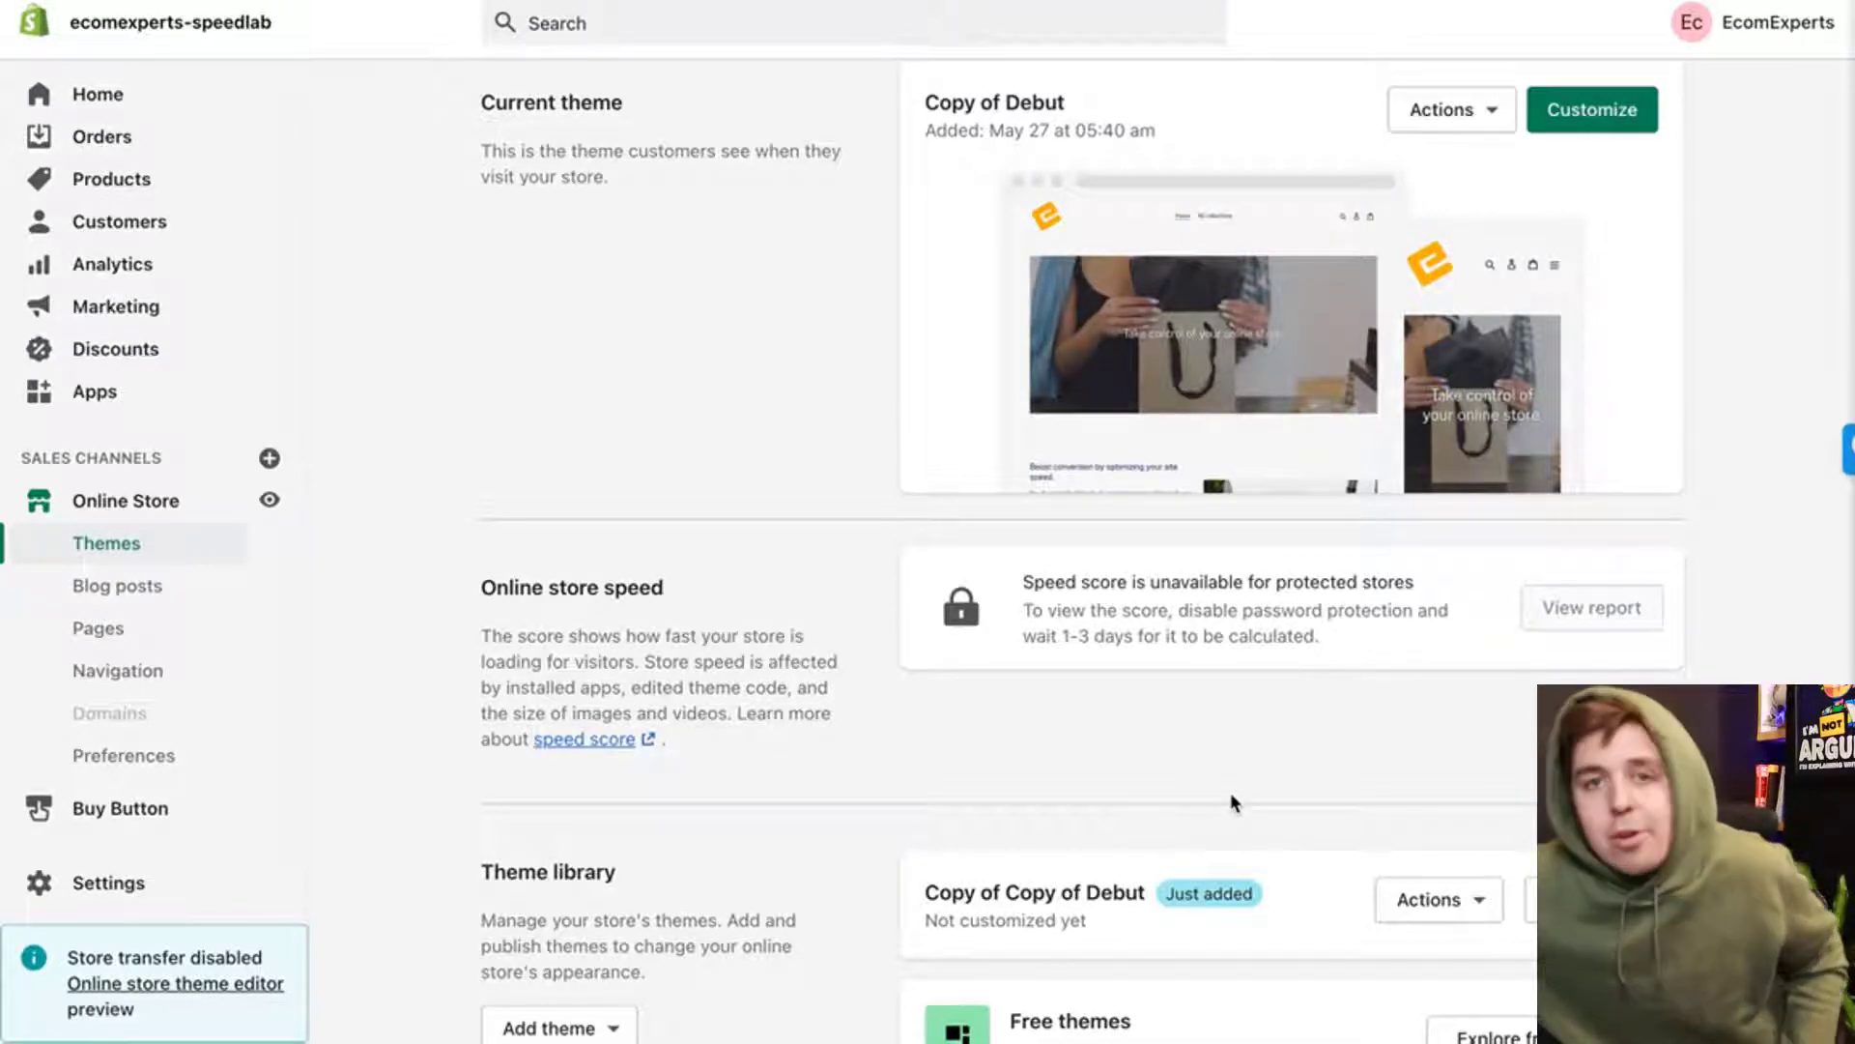
- Open Edit code for the Copy of Copy of Debut theme in the theme library
{"action": "scroll", "scroll_direction": "down", "scroll_amount": 3}
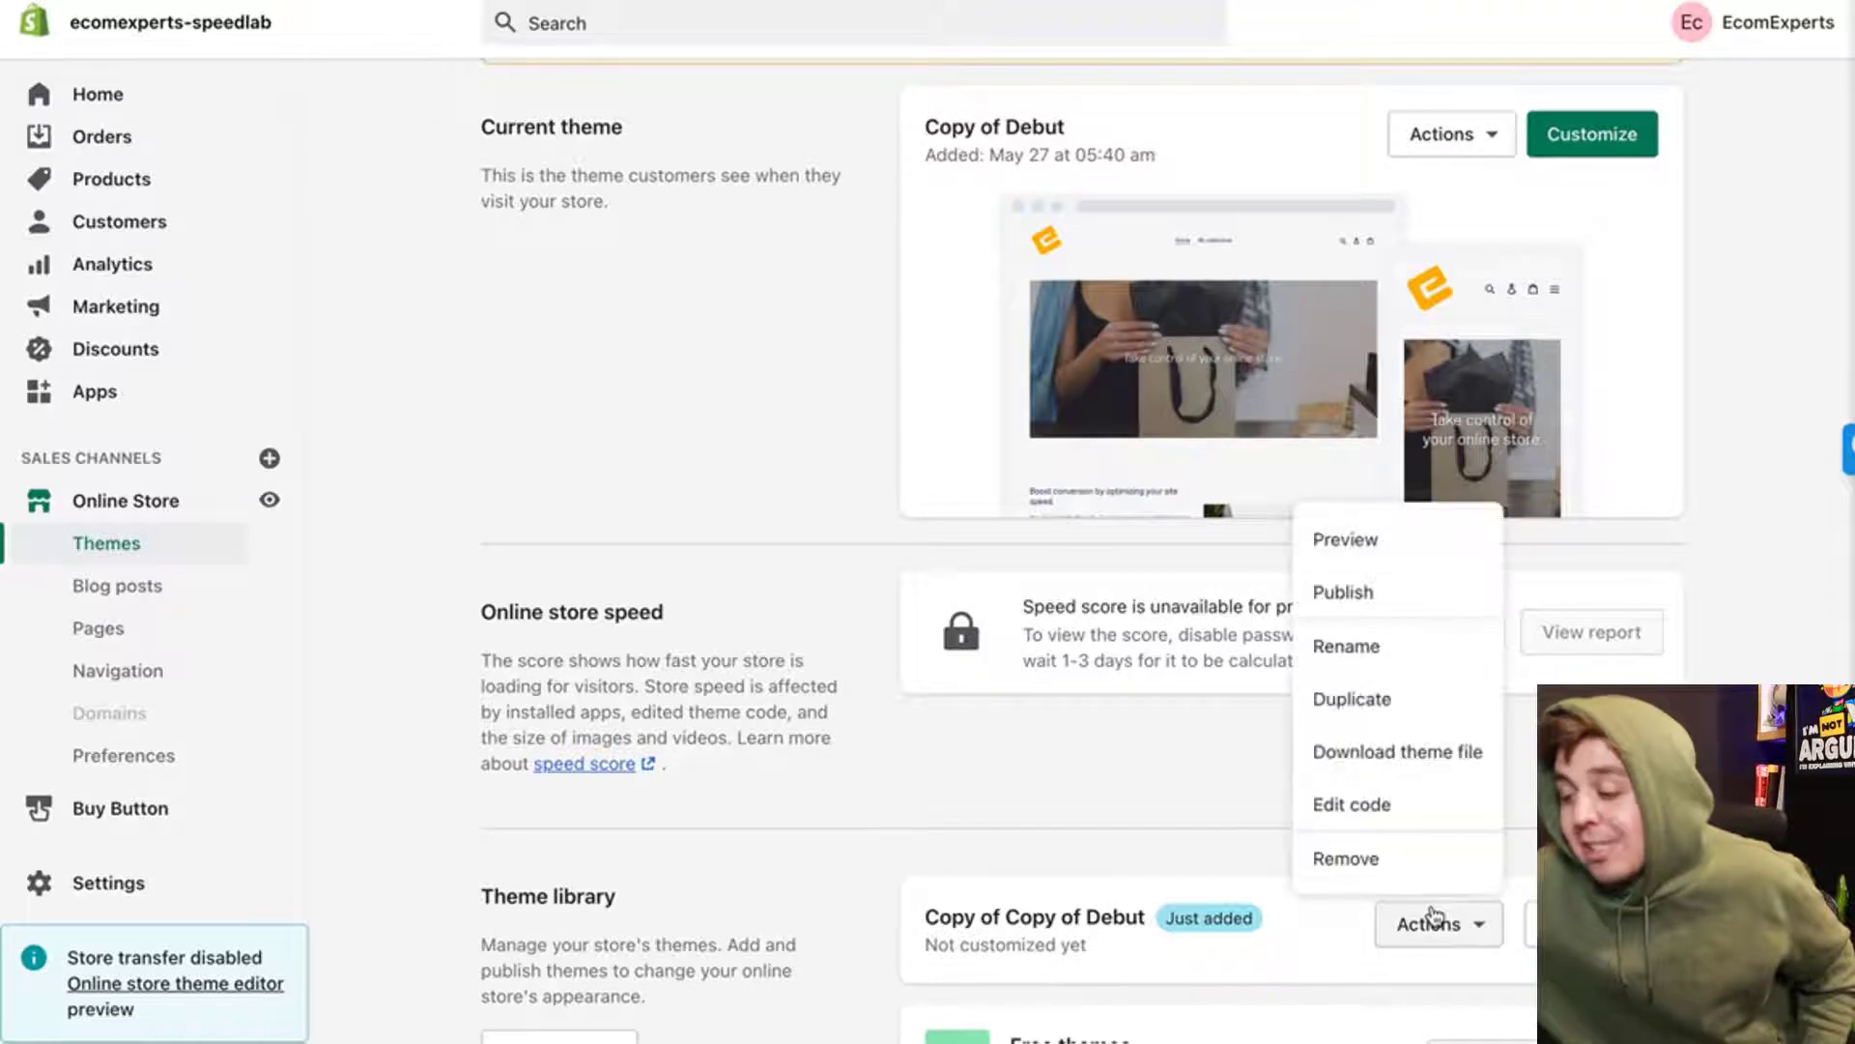
{"action": "mouse_move", "coordinate": [1361, 784]}
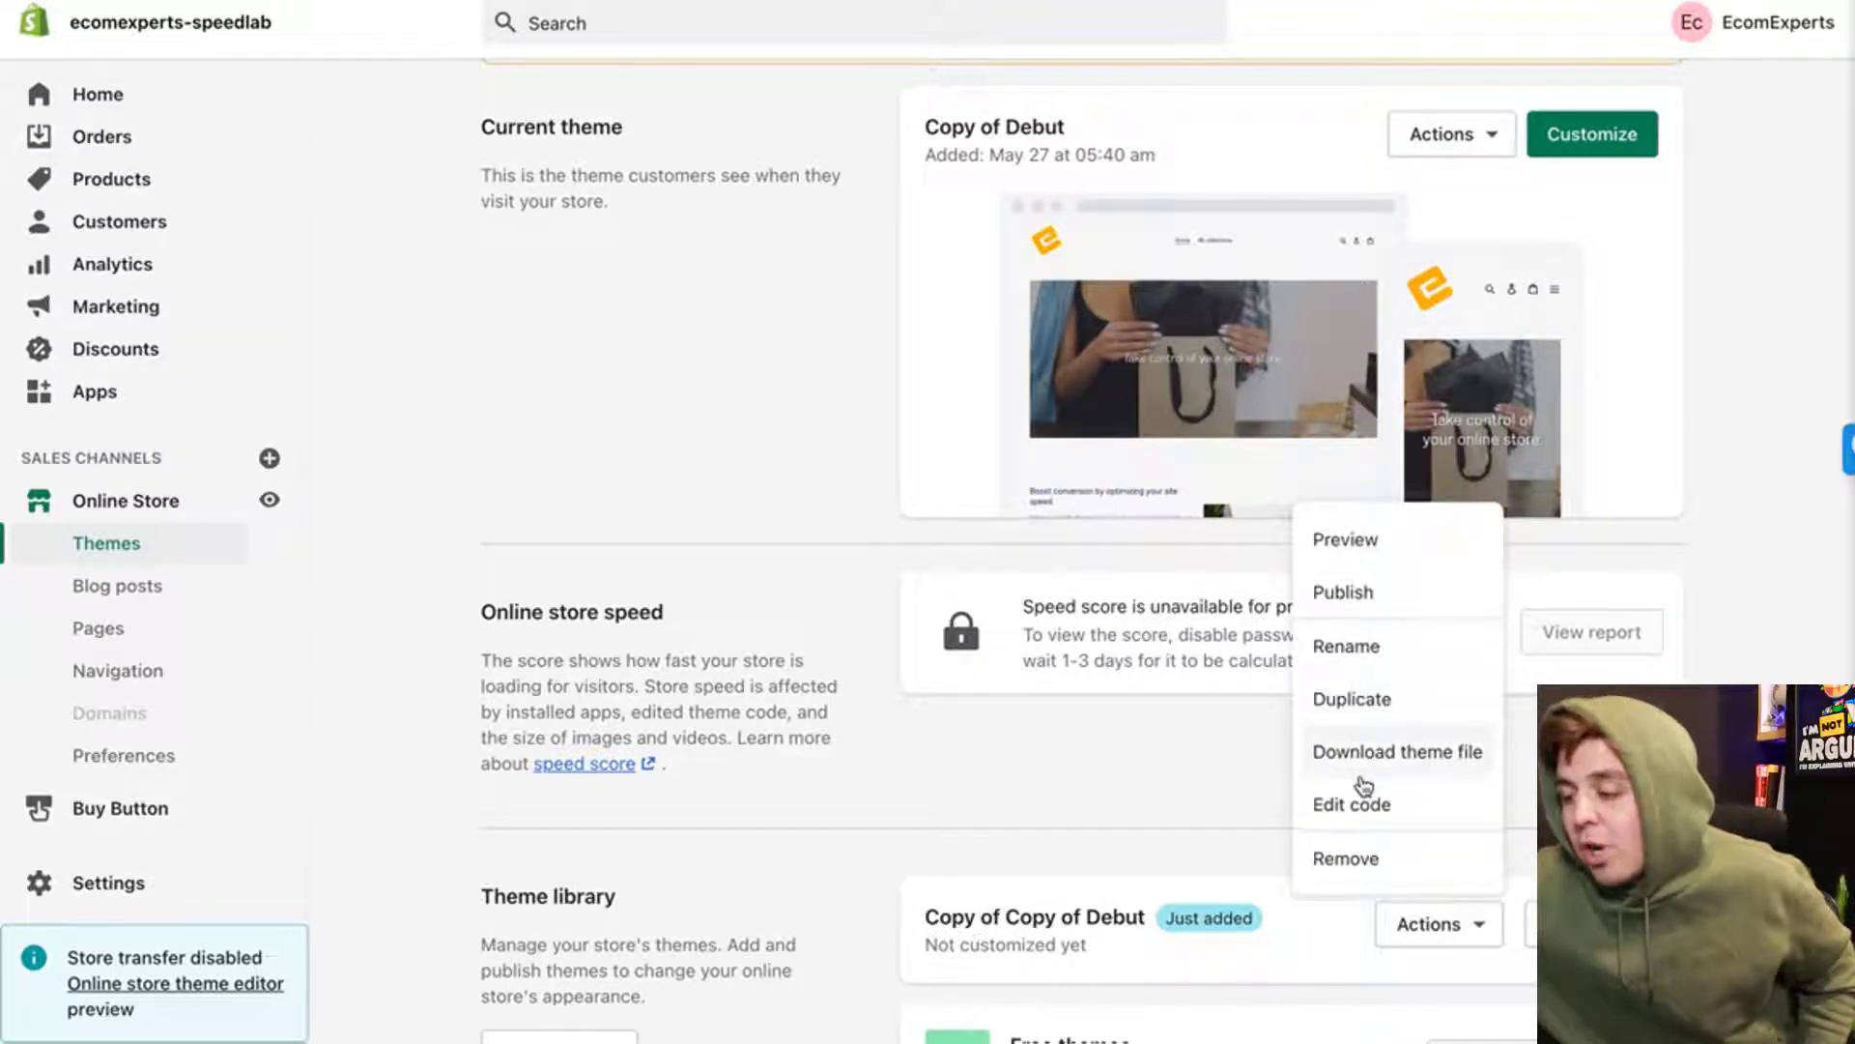
{"action": "left_click", "coordinate": [1350, 803]}
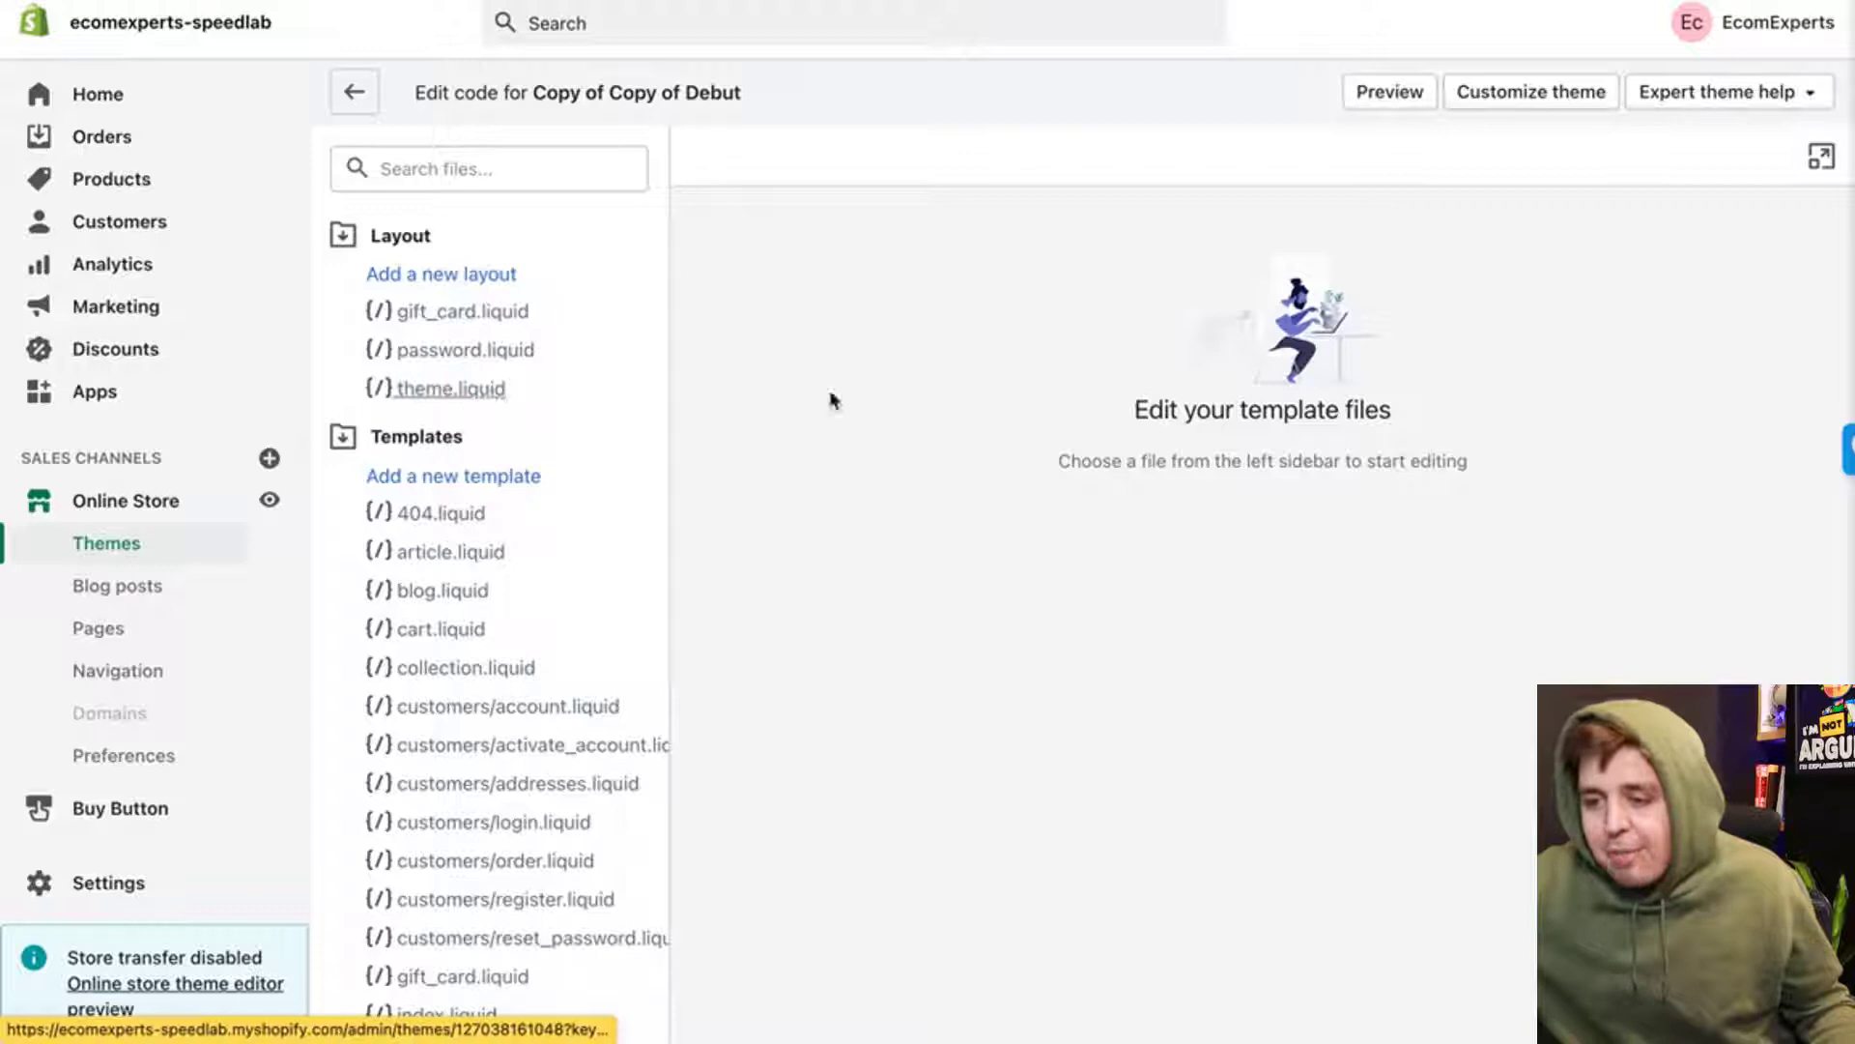
- Insert the twentytwenty script, CSS and initializer tags above </head> in theme.liquid, and save
{"action": "left_click", "coordinate": [451, 389]}
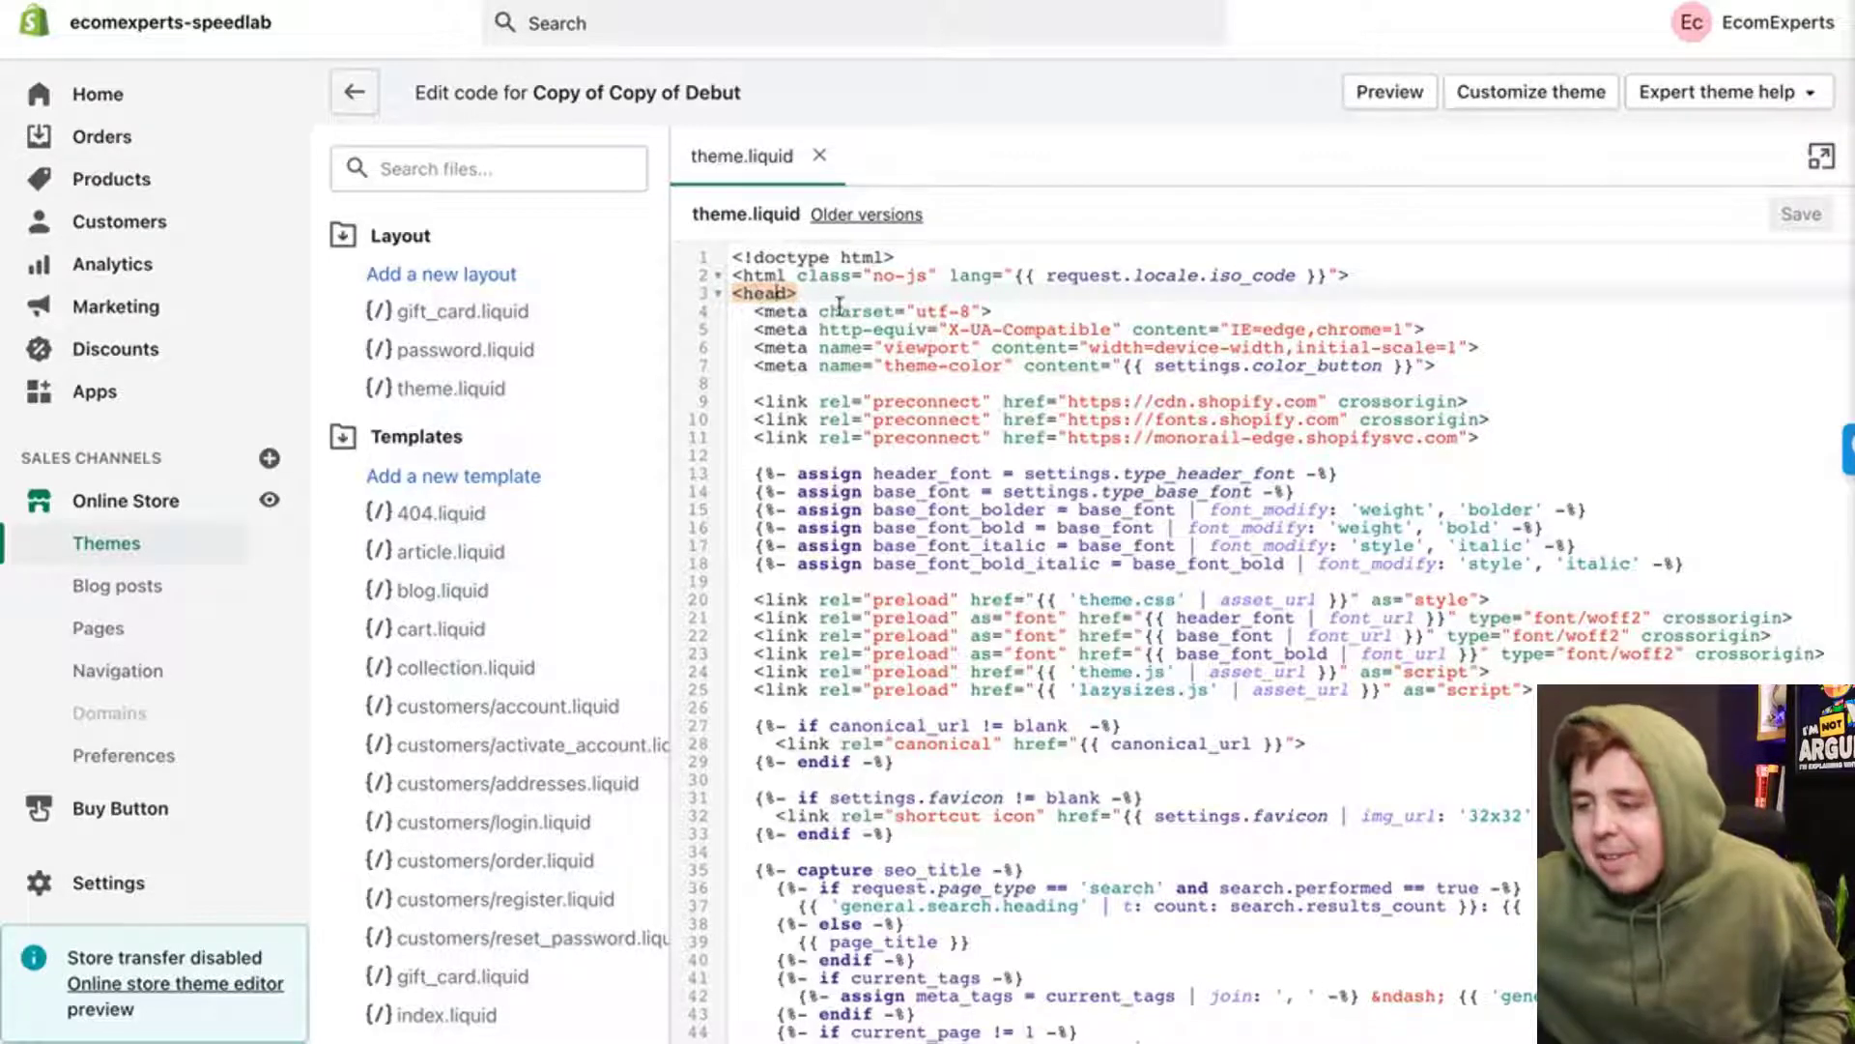
{"action": "scroll", "scroll_direction": "down", "scroll_amount": 3}
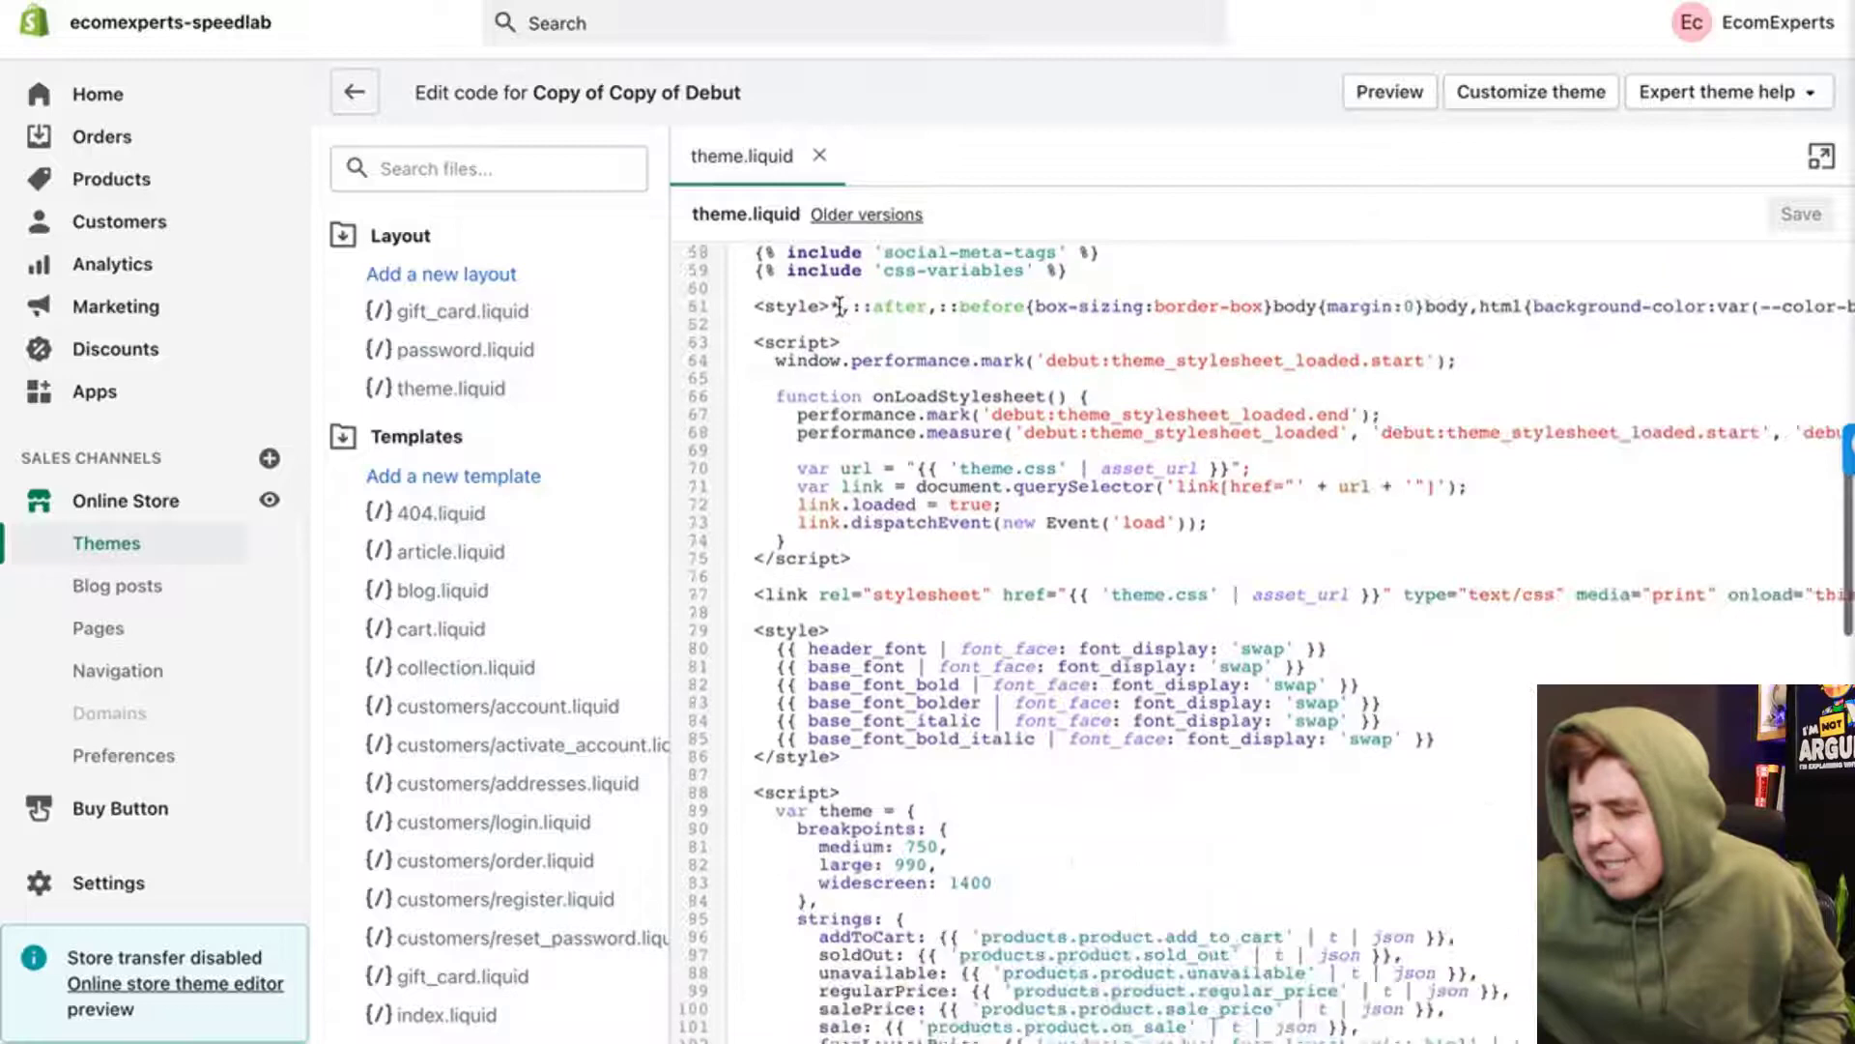
{"action": "scroll", "scroll_direction": "down", "scroll_amount": 3}
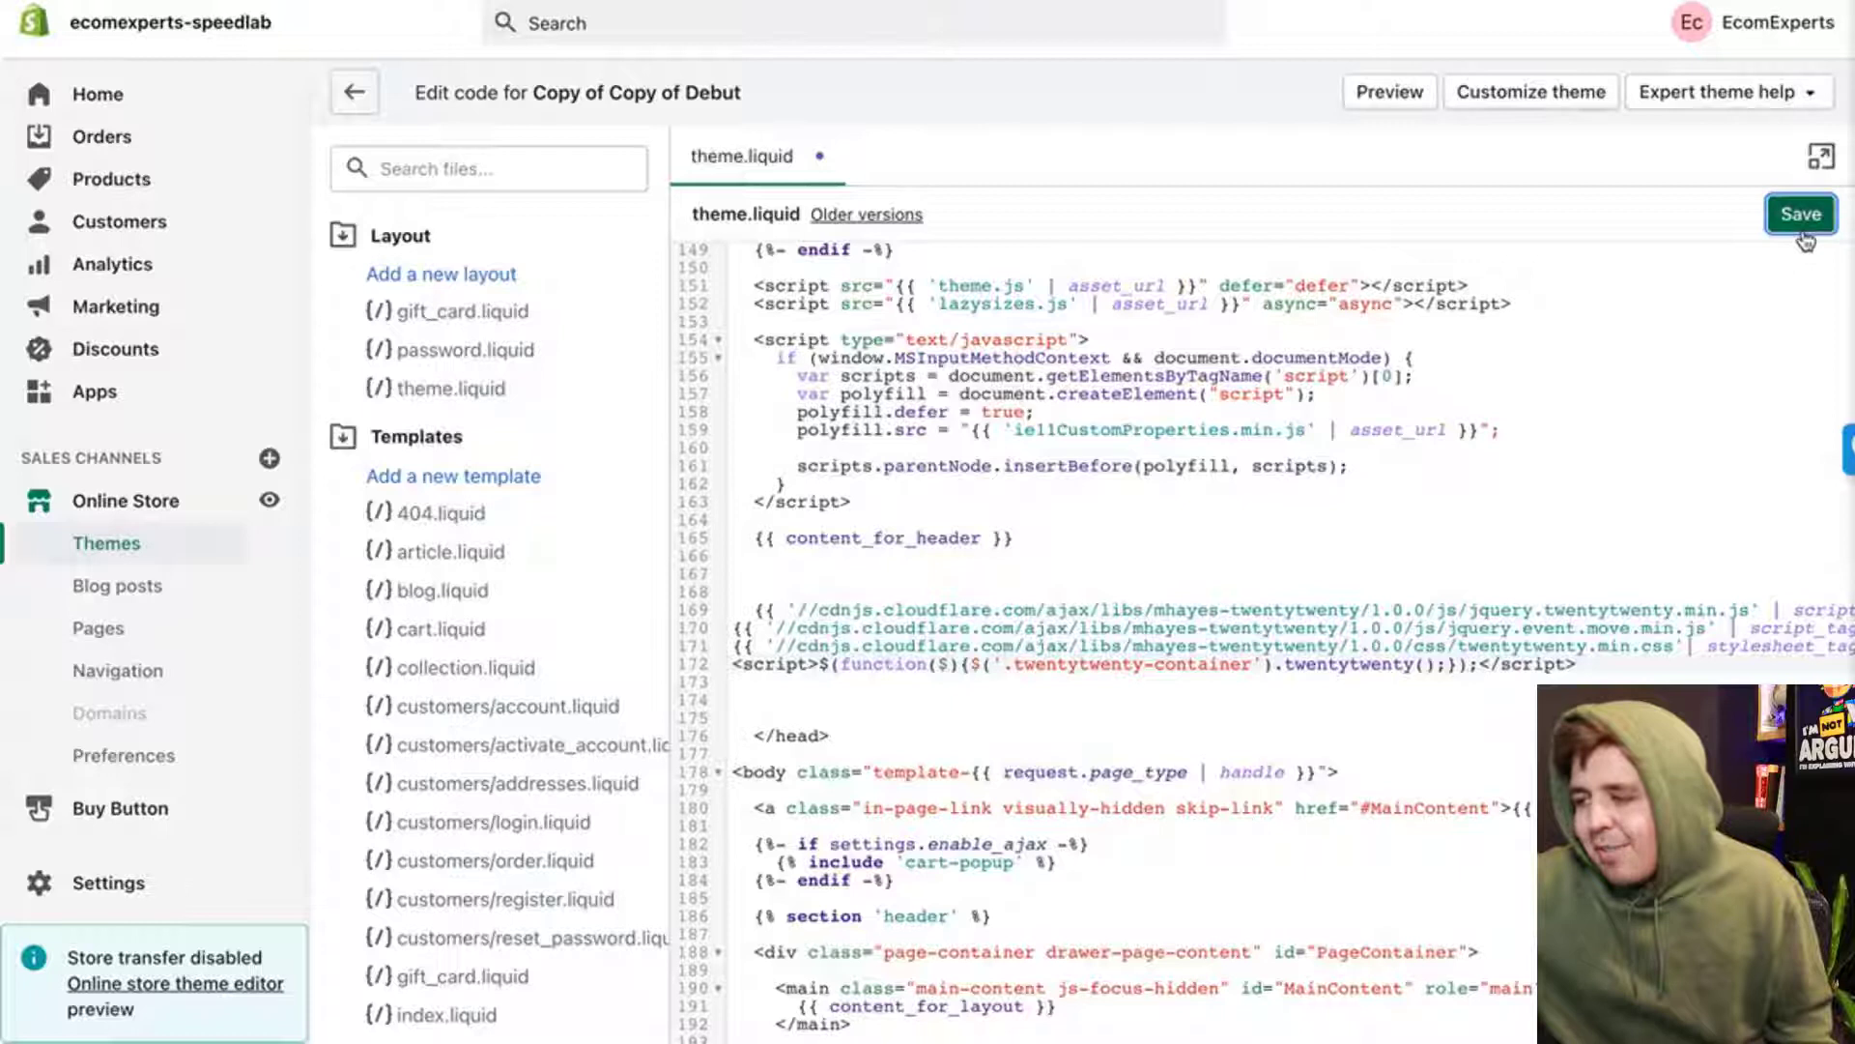
{"action": "left_click", "coordinate": [1800, 214]}
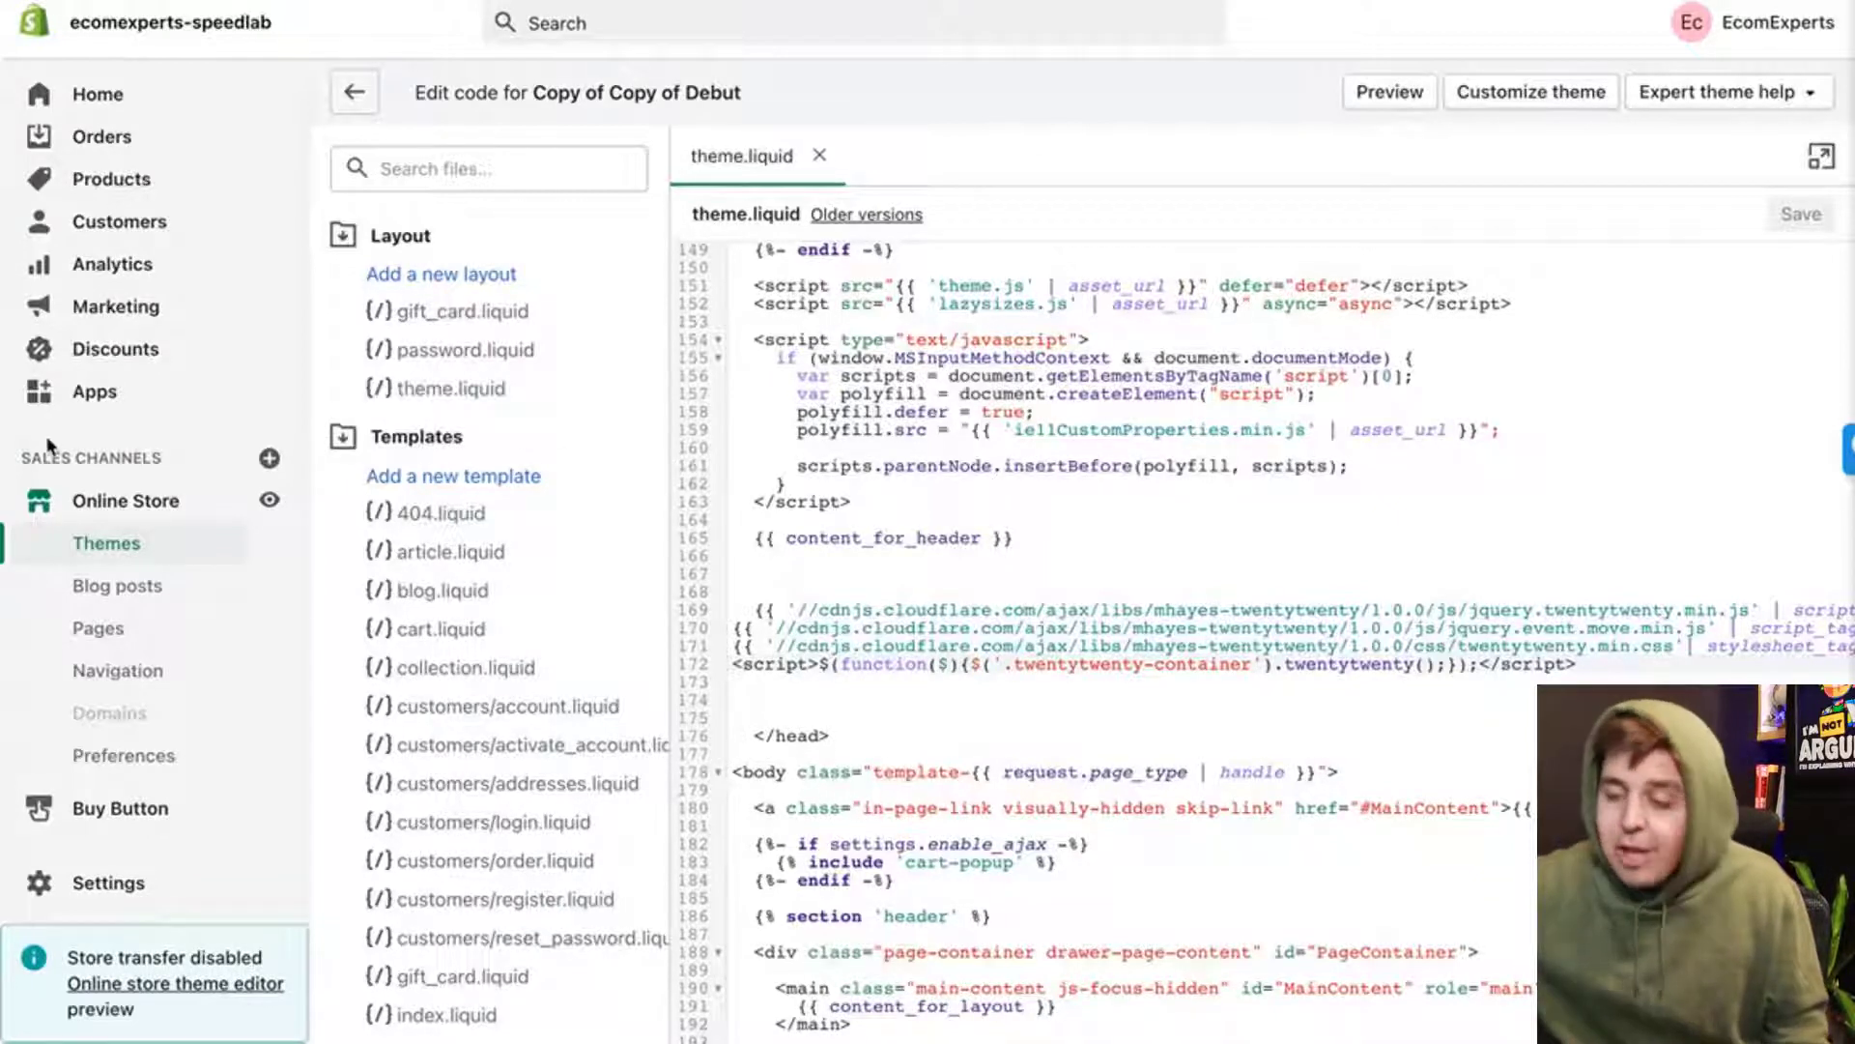
{"action": "mouse_move", "coordinate": [125, 500]}
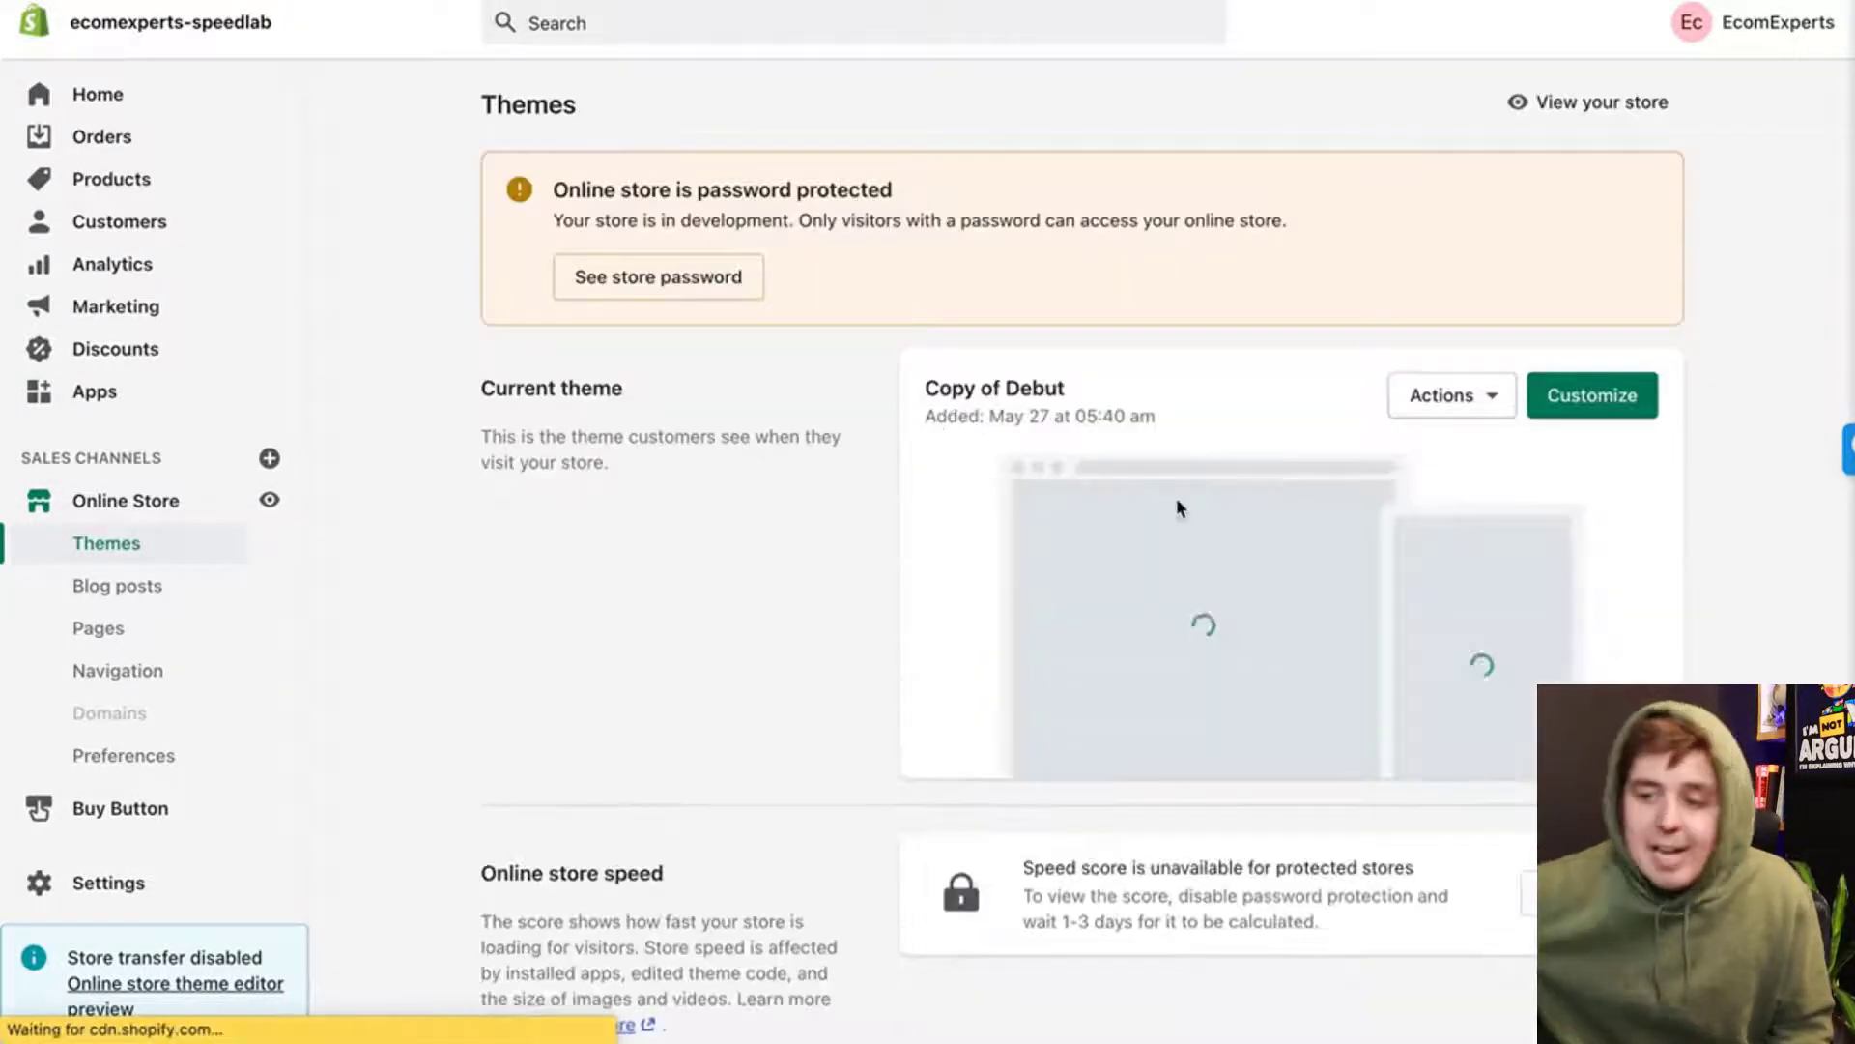
- Publish Copy of Copy of Debut as the live theme and confirm
{"action": "scroll", "scroll_direction": "down", "scroll_amount": 3}
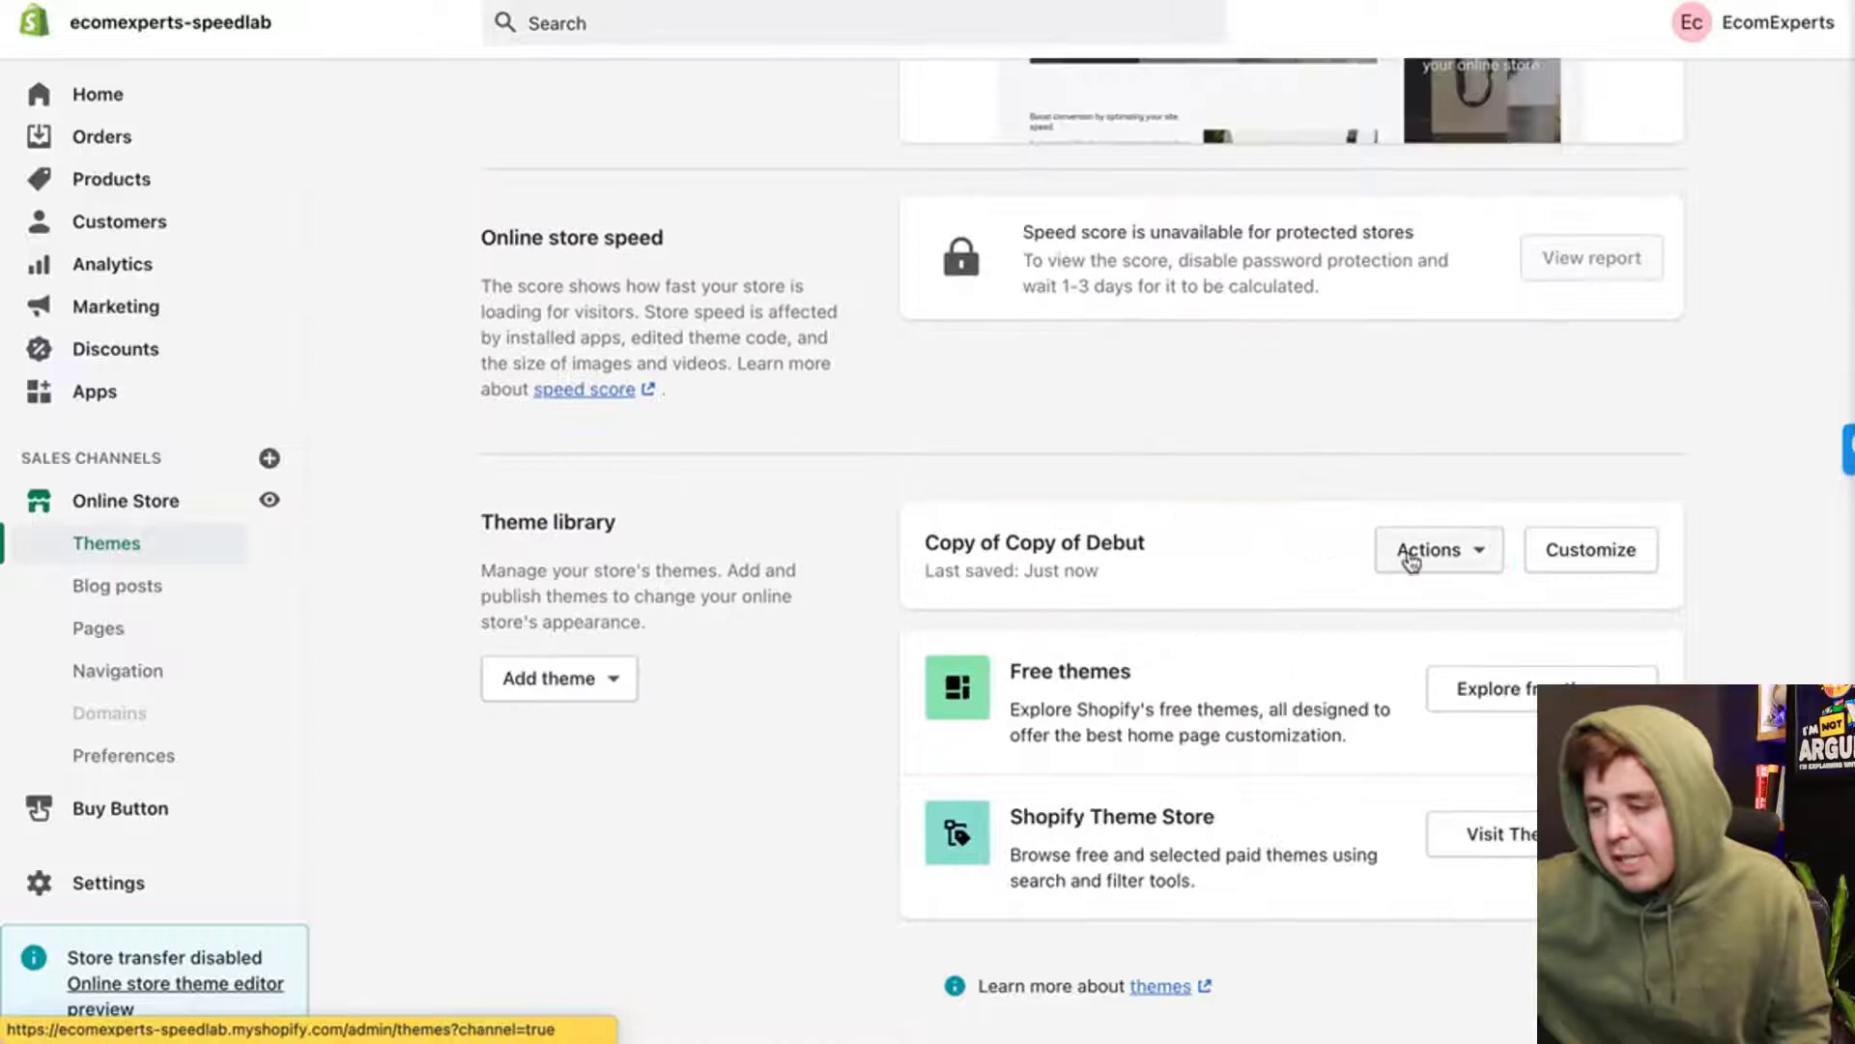
{"action": "left_click", "coordinate": [1438, 549]}
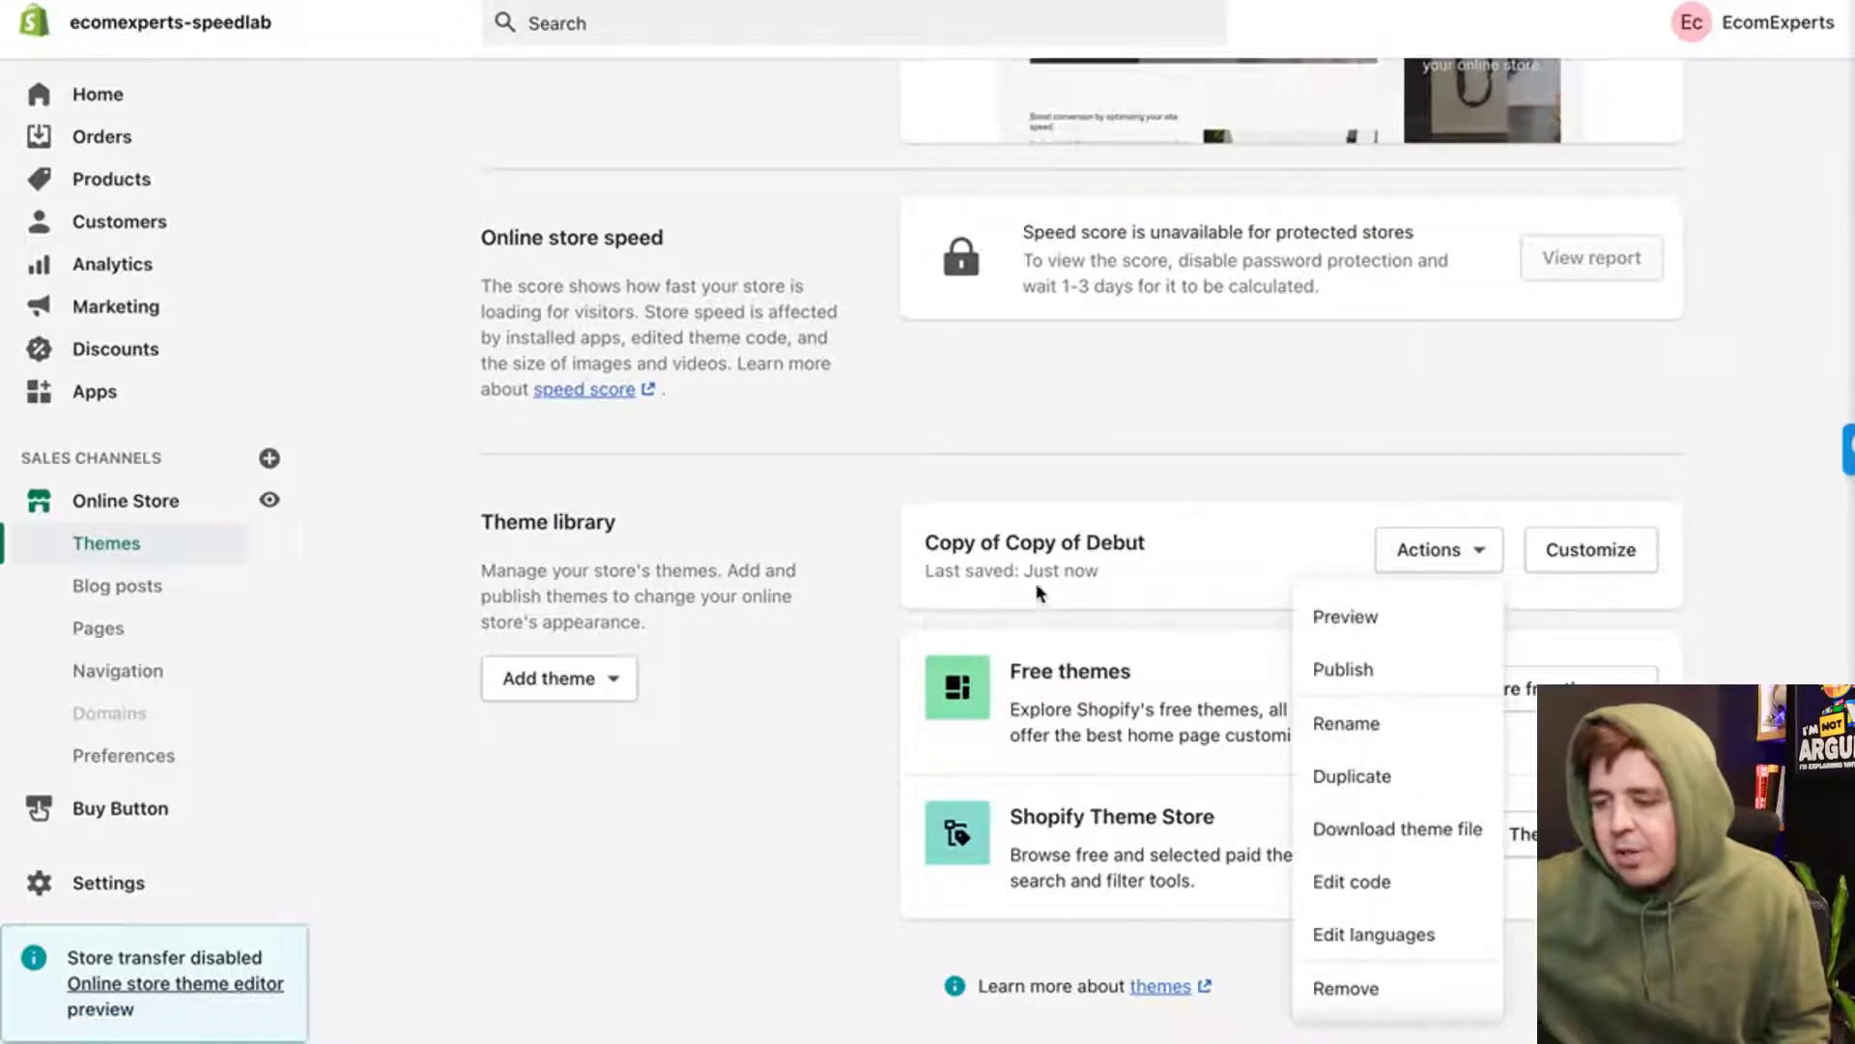
{"action": "mouse_move", "coordinate": [1230, 627]}
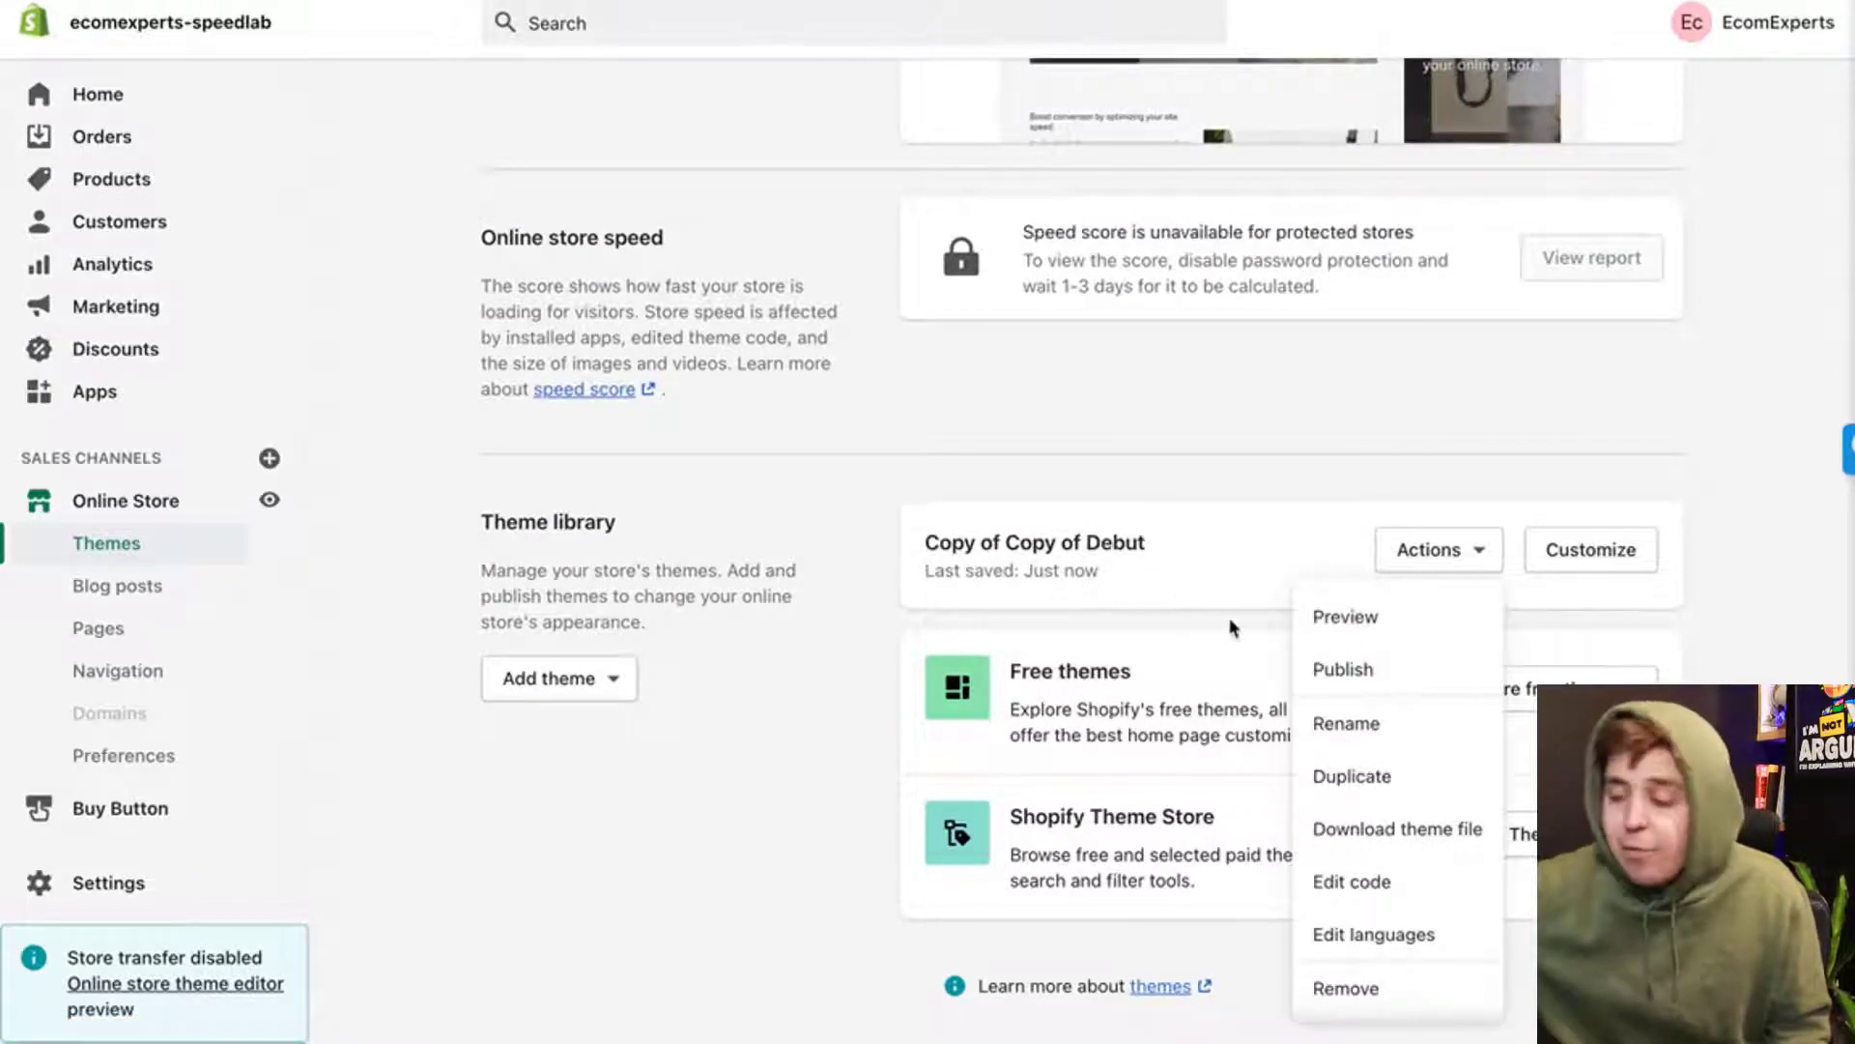
{"action": "left_click", "coordinate": [1342, 668]}
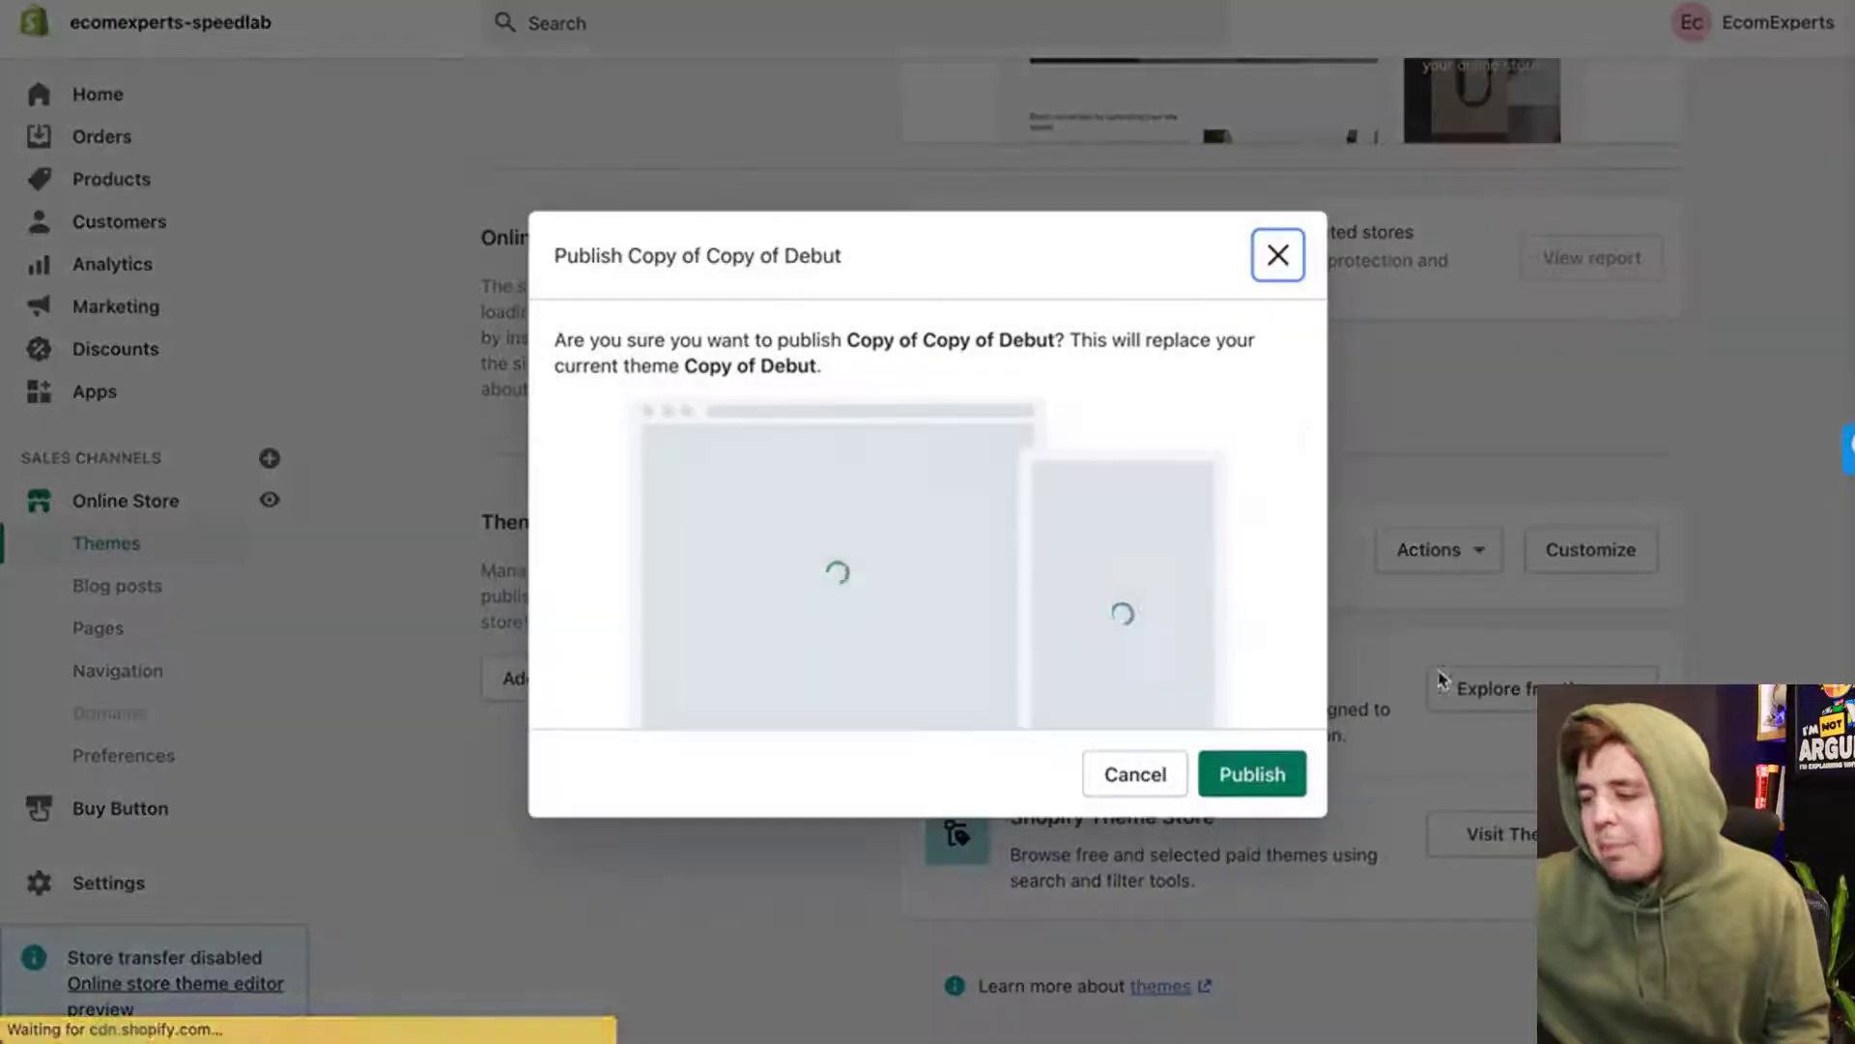
{"action": "left_click", "coordinate": [1250, 773]}
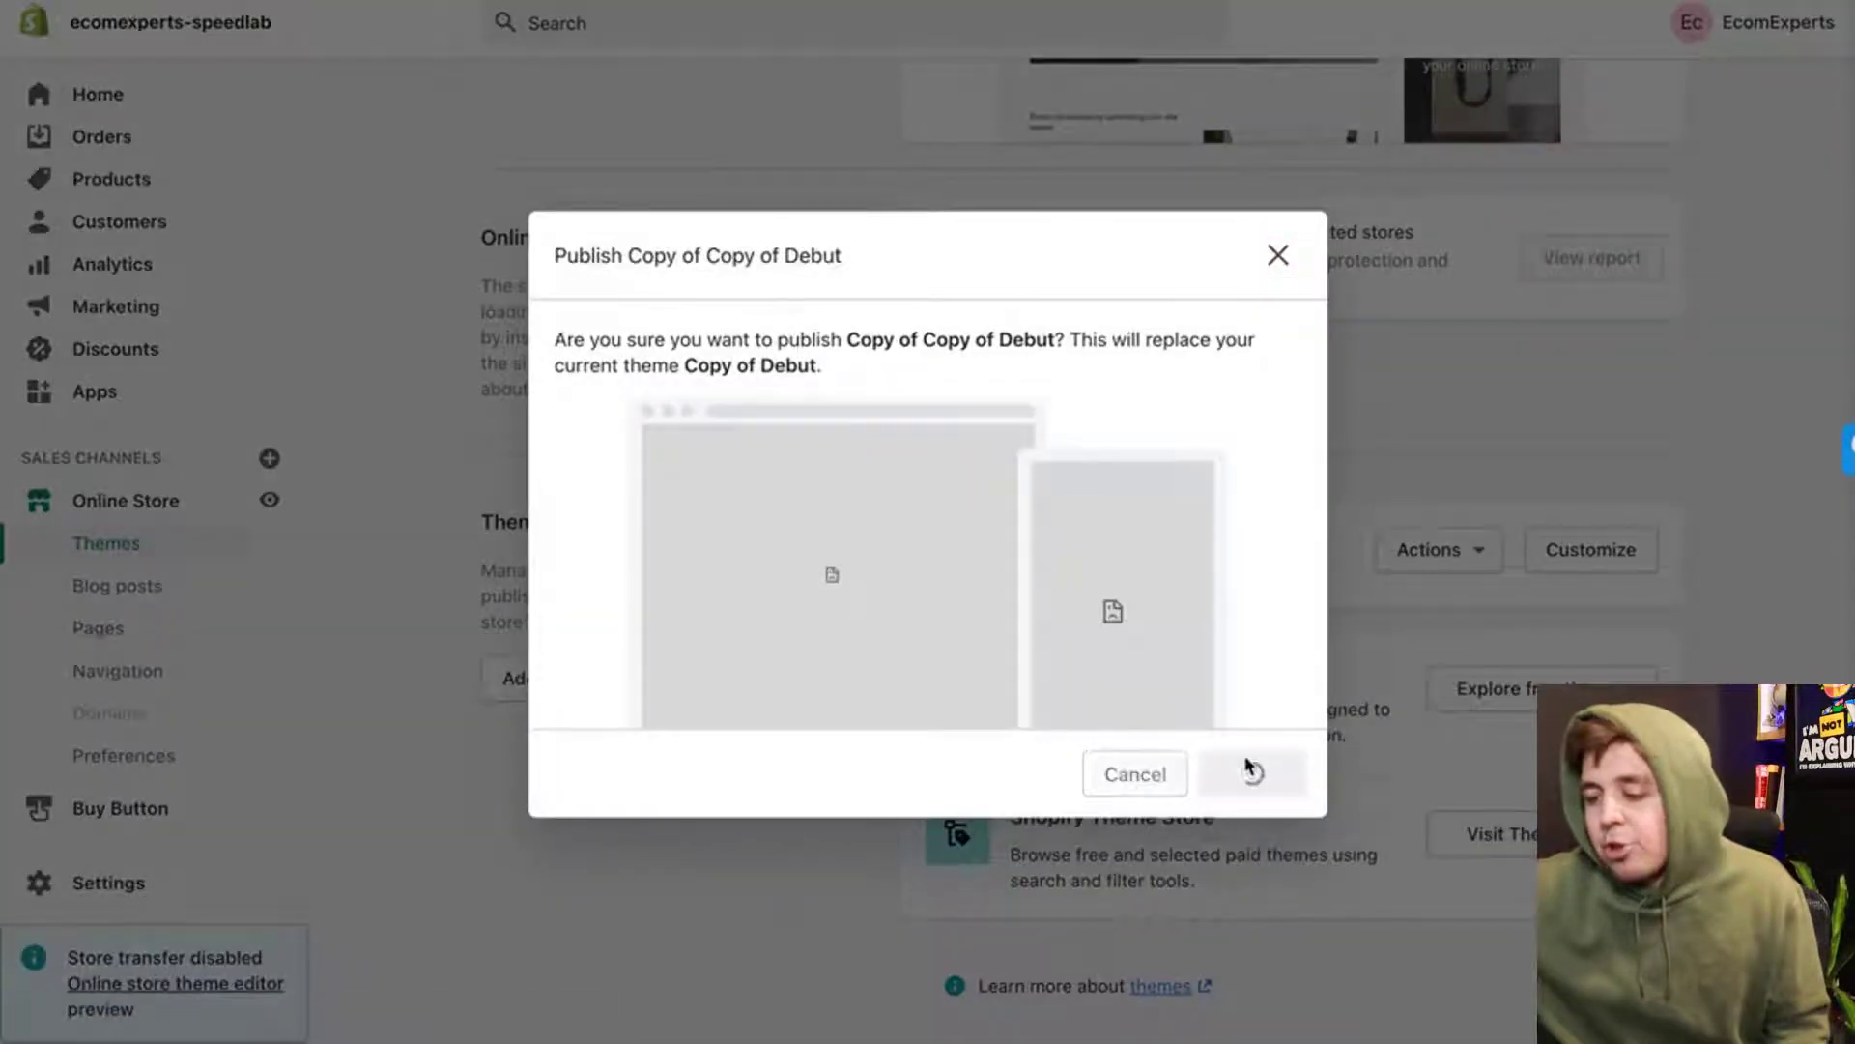
{"action": "left_click", "coordinate": [1250, 773]}
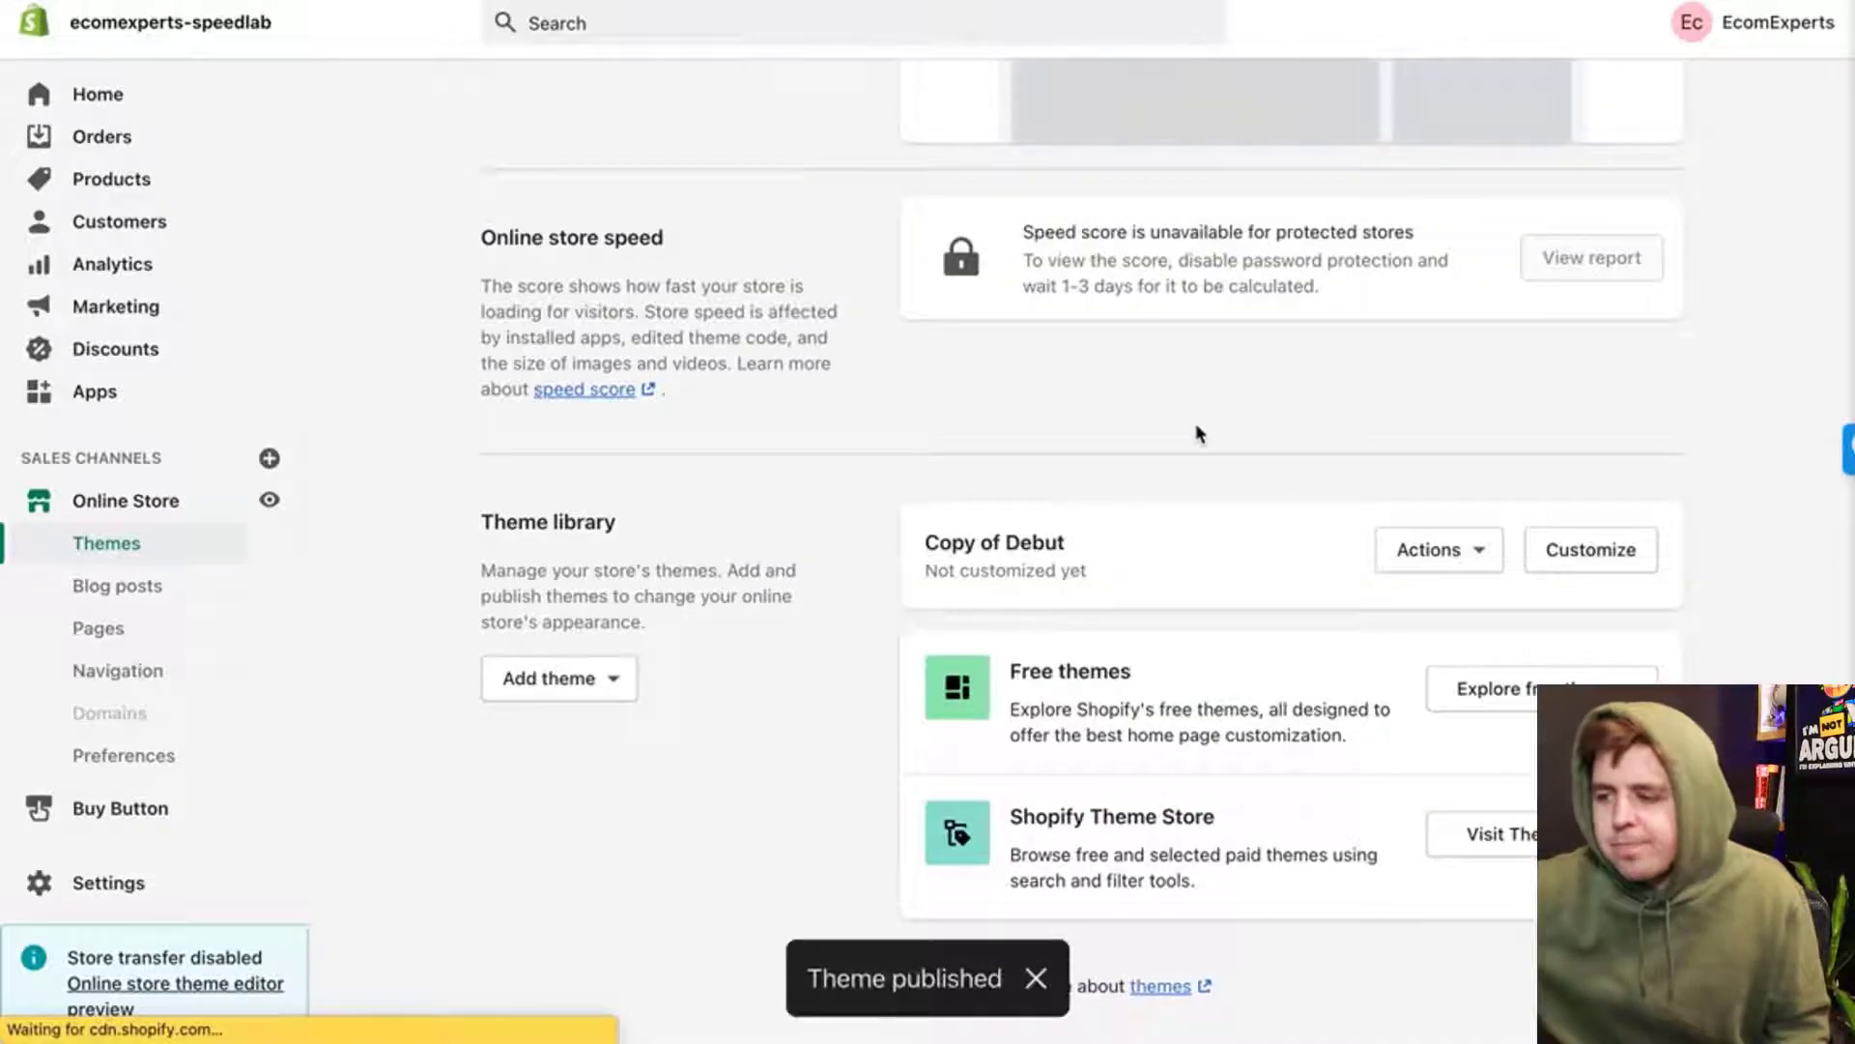
{"action": "scroll", "scroll_direction": "up", "scroll_amount": 3}
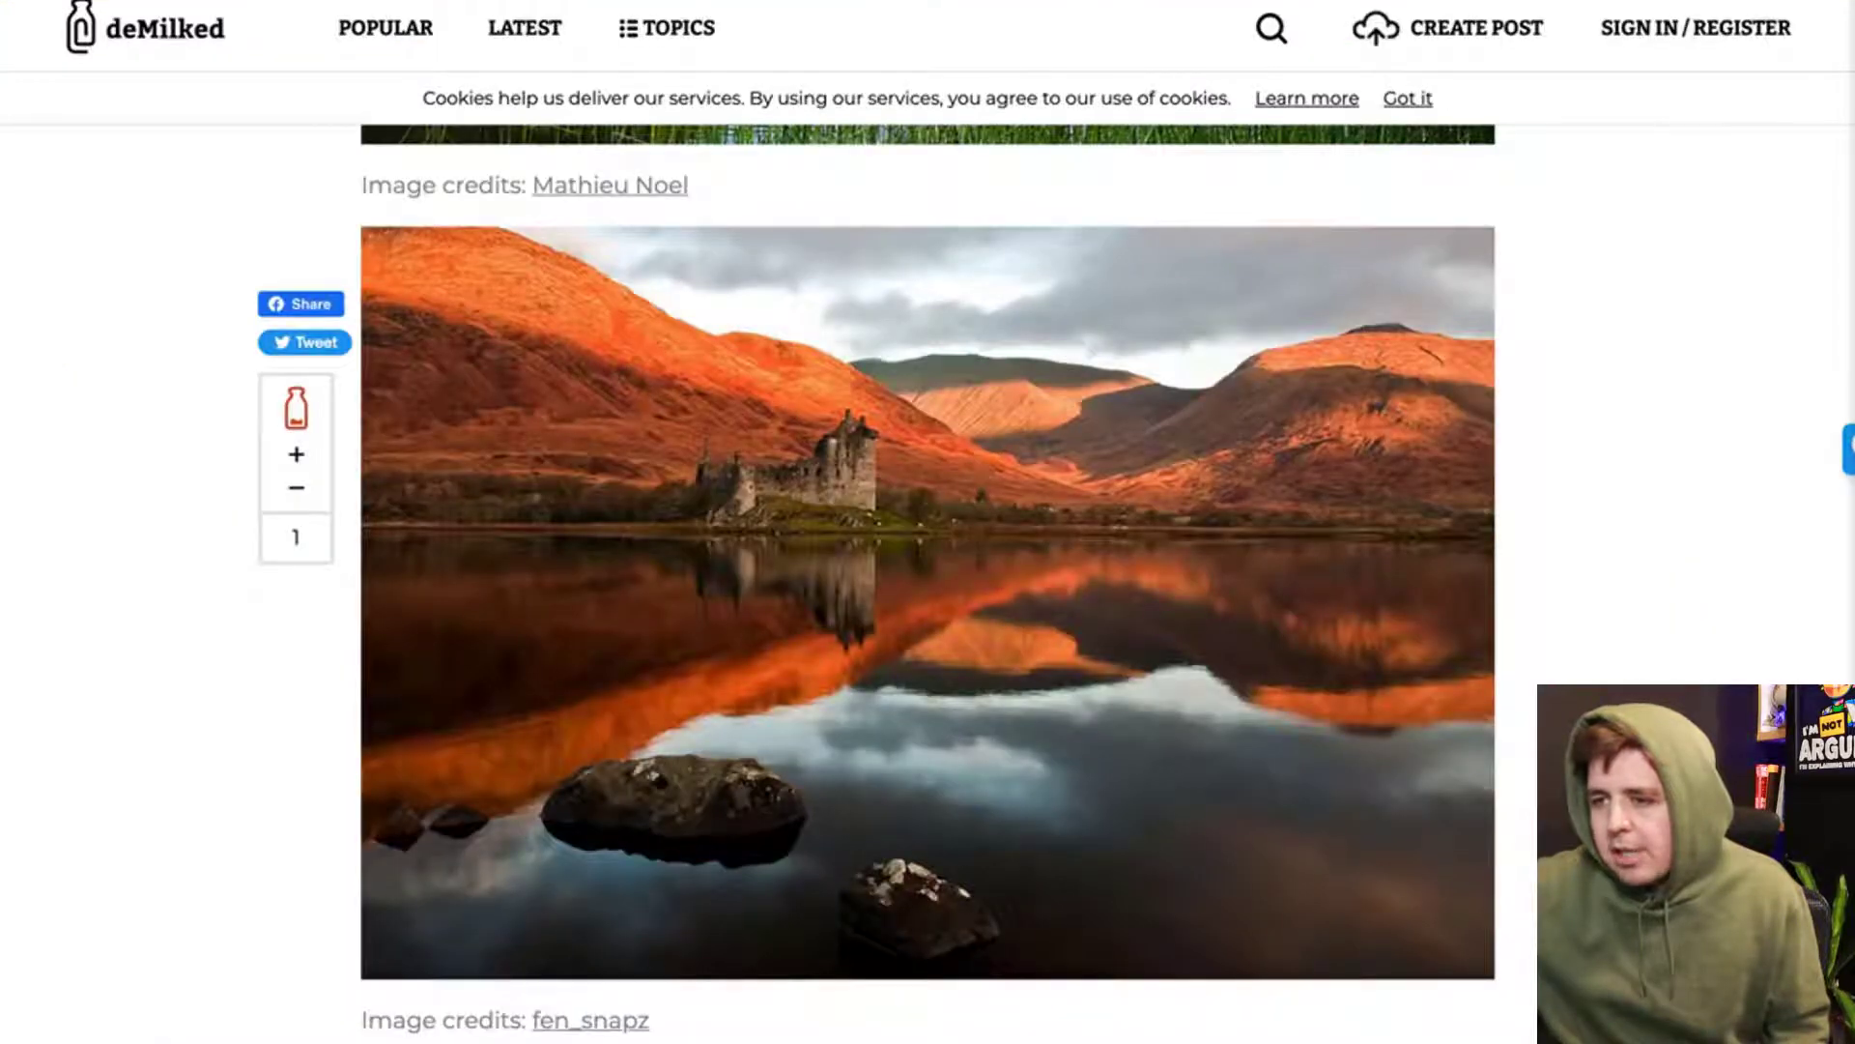
{"action": "scroll", "scroll_direction": "up", "scroll_amount": 3}
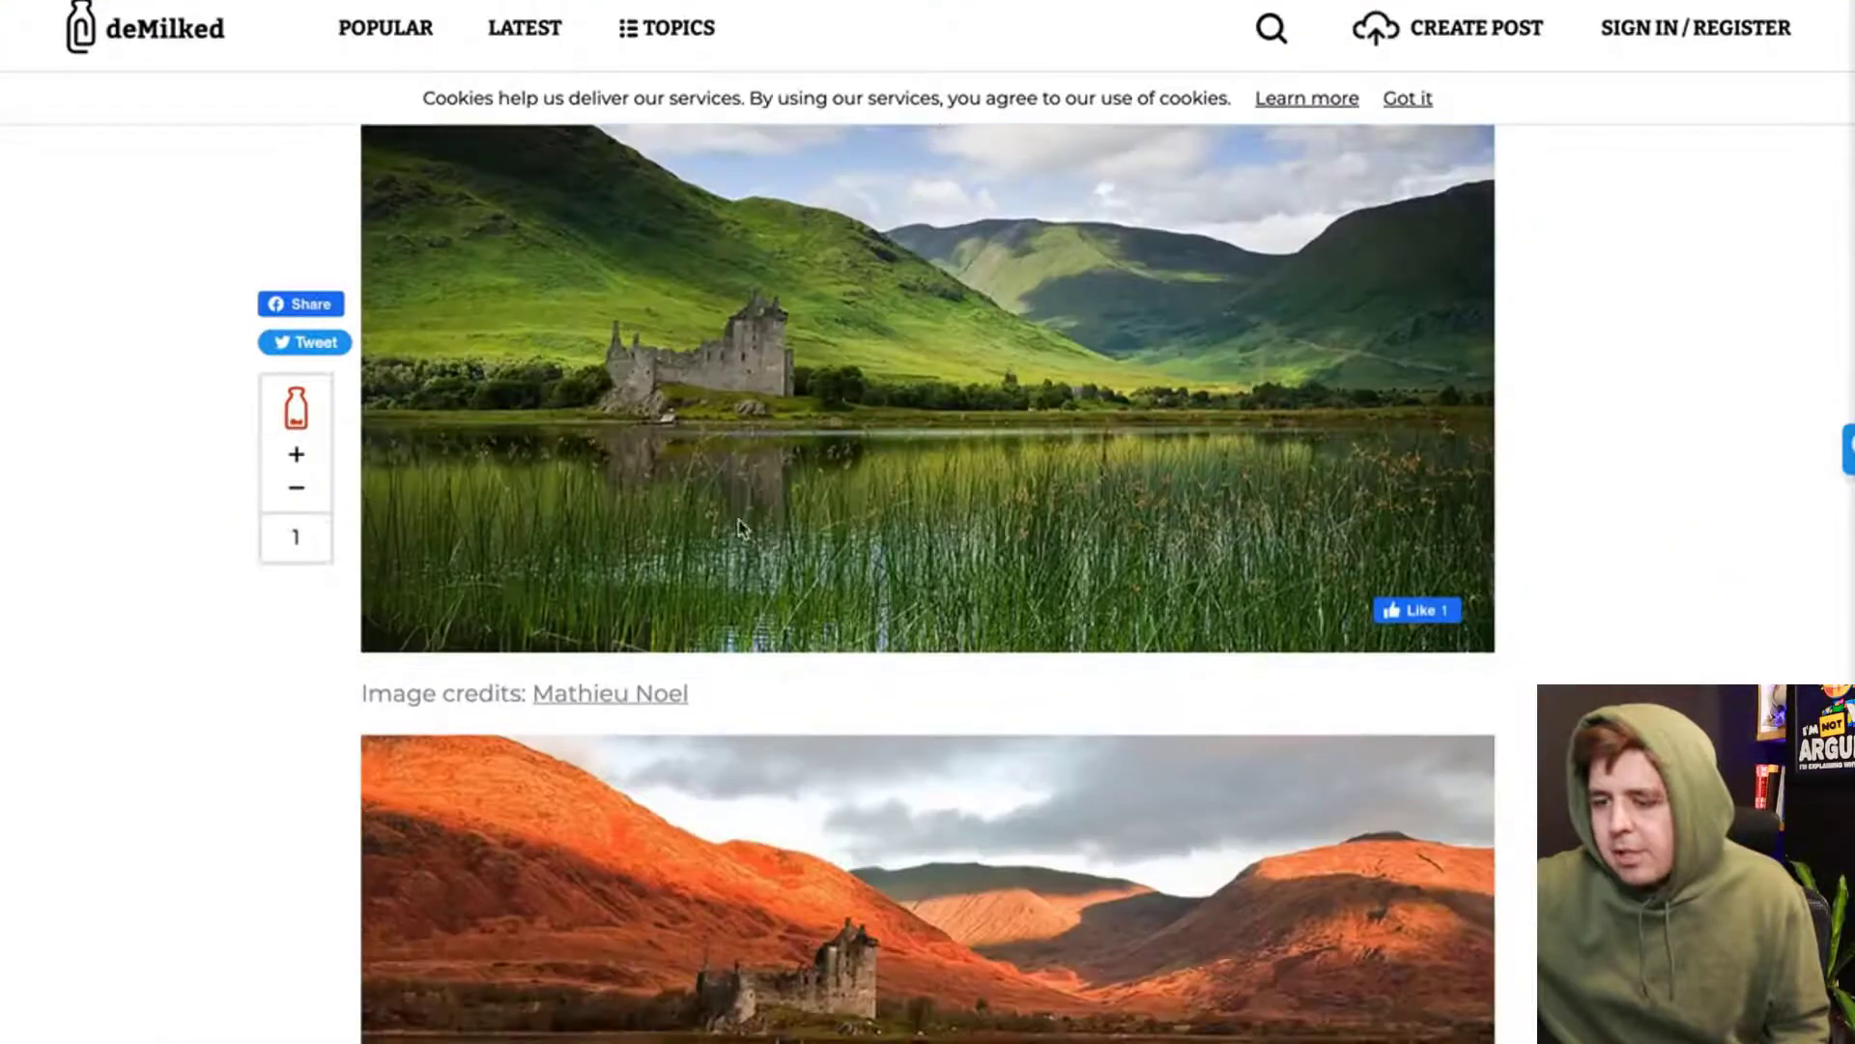
{"action": "scroll", "scroll_direction": "down", "scroll_amount": 3}
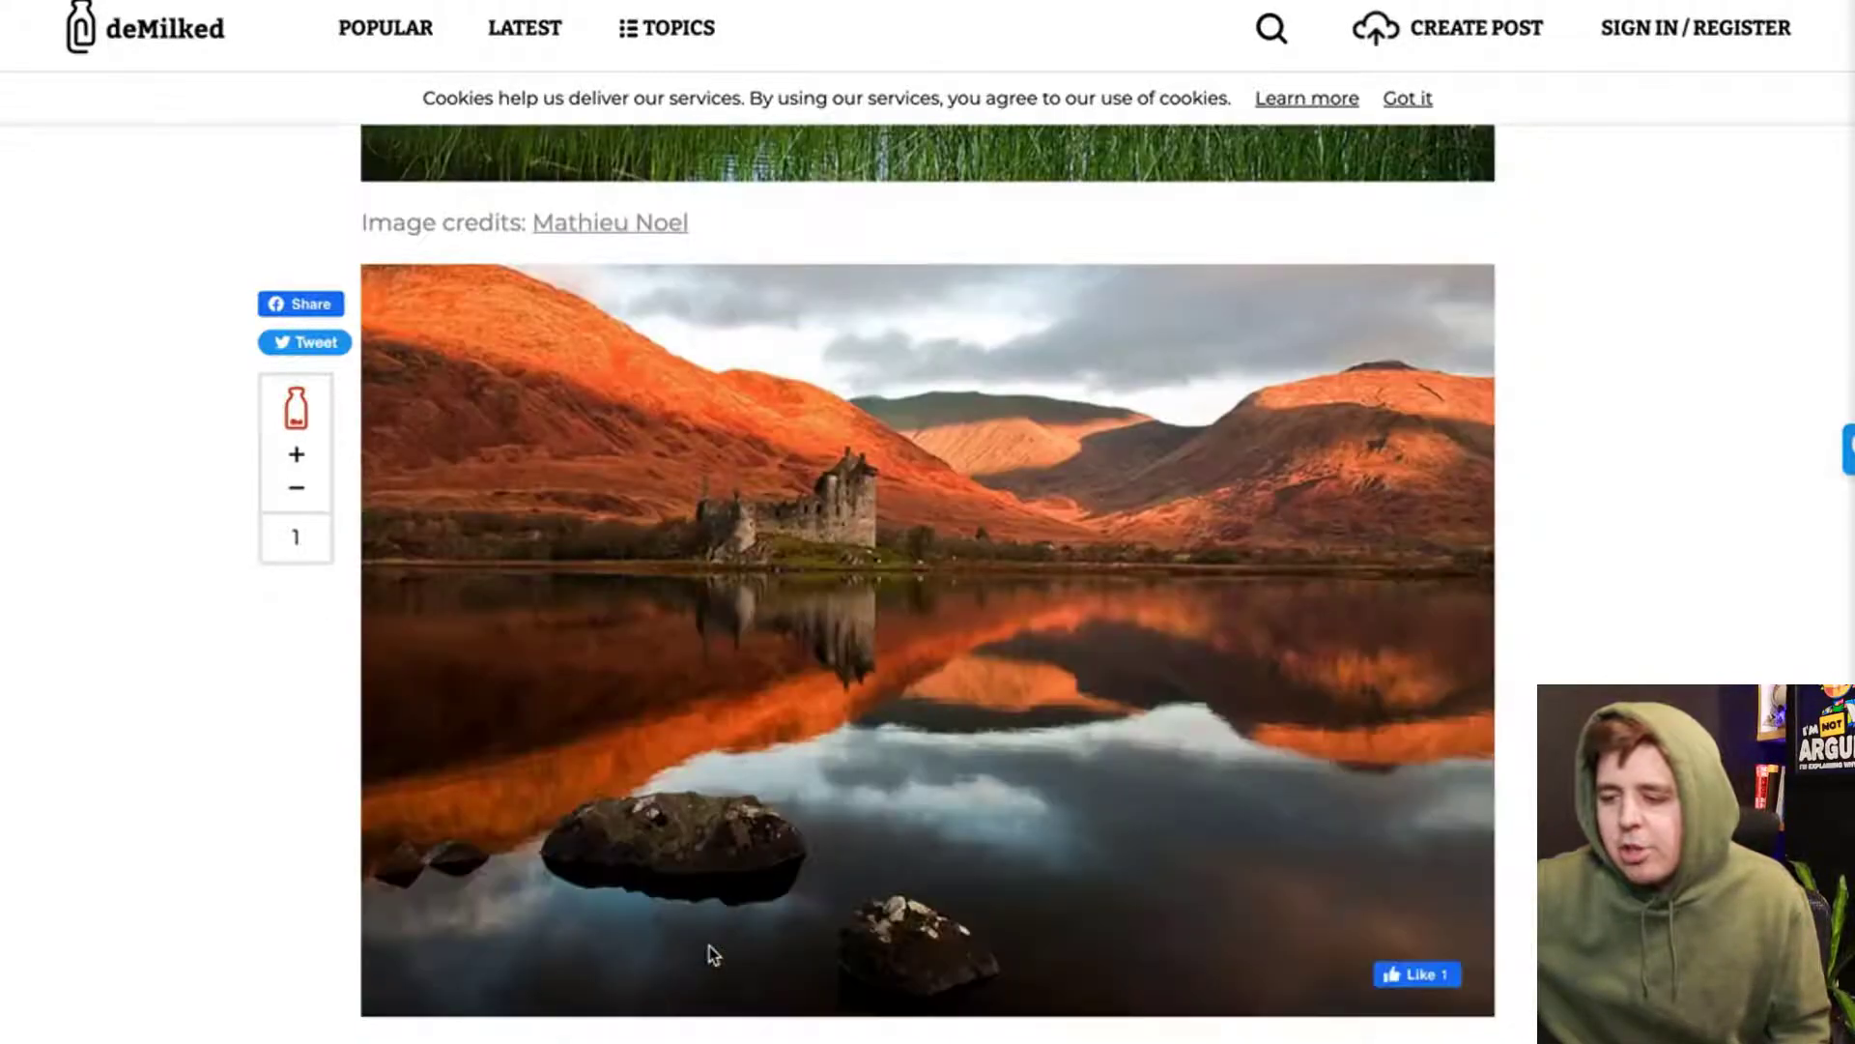
{"action": "scroll", "scroll_direction": "up", "scroll_amount": 3}
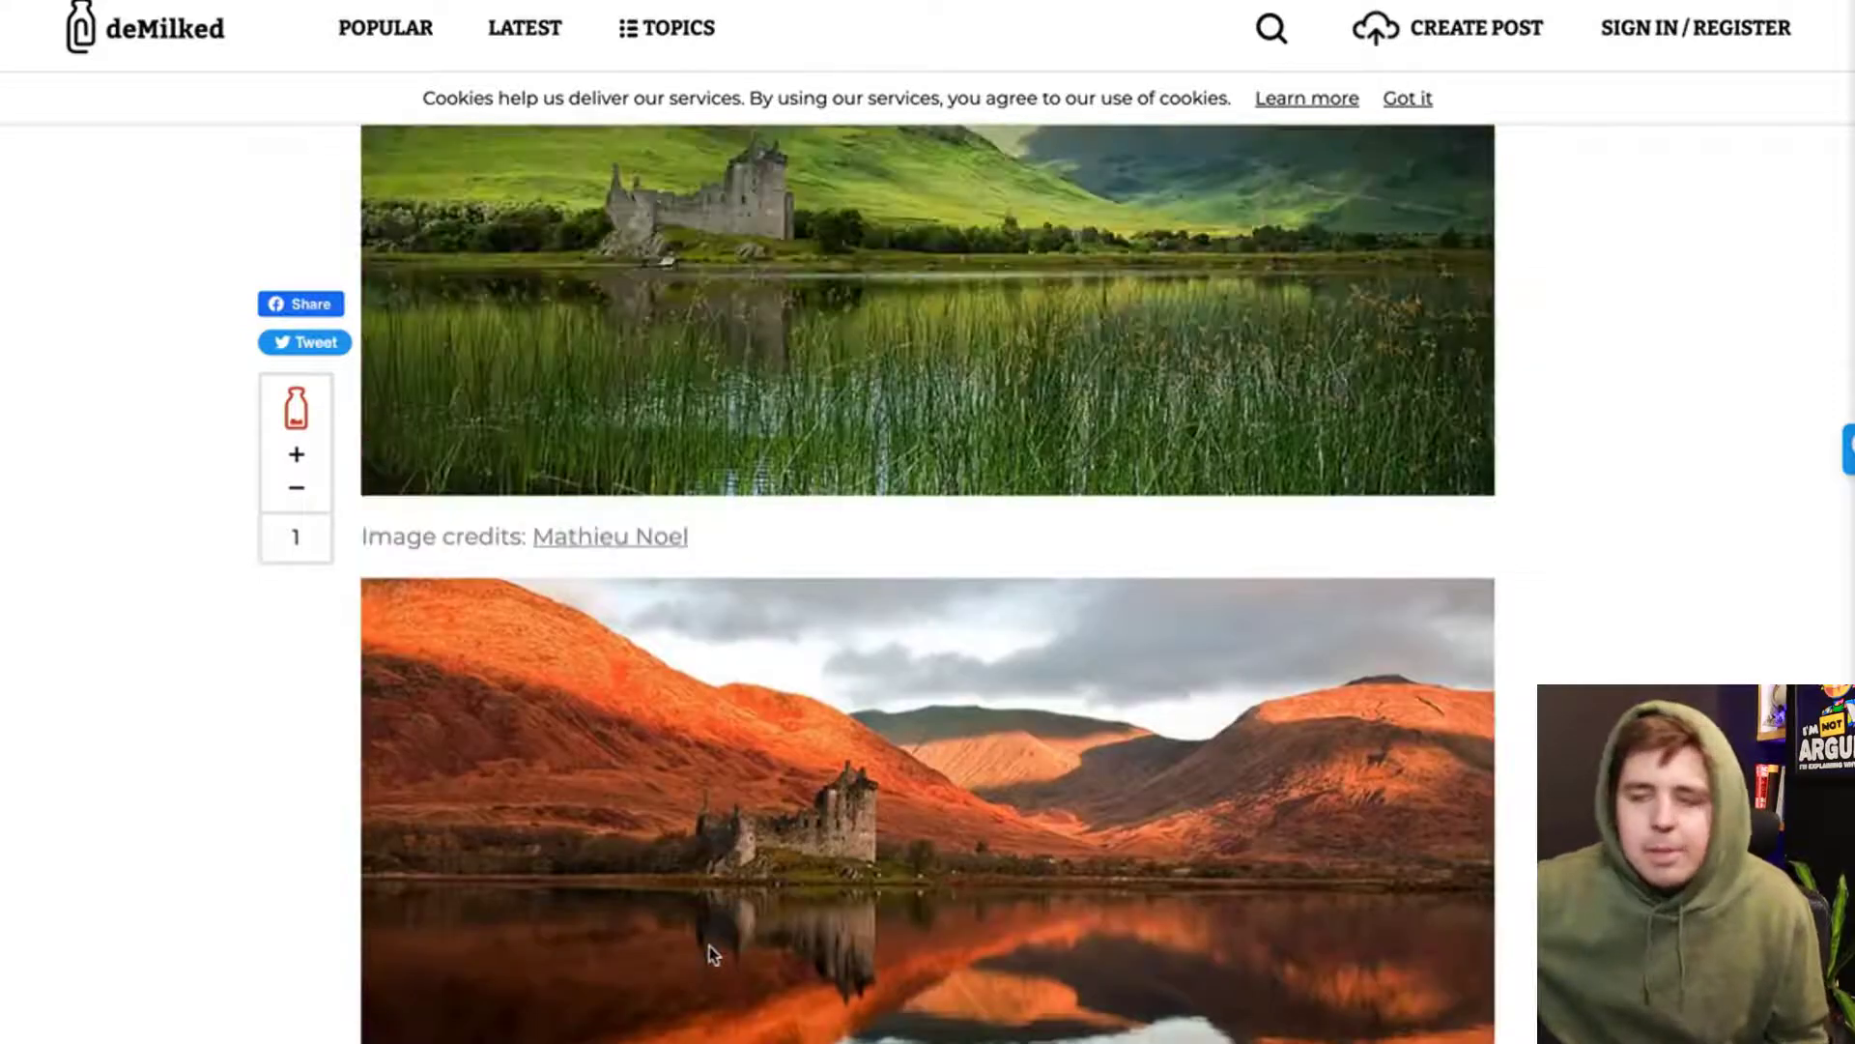
{"action": "scroll", "scroll_direction": "up", "scroll_amount": 3}
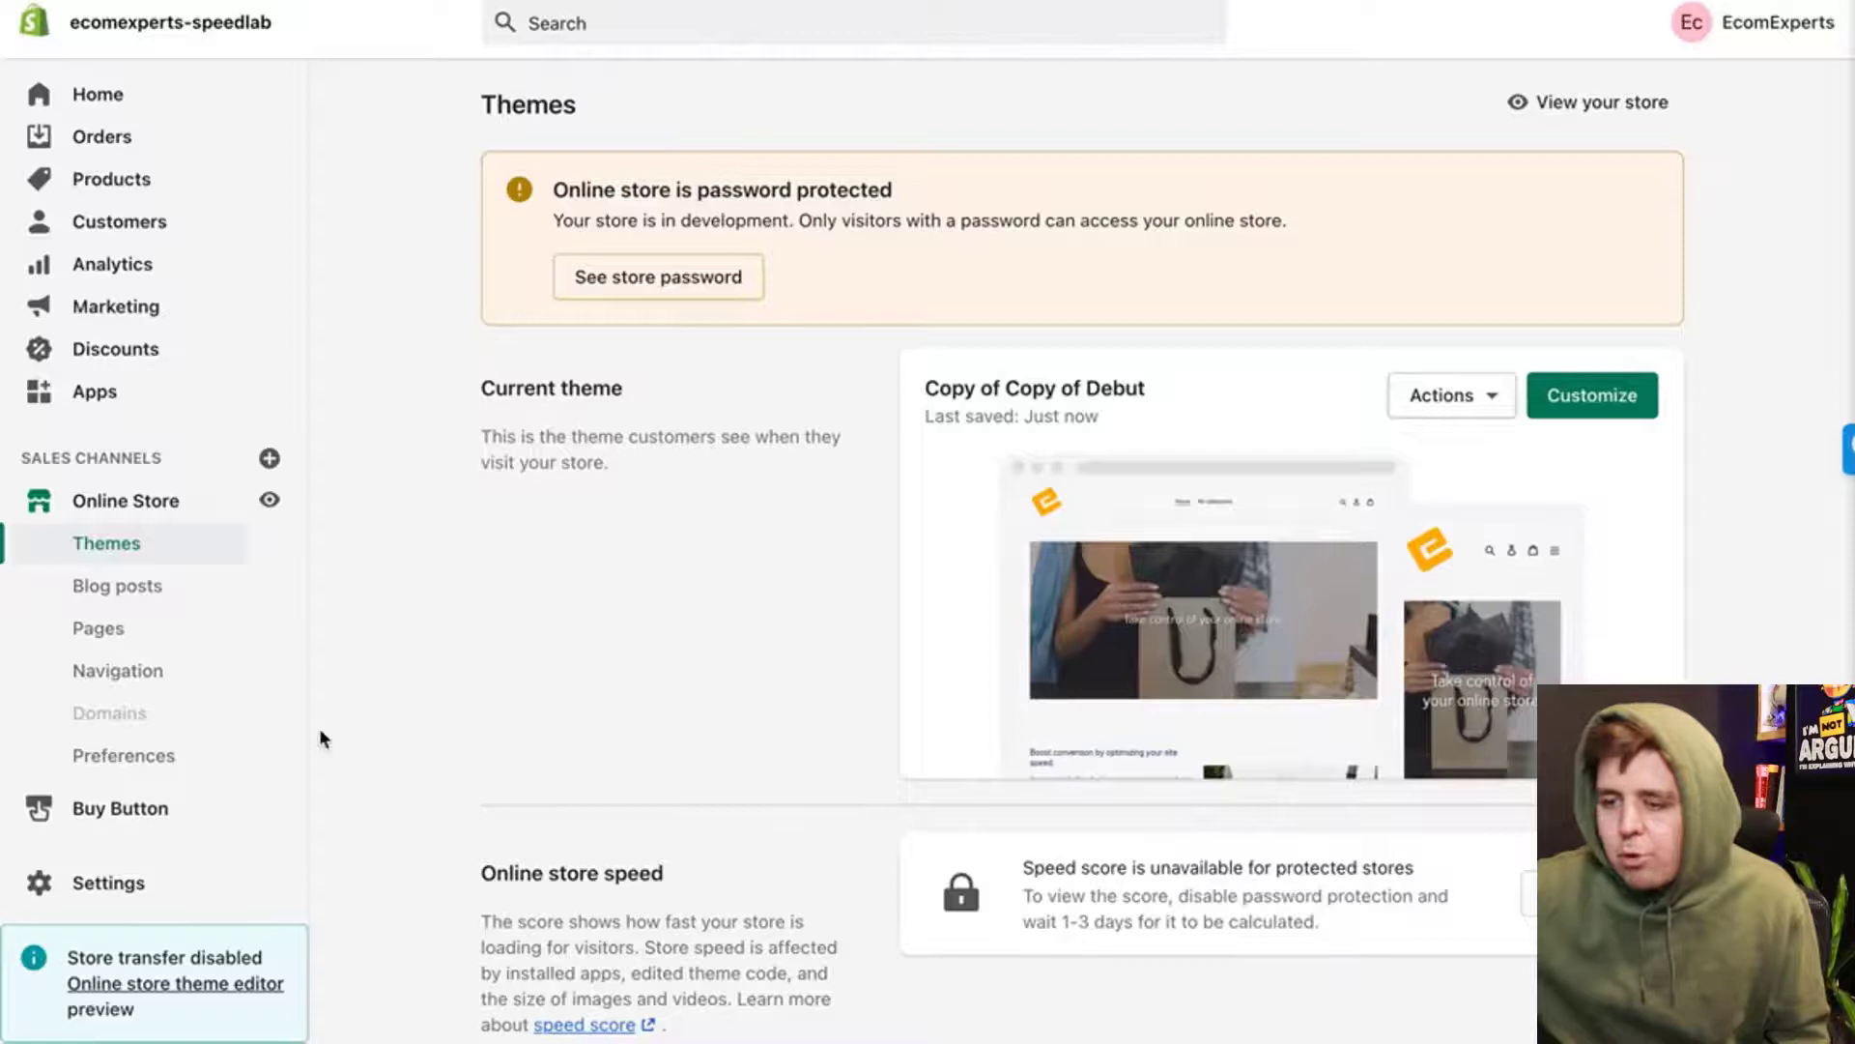
{"action": "mouse_move", "coordinate": [108, 882]}
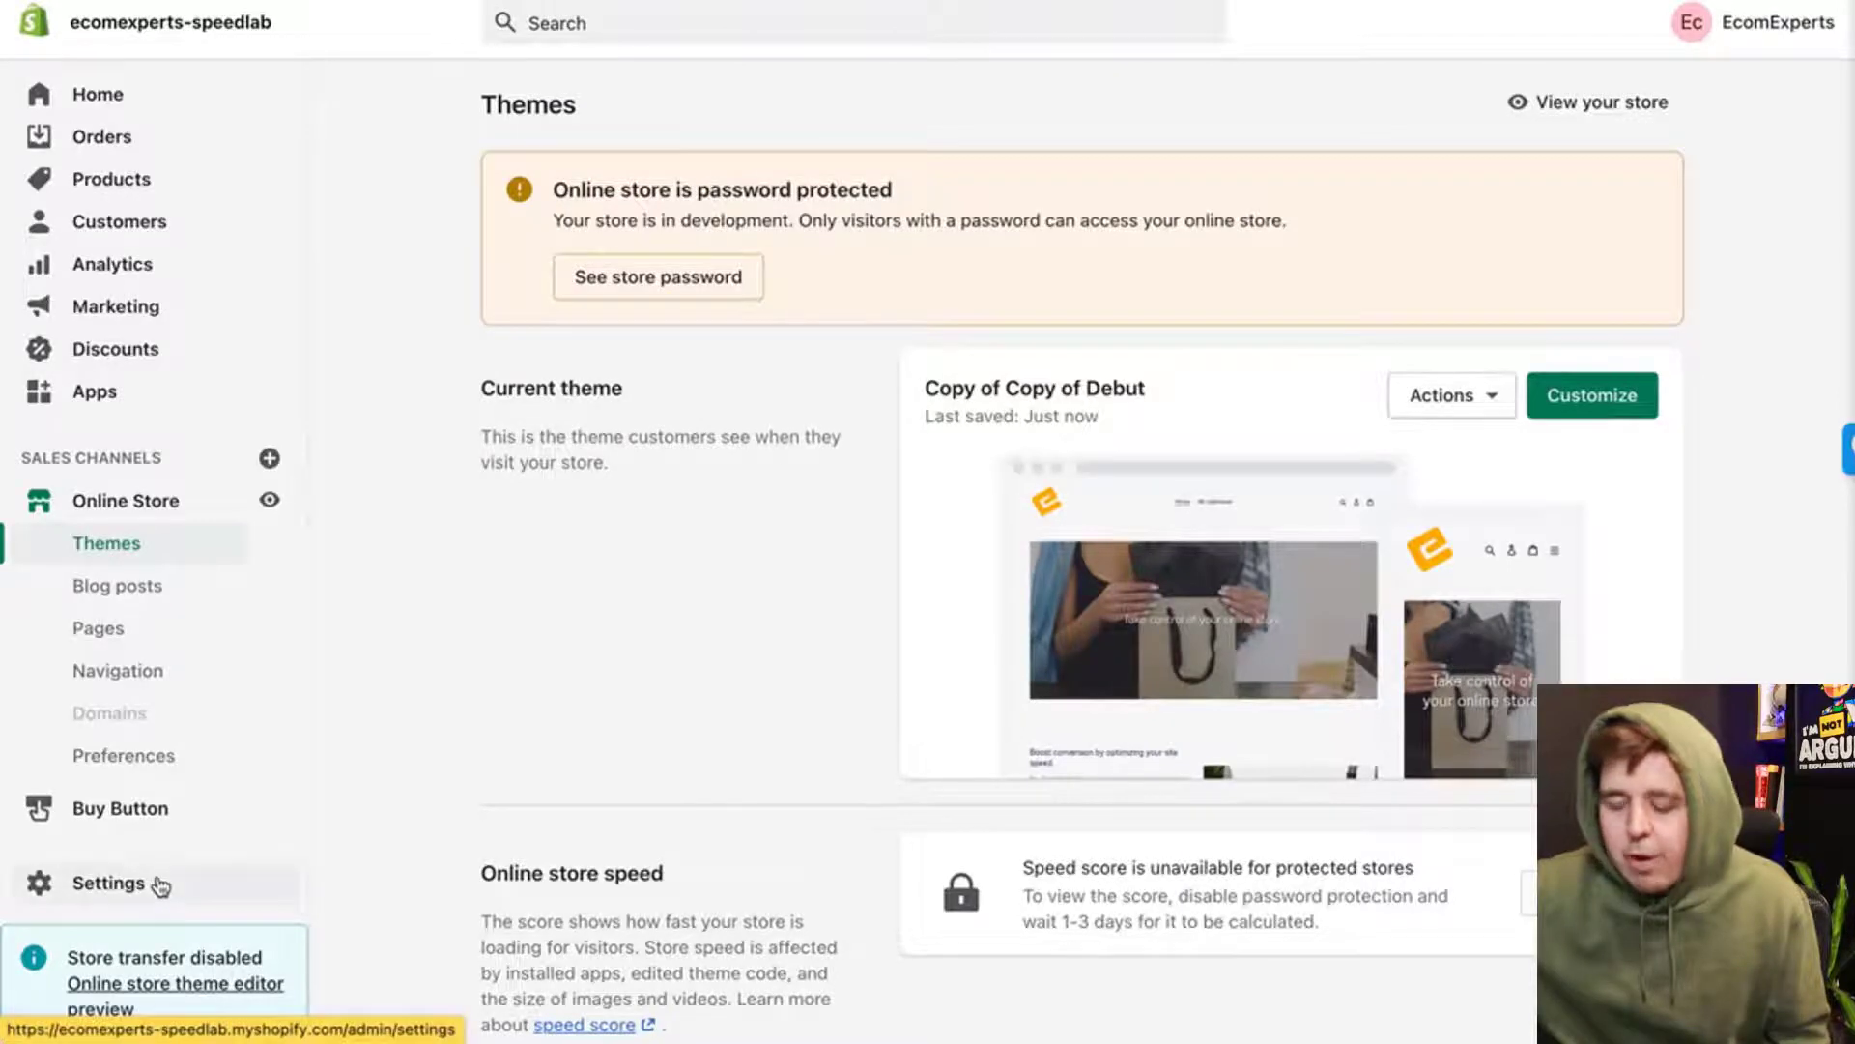
- Upload autumn before/after photos 20 and 21 from Downloads to the Files library
{"action": "left_click", "coordinate": [108, 882]}
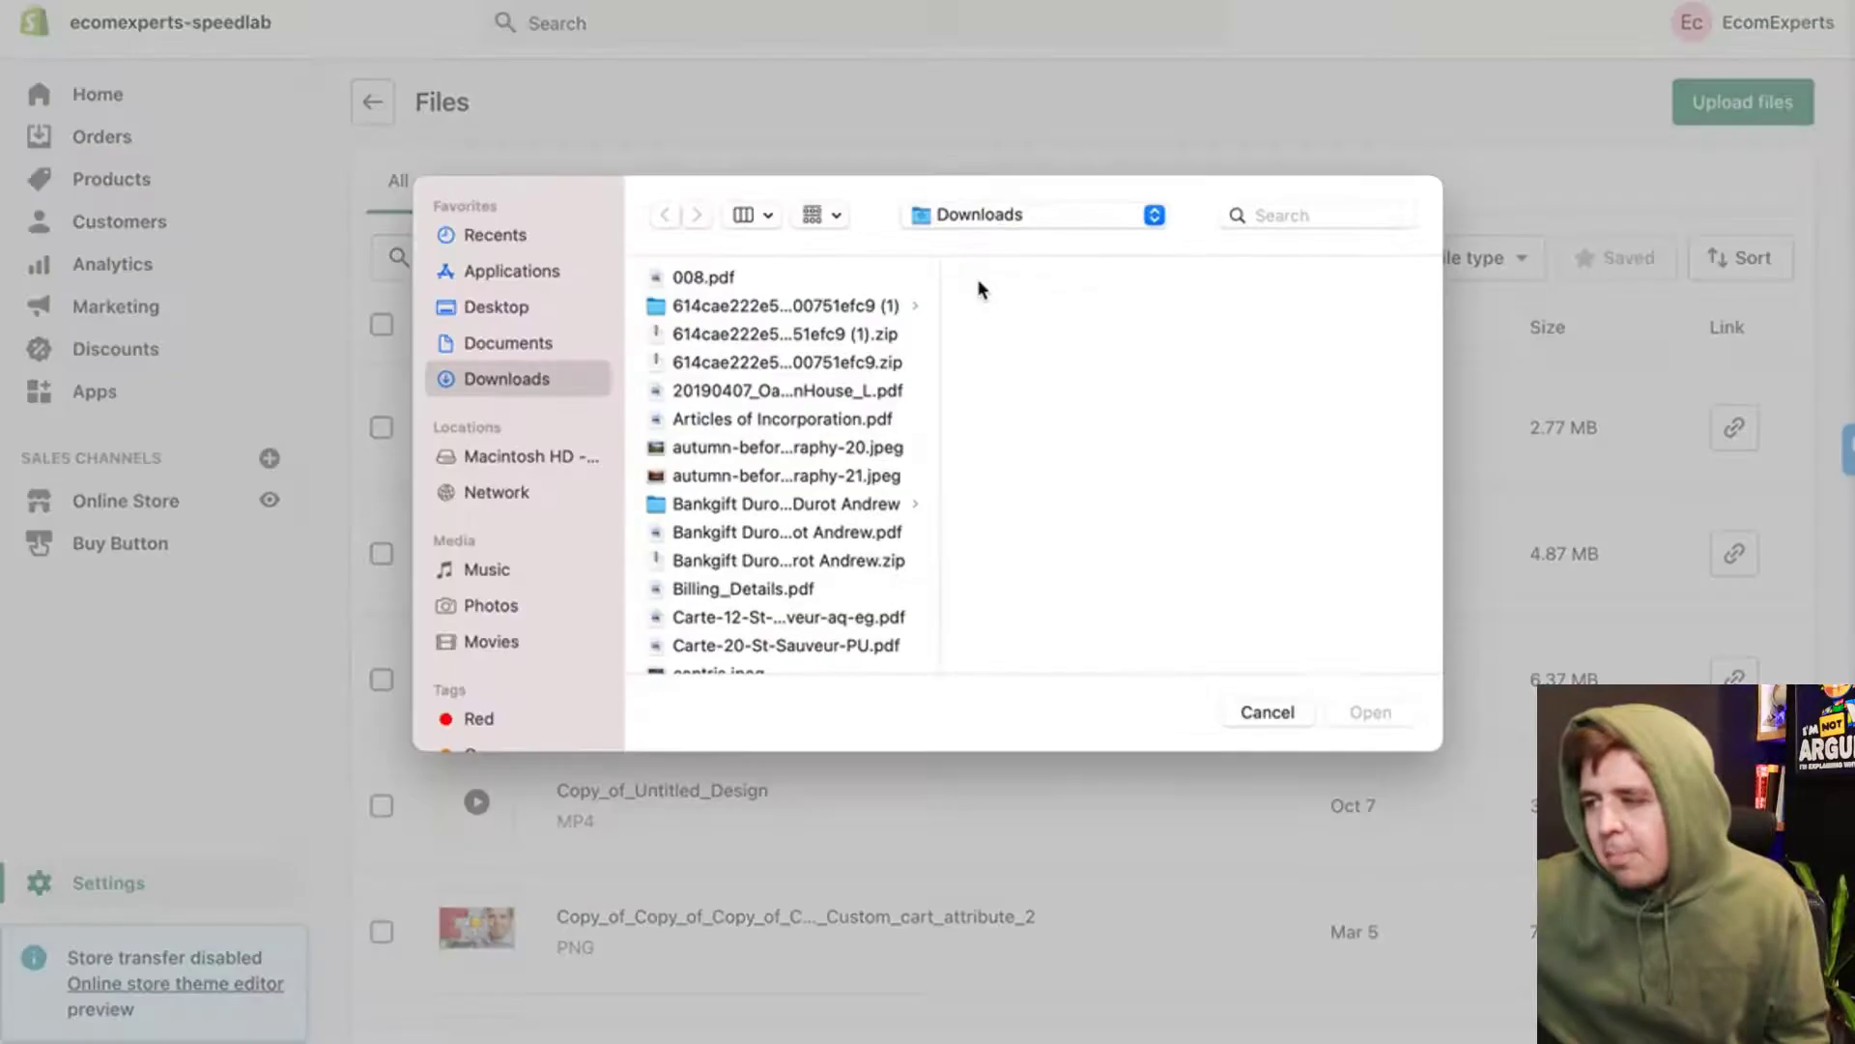
{"action": "left_click", "coordinate": [785, 447]}
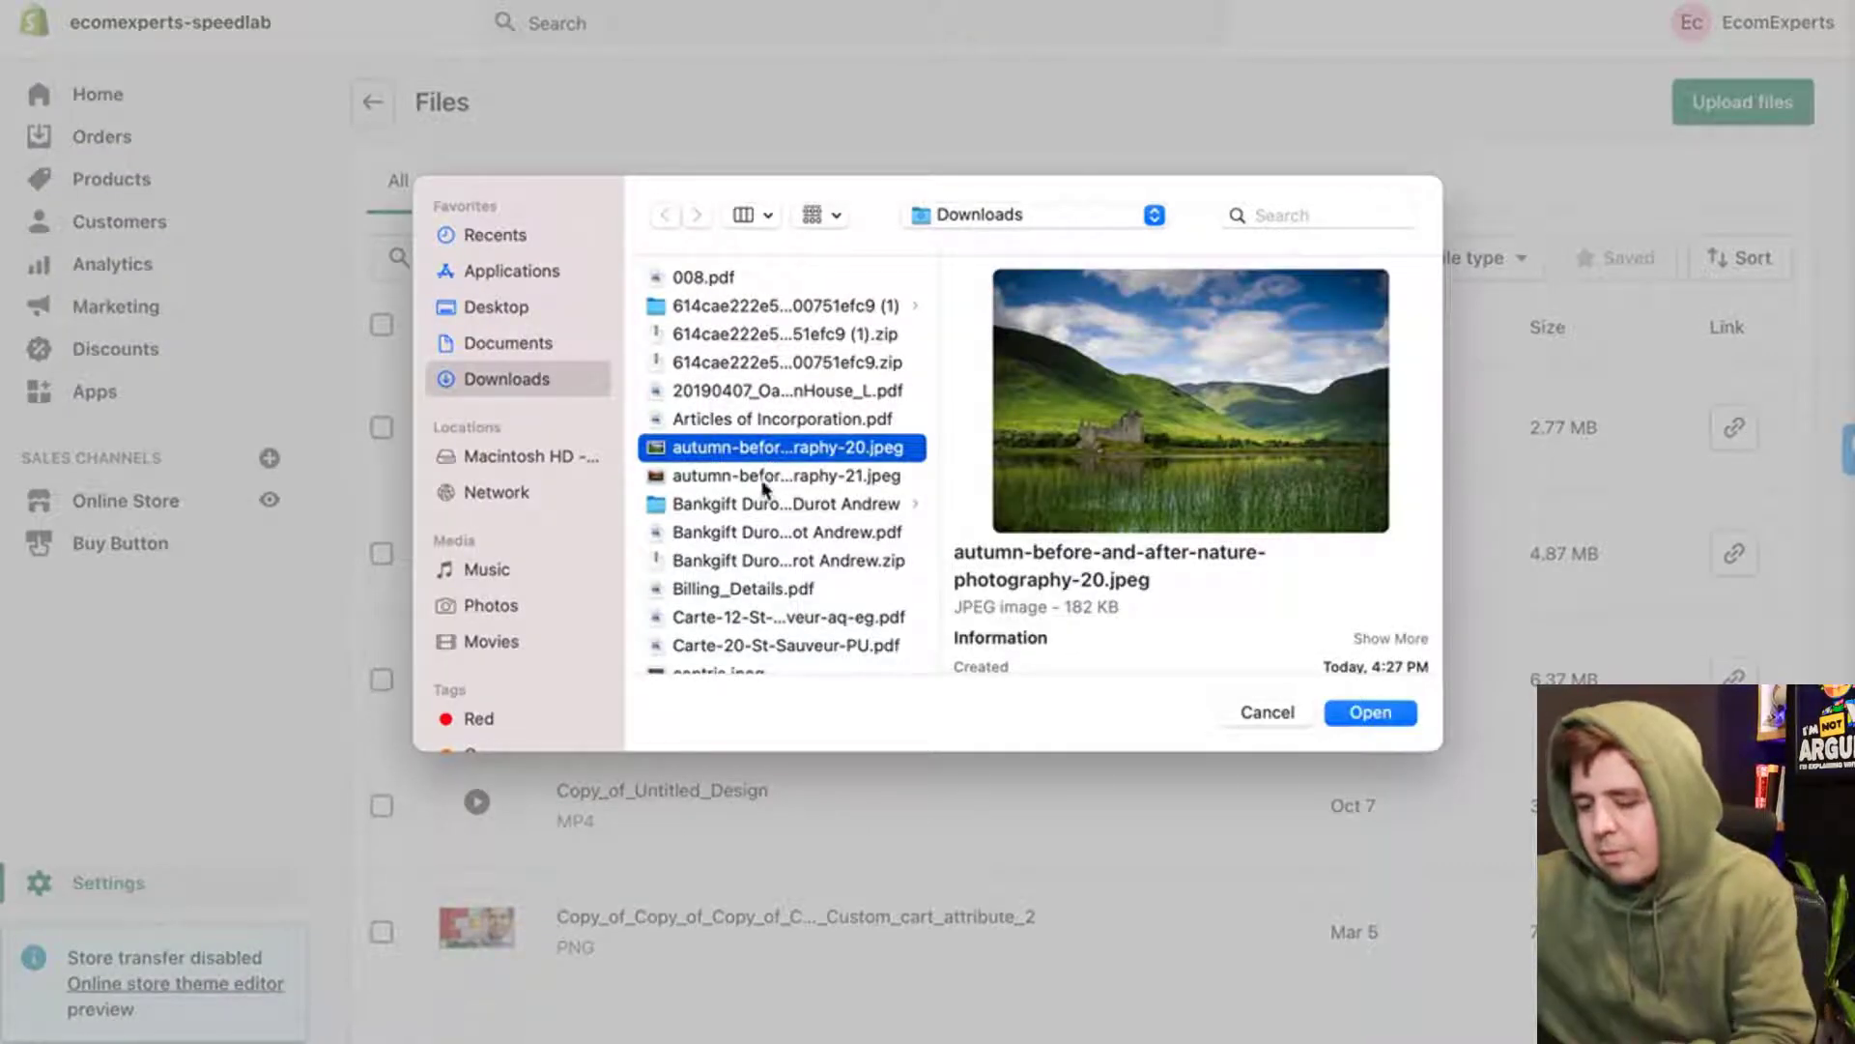
{"action": "left_click", "coordinate": [785, 475]}
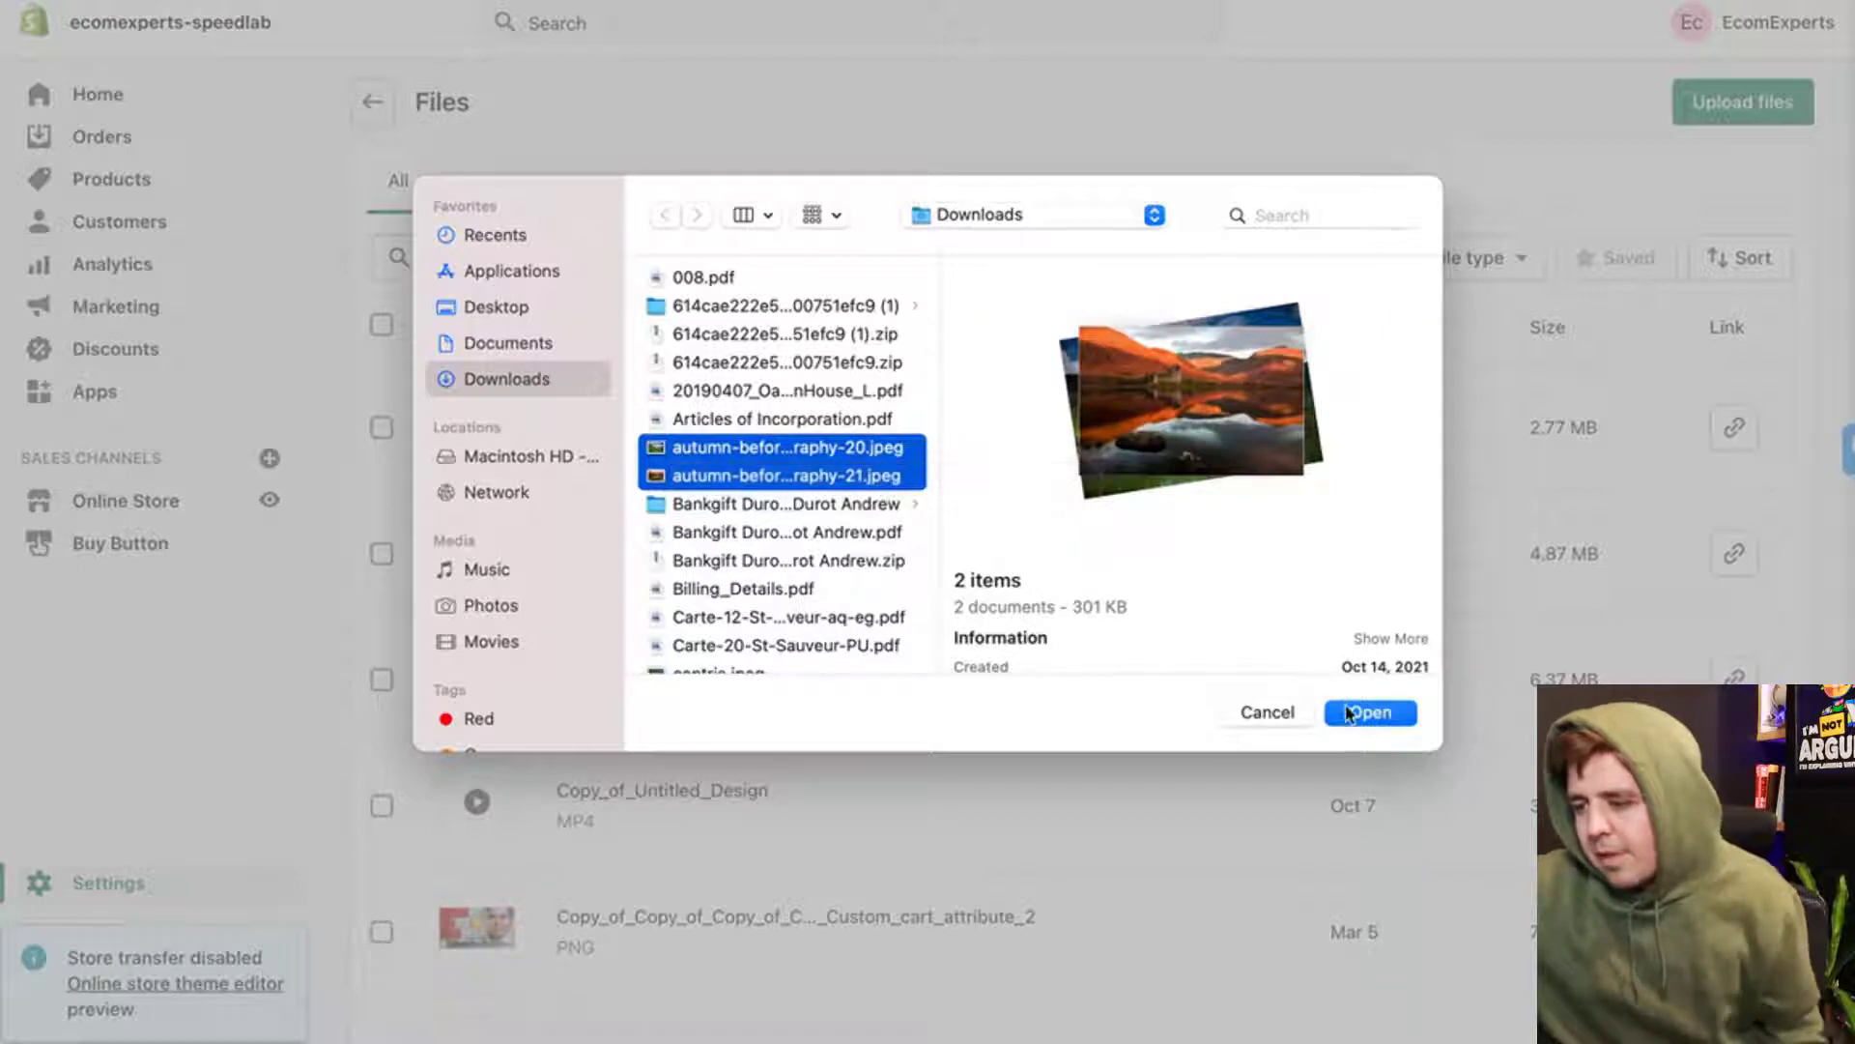
{"action": "left_click", "coordinate": [1369, 711]}
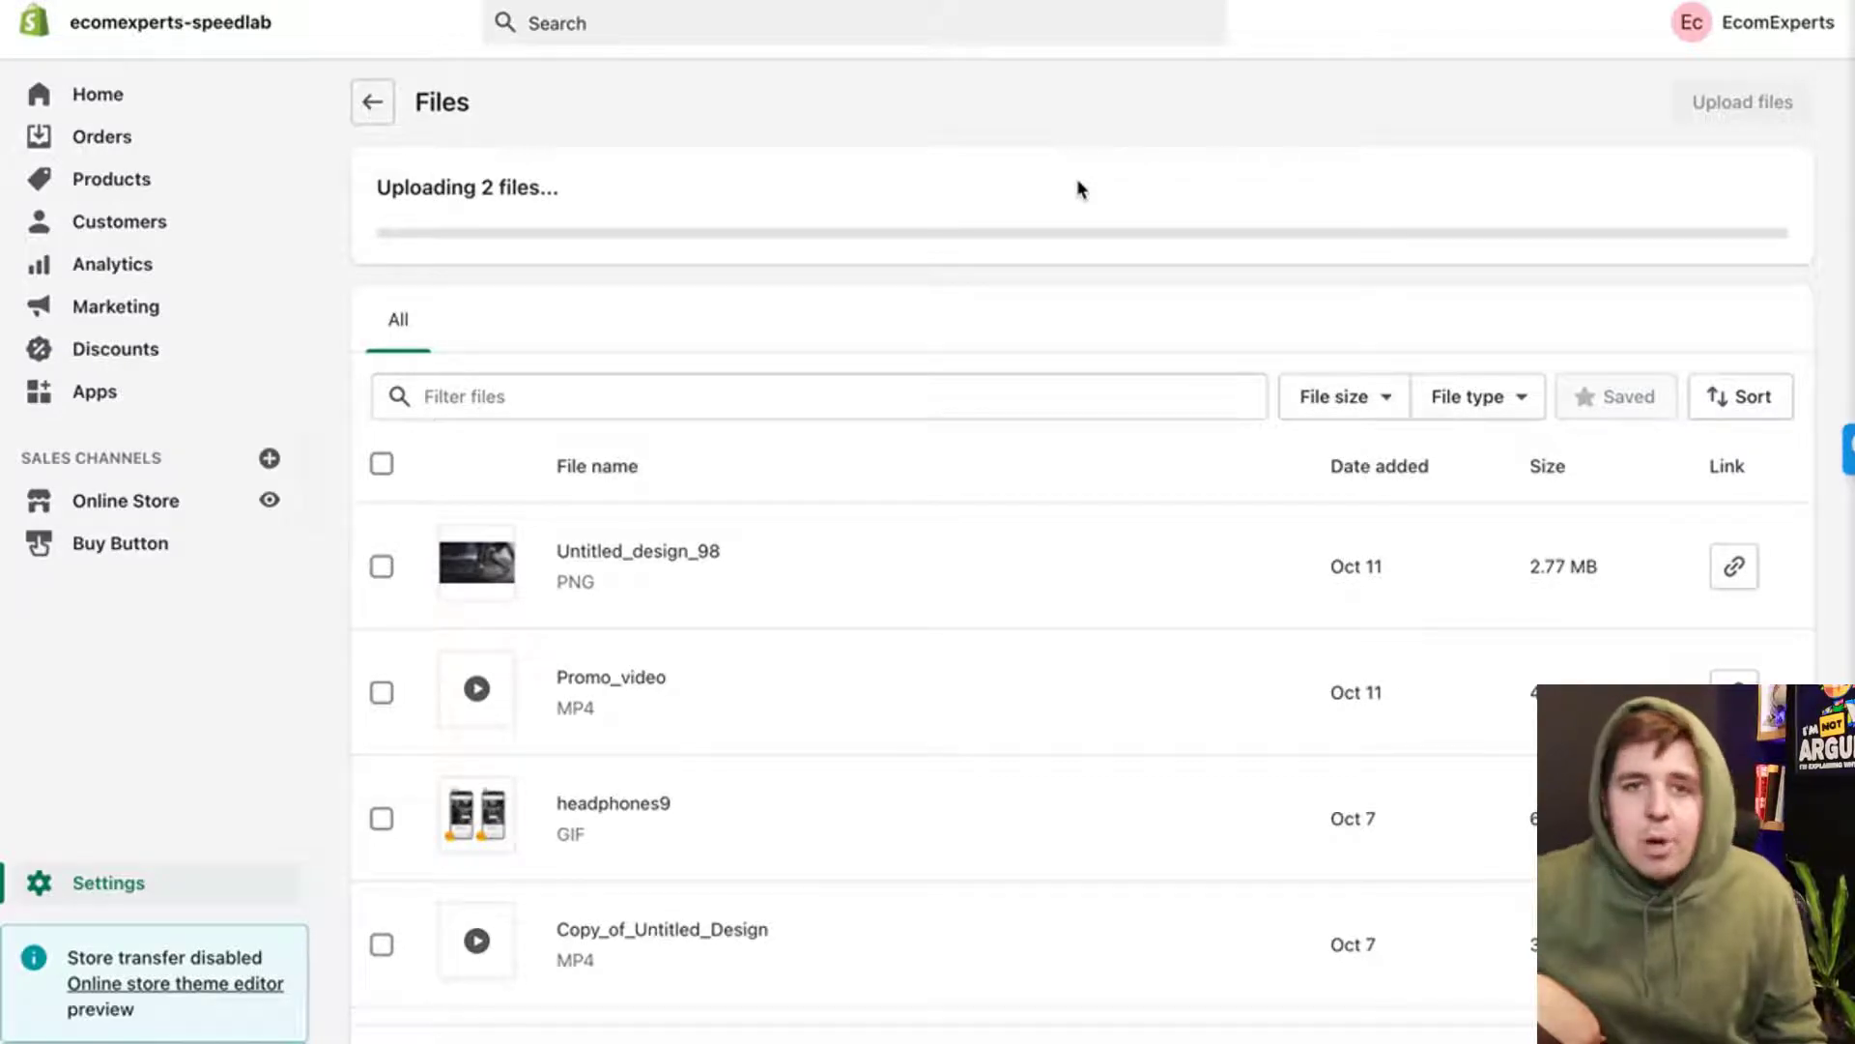
{"action": "mouse_move", "coordinate": [885, 665]}
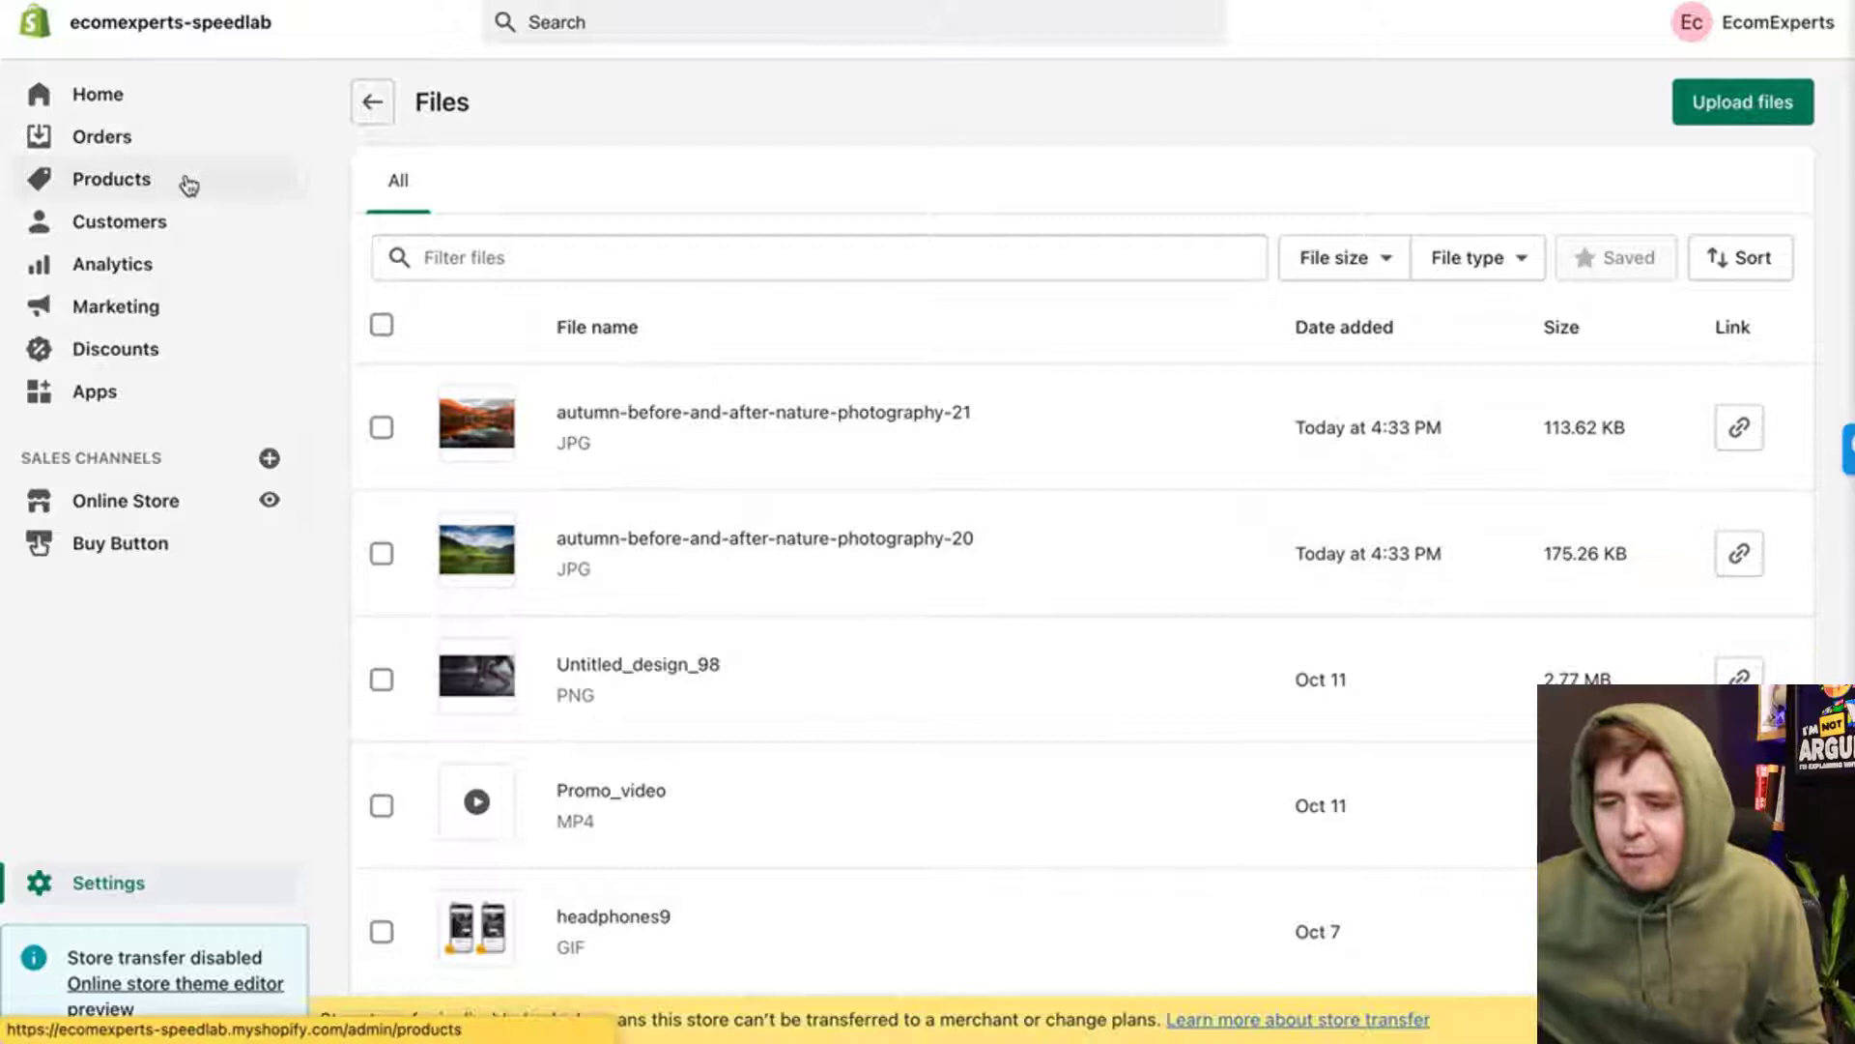
- Paste a twentytwenty-container div with two image tags above Black Leather Bag's HTML description
{"action": "left_click", "coordinate": [111, 179]}
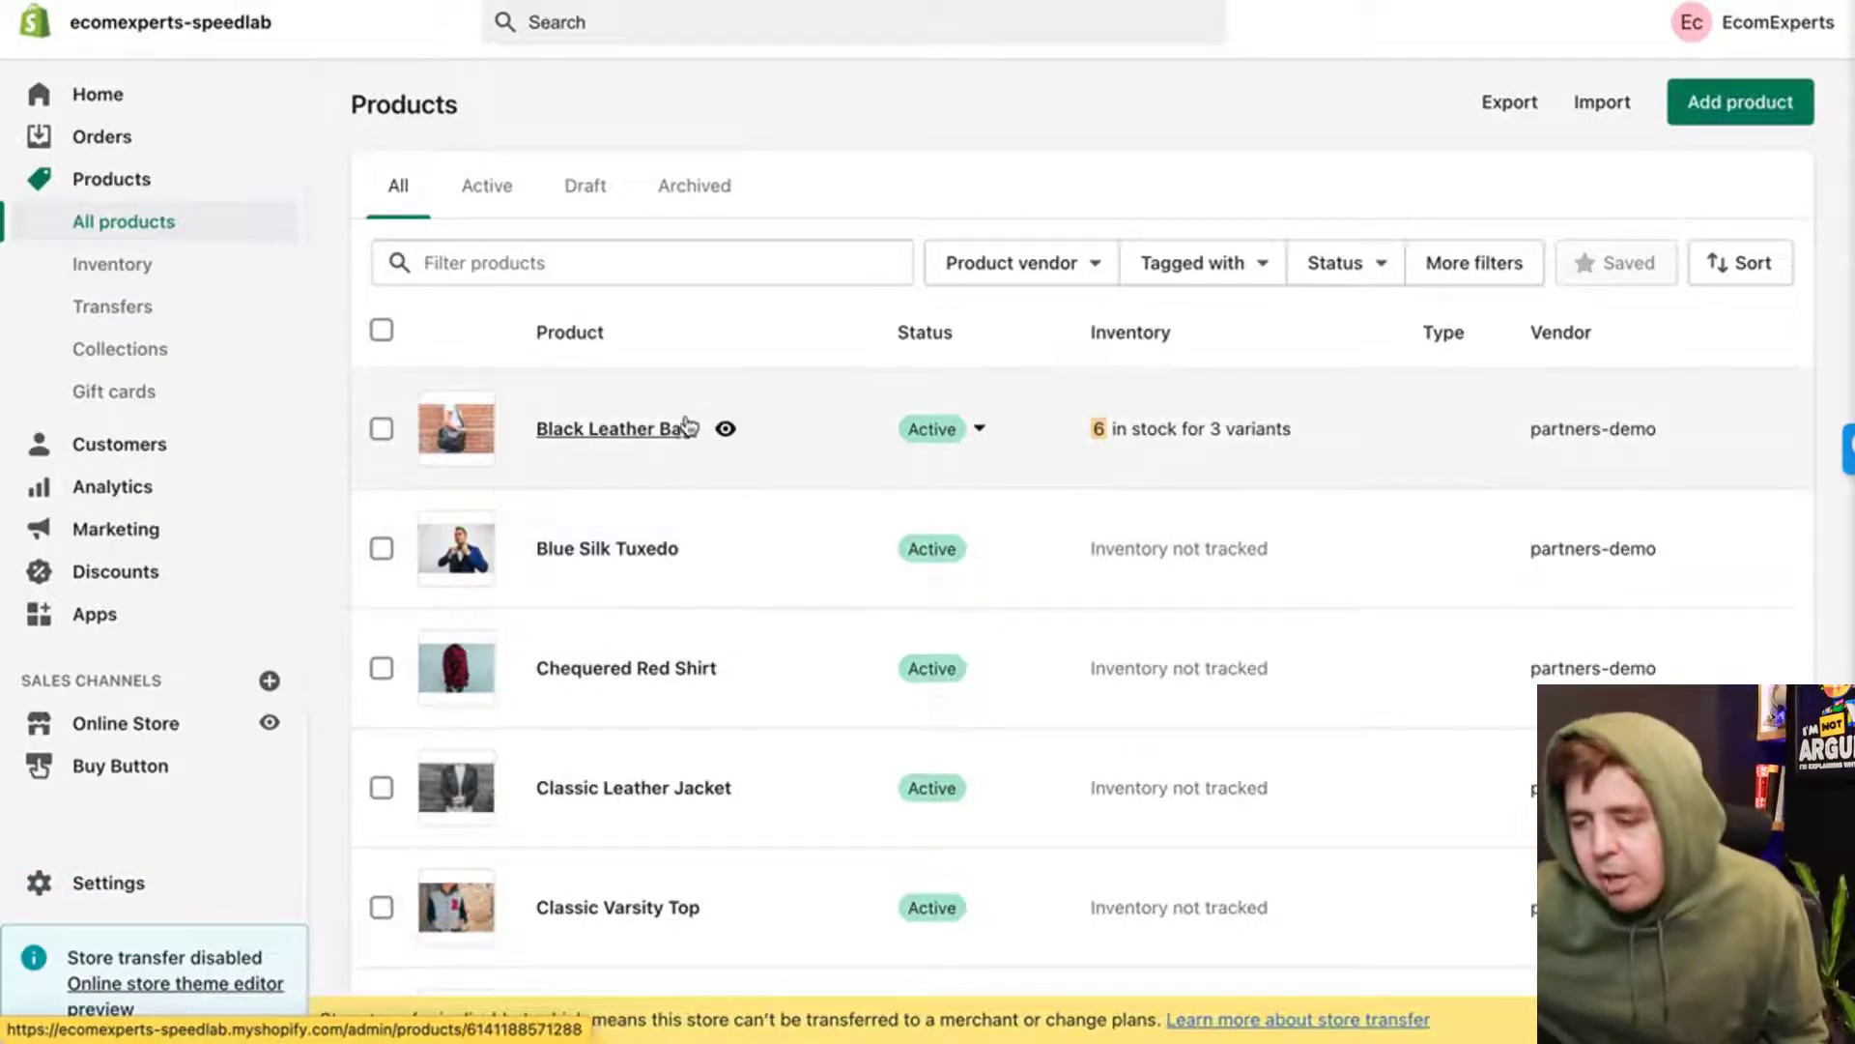
{"action": "left_click", "coordinate": [613, 428]}
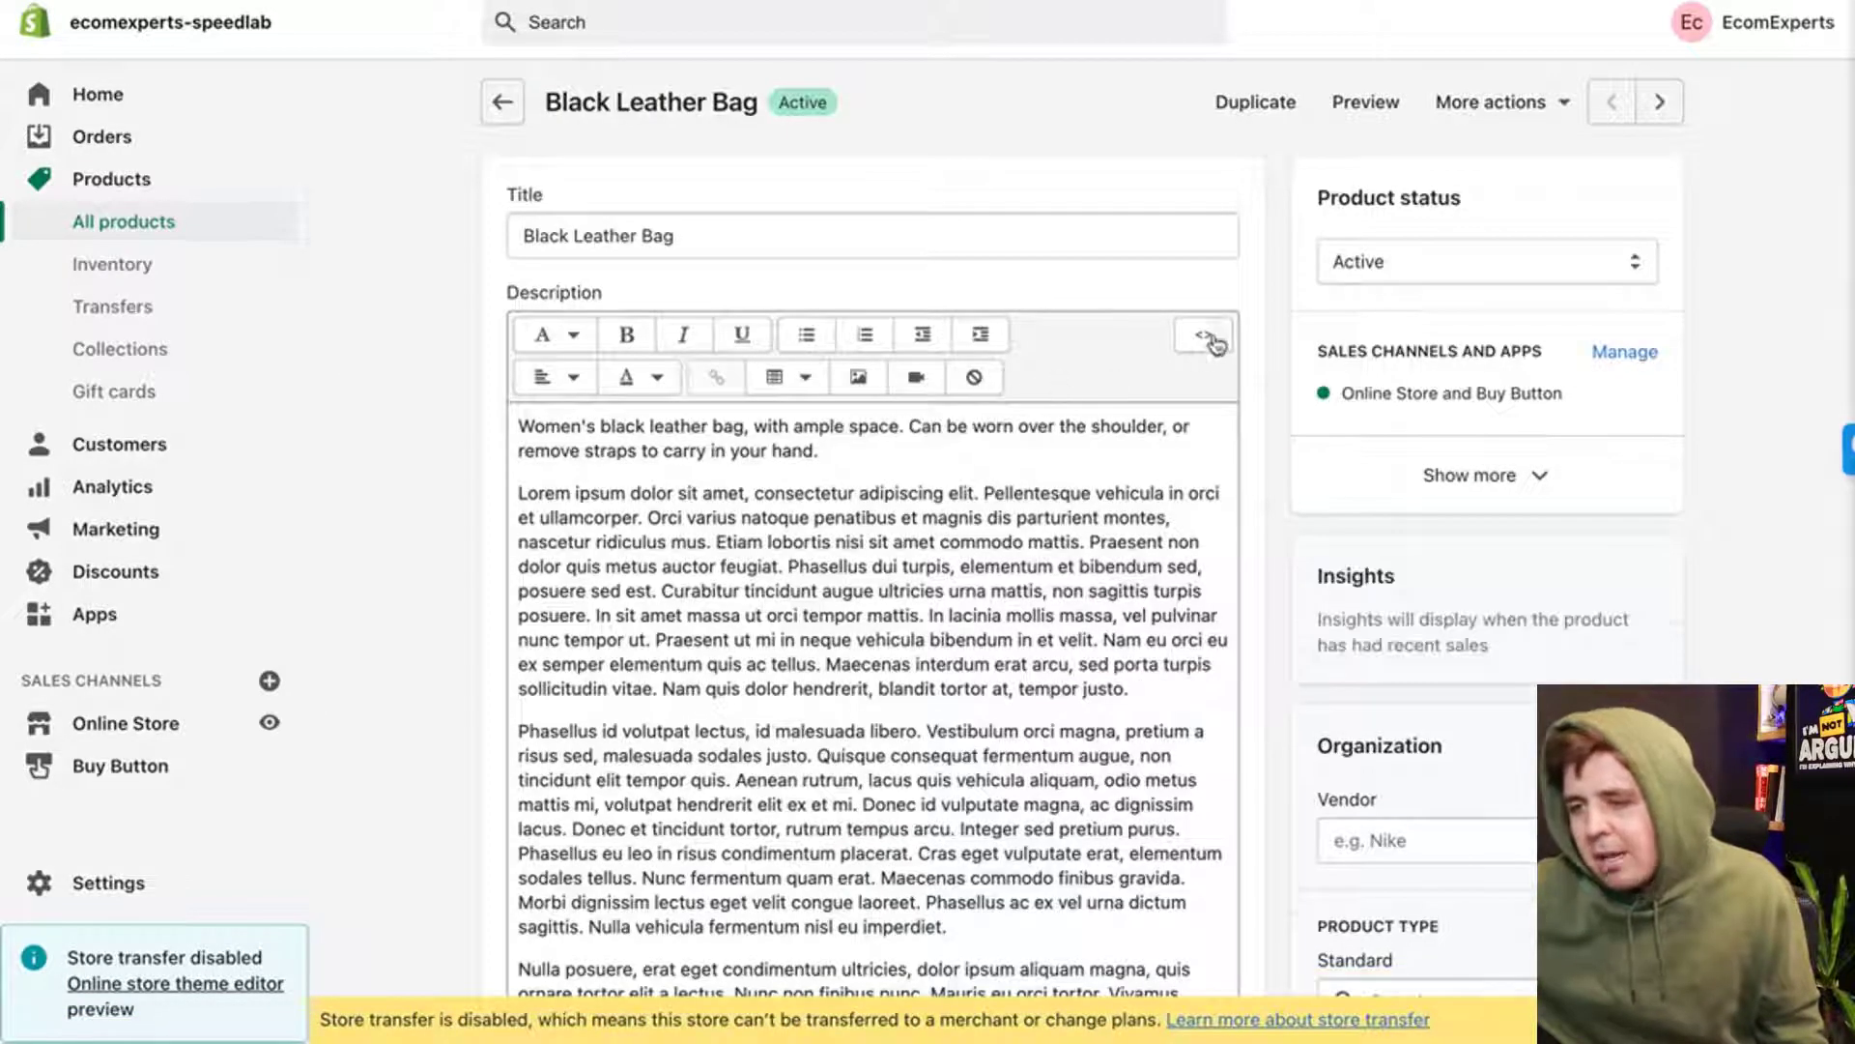
{"action": "mouse_move", "coordinate": [1202, 335]}
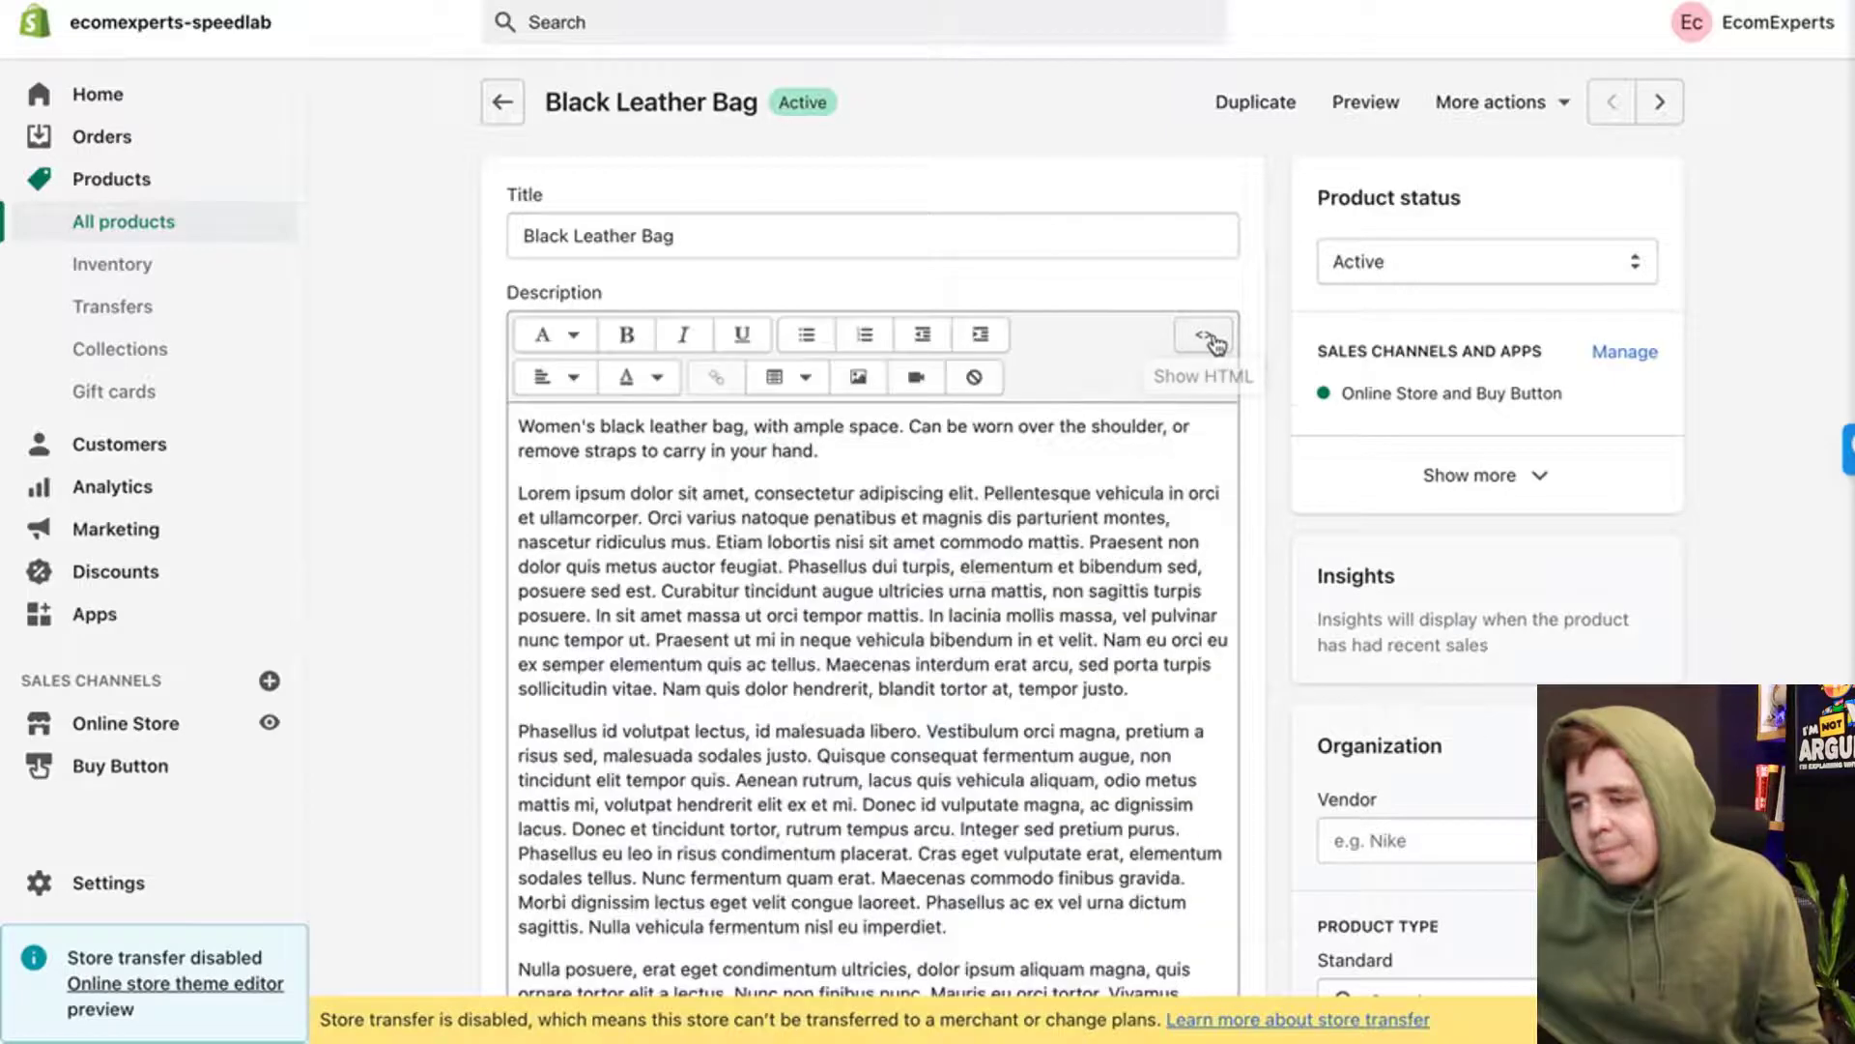
{"action": "left_click", "coordinate": [1202, 333]}
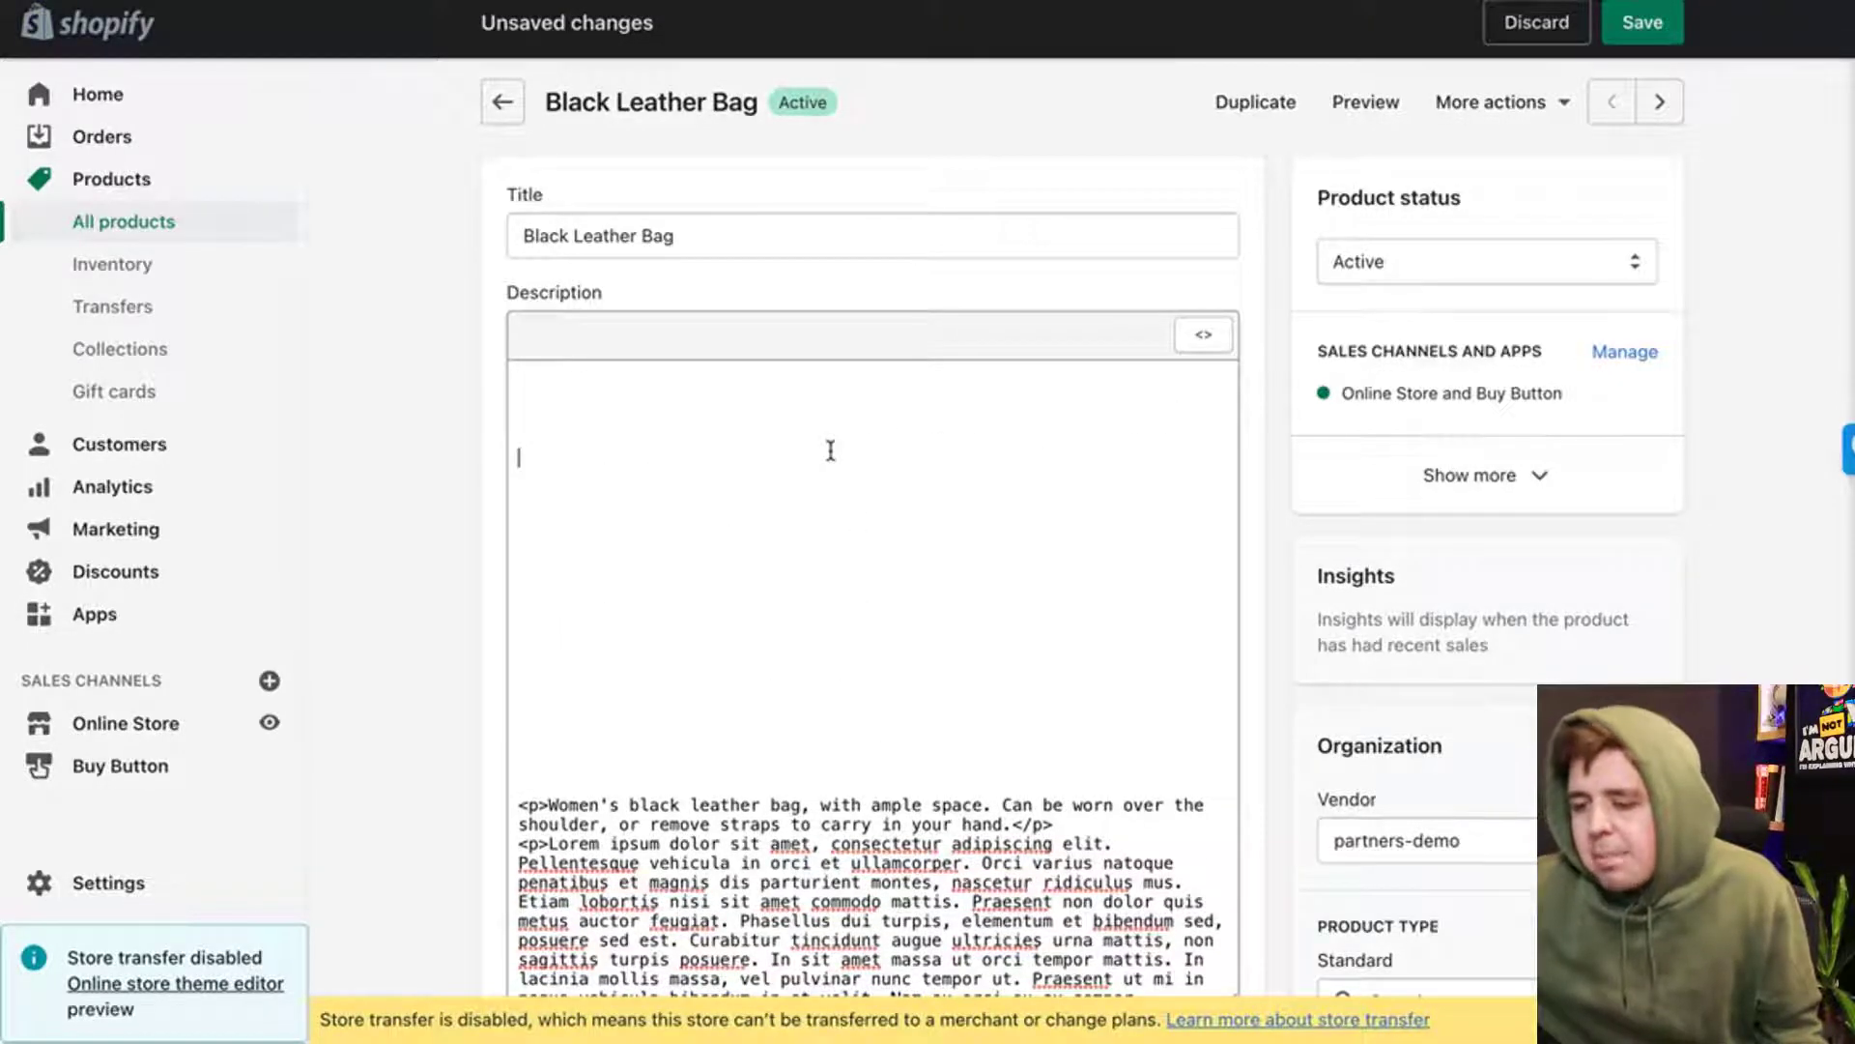
{"action": "left_click", "coordinate": [1202, 334]}
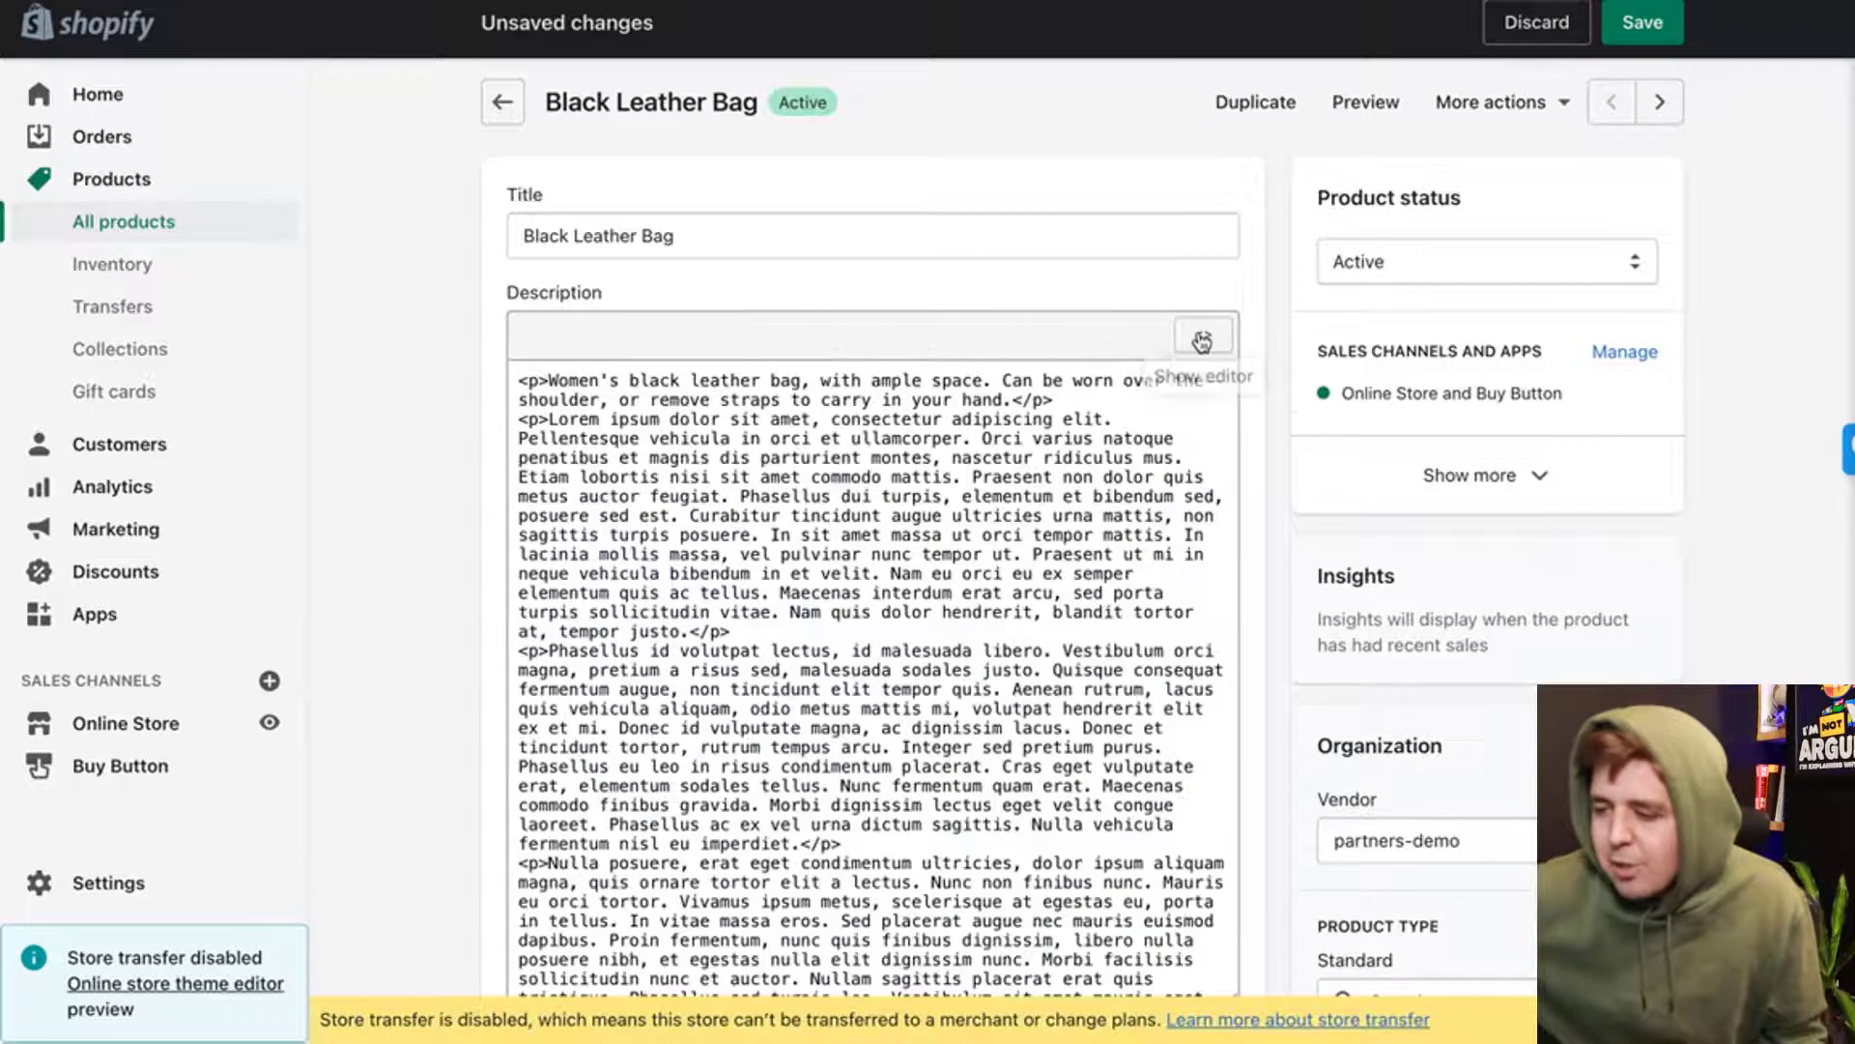
{"action": "left_click", "coordinate": [1203, 334]}
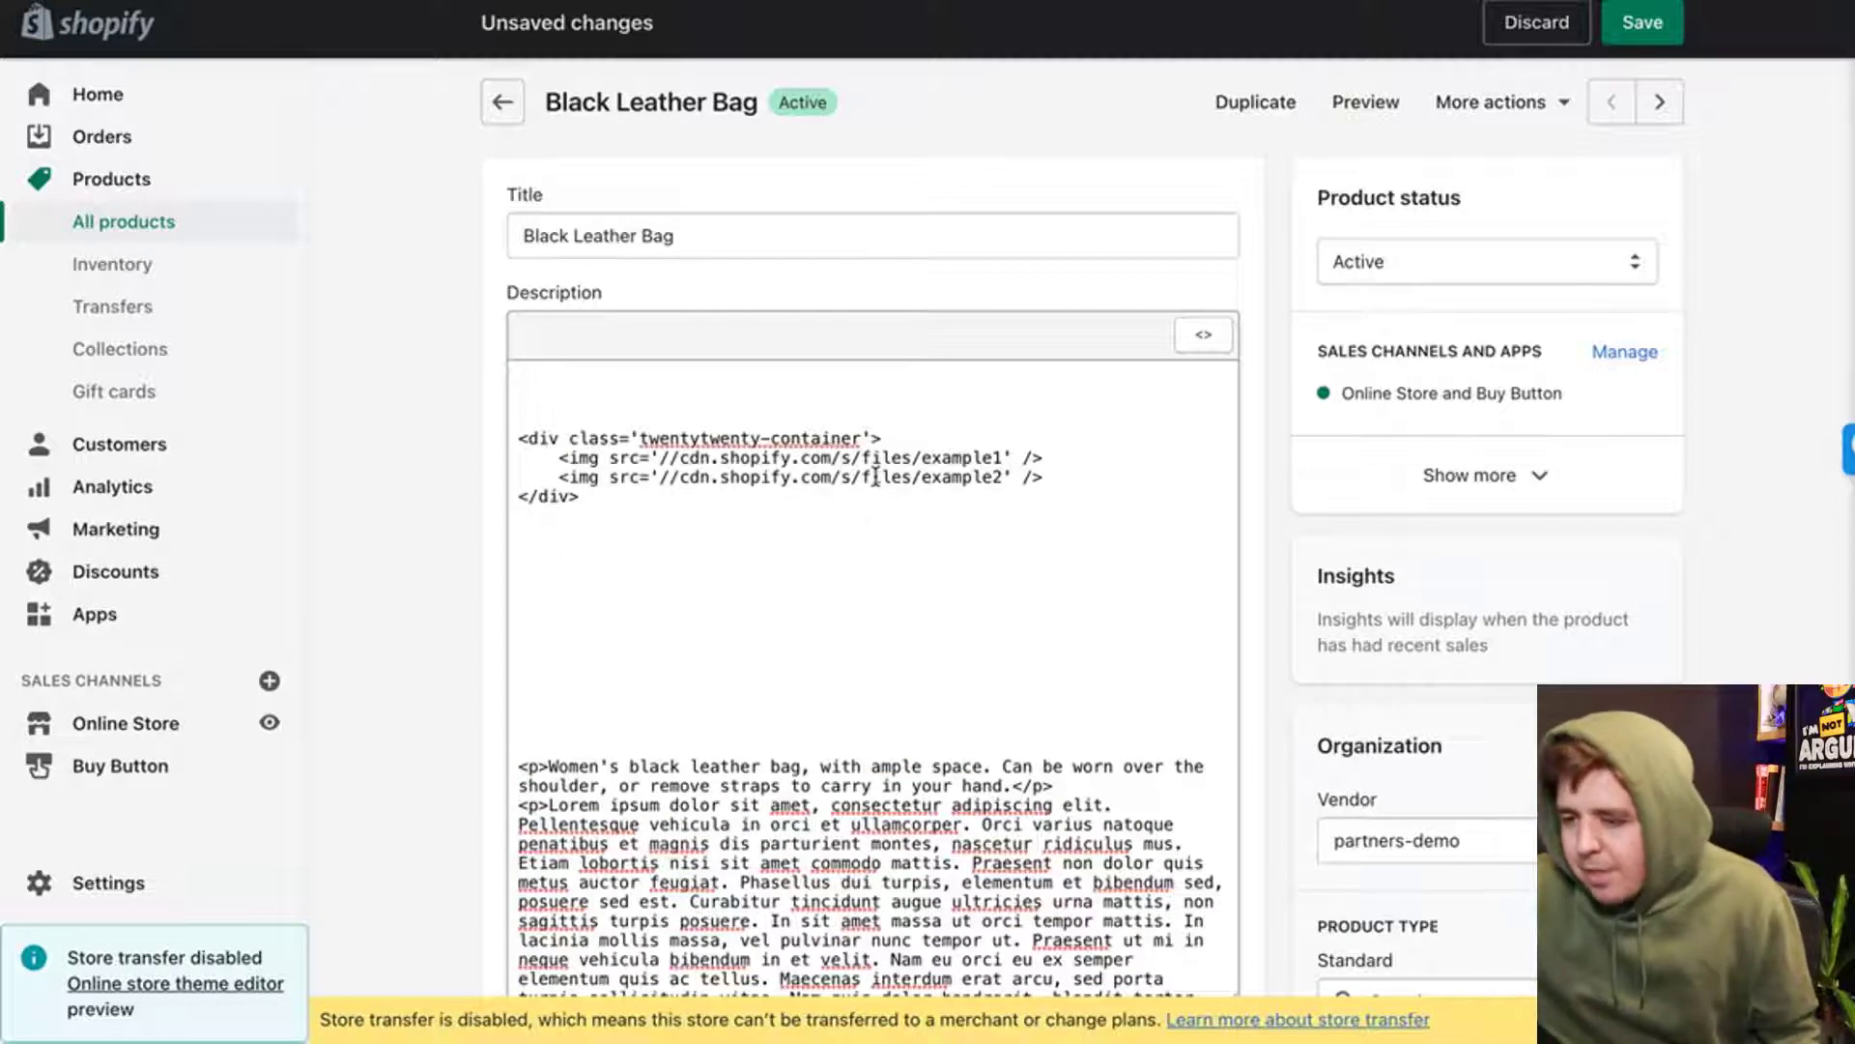
{"action": "mouse_move", "coordinate": [227, 824]}
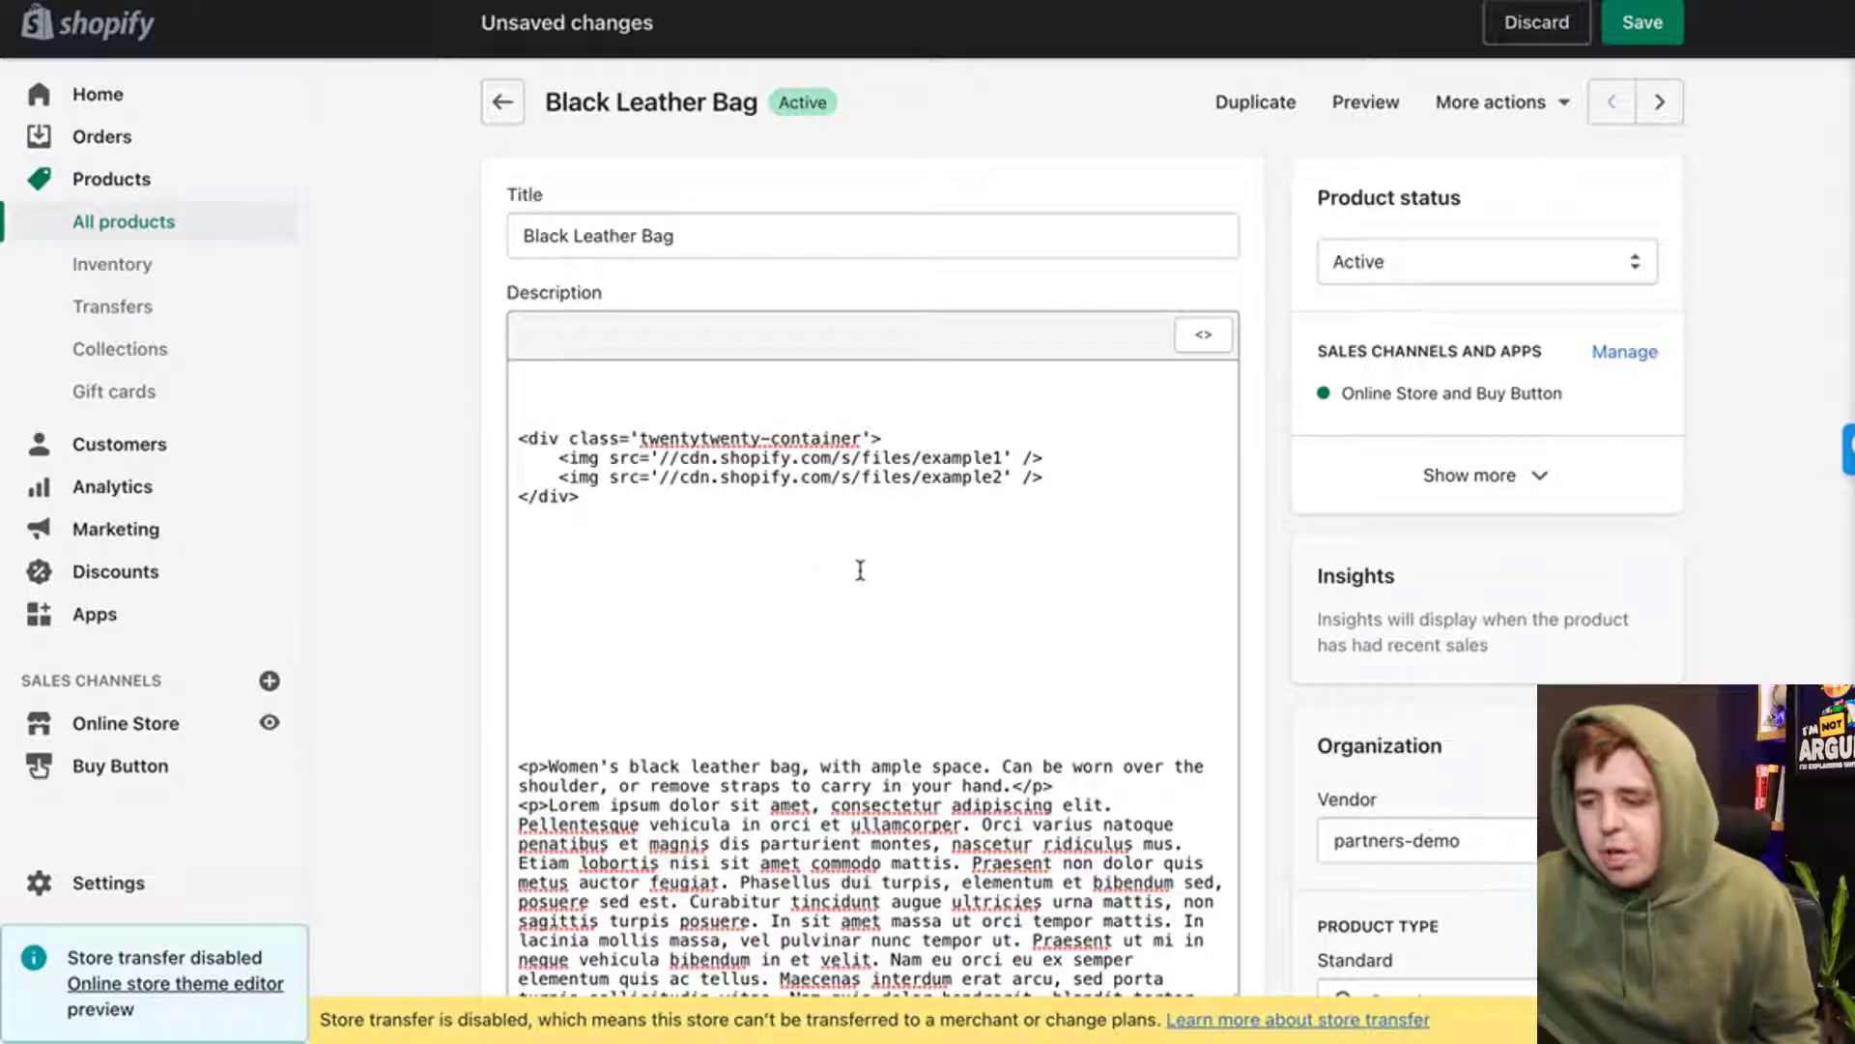
{"action": "mouse_move", "coordinate": [107, 882]}
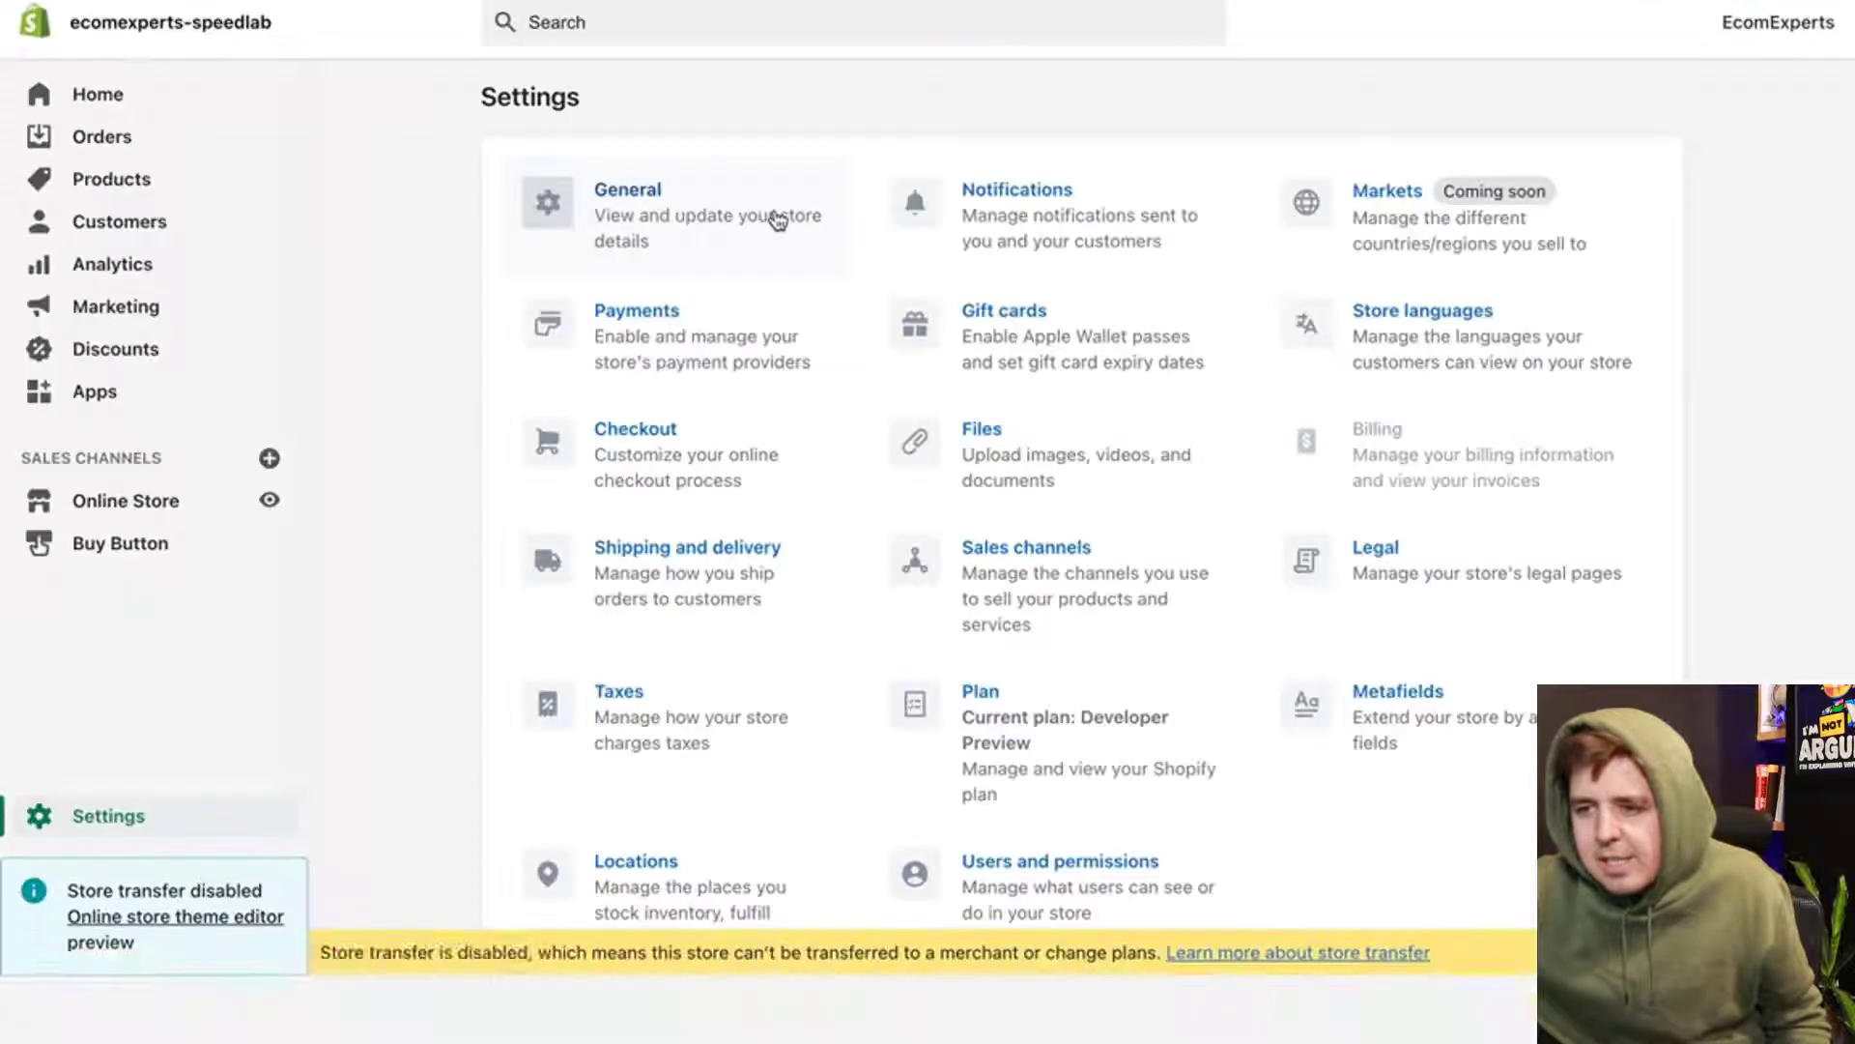
- Replace the placeholder image src values with the uploaded autumn photo URLs 21 and 20
{"action": "left_click", "coordinate": [980, 428]}
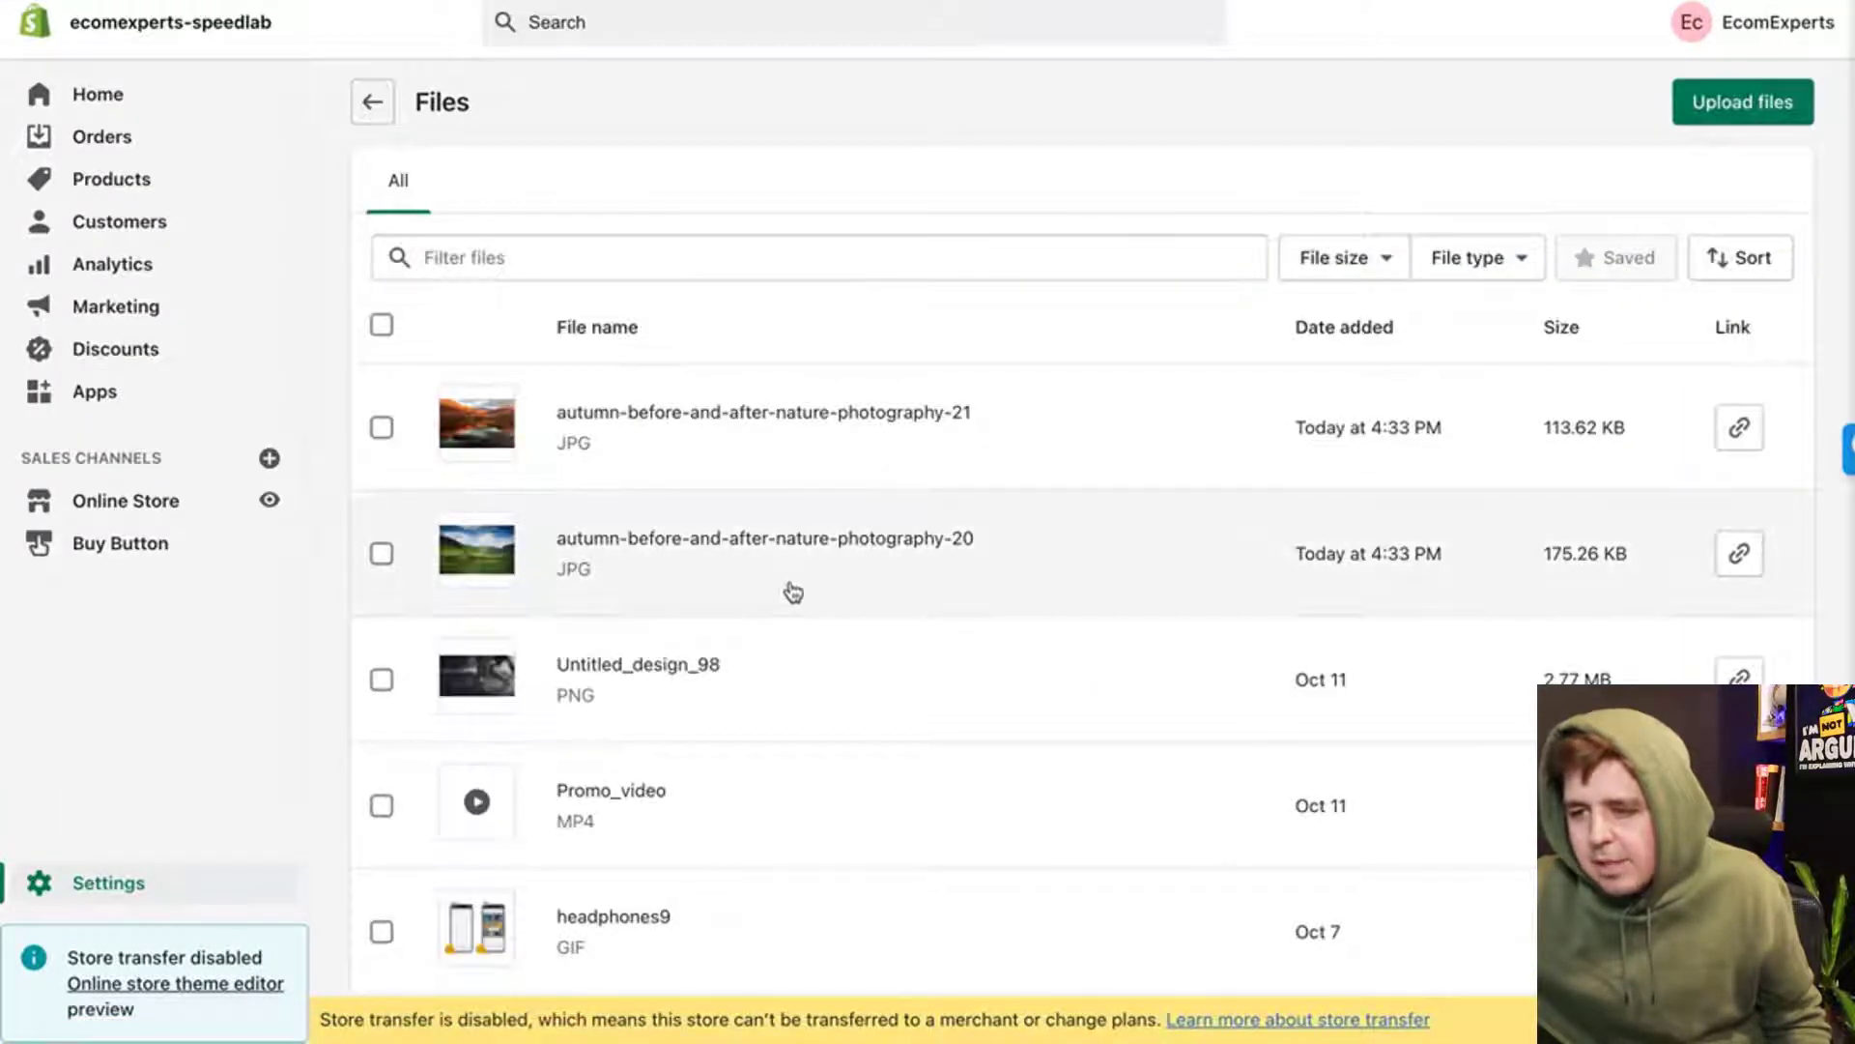
{"action": "left_click", "coordinate": [1739, 427]}
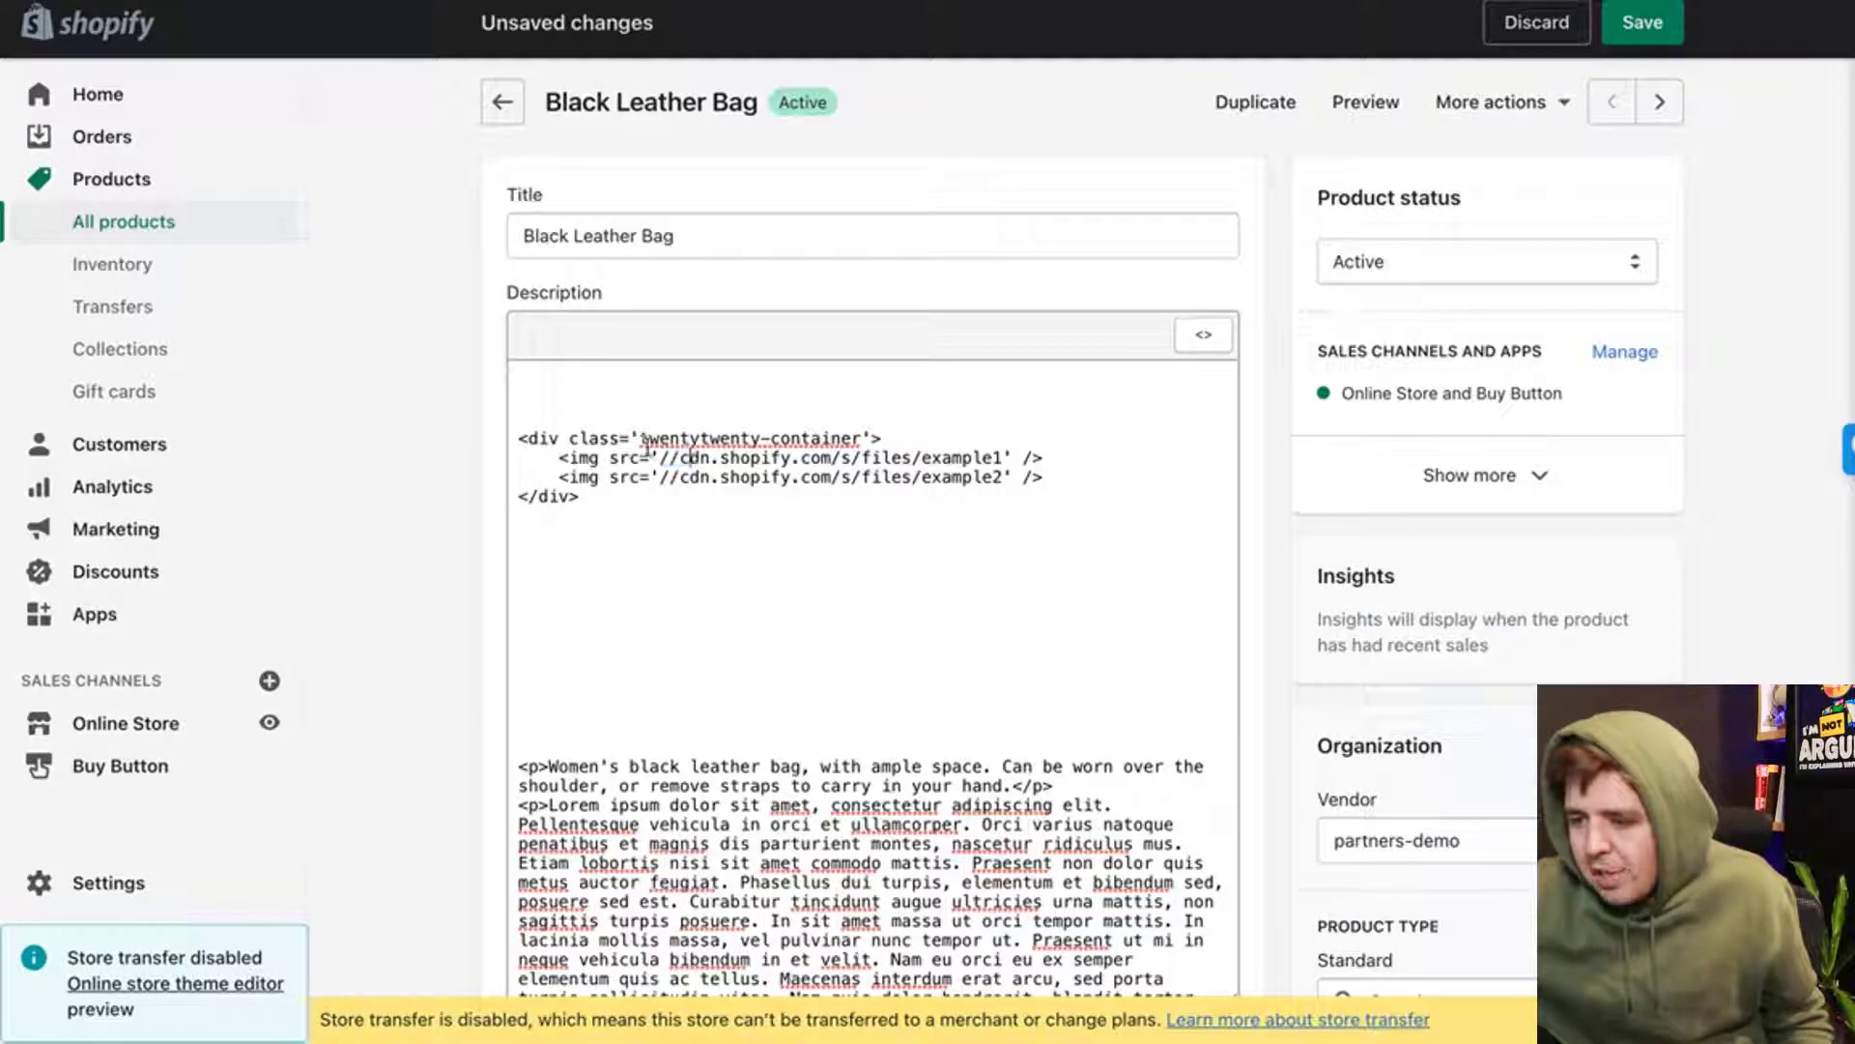
{"action": "double_click", "coordinate": [828, 458]}
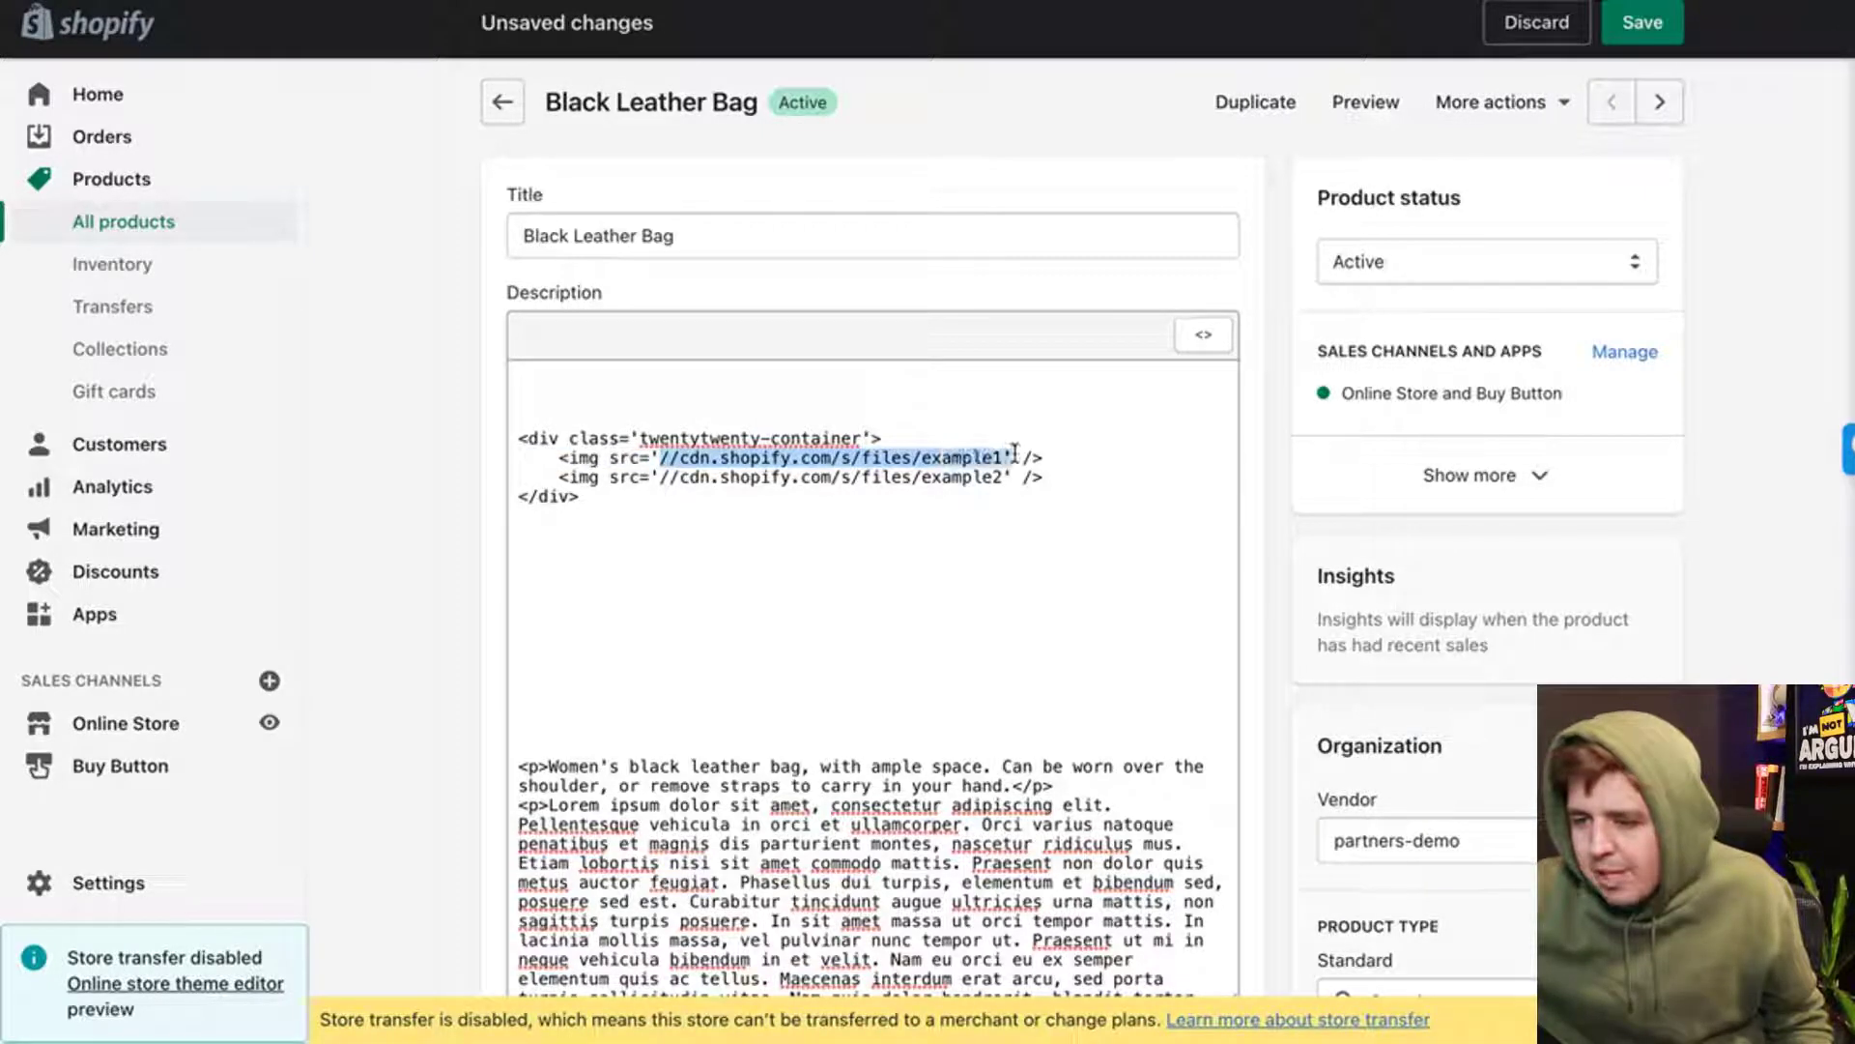
{"action": "key", "text": "Backspace"}
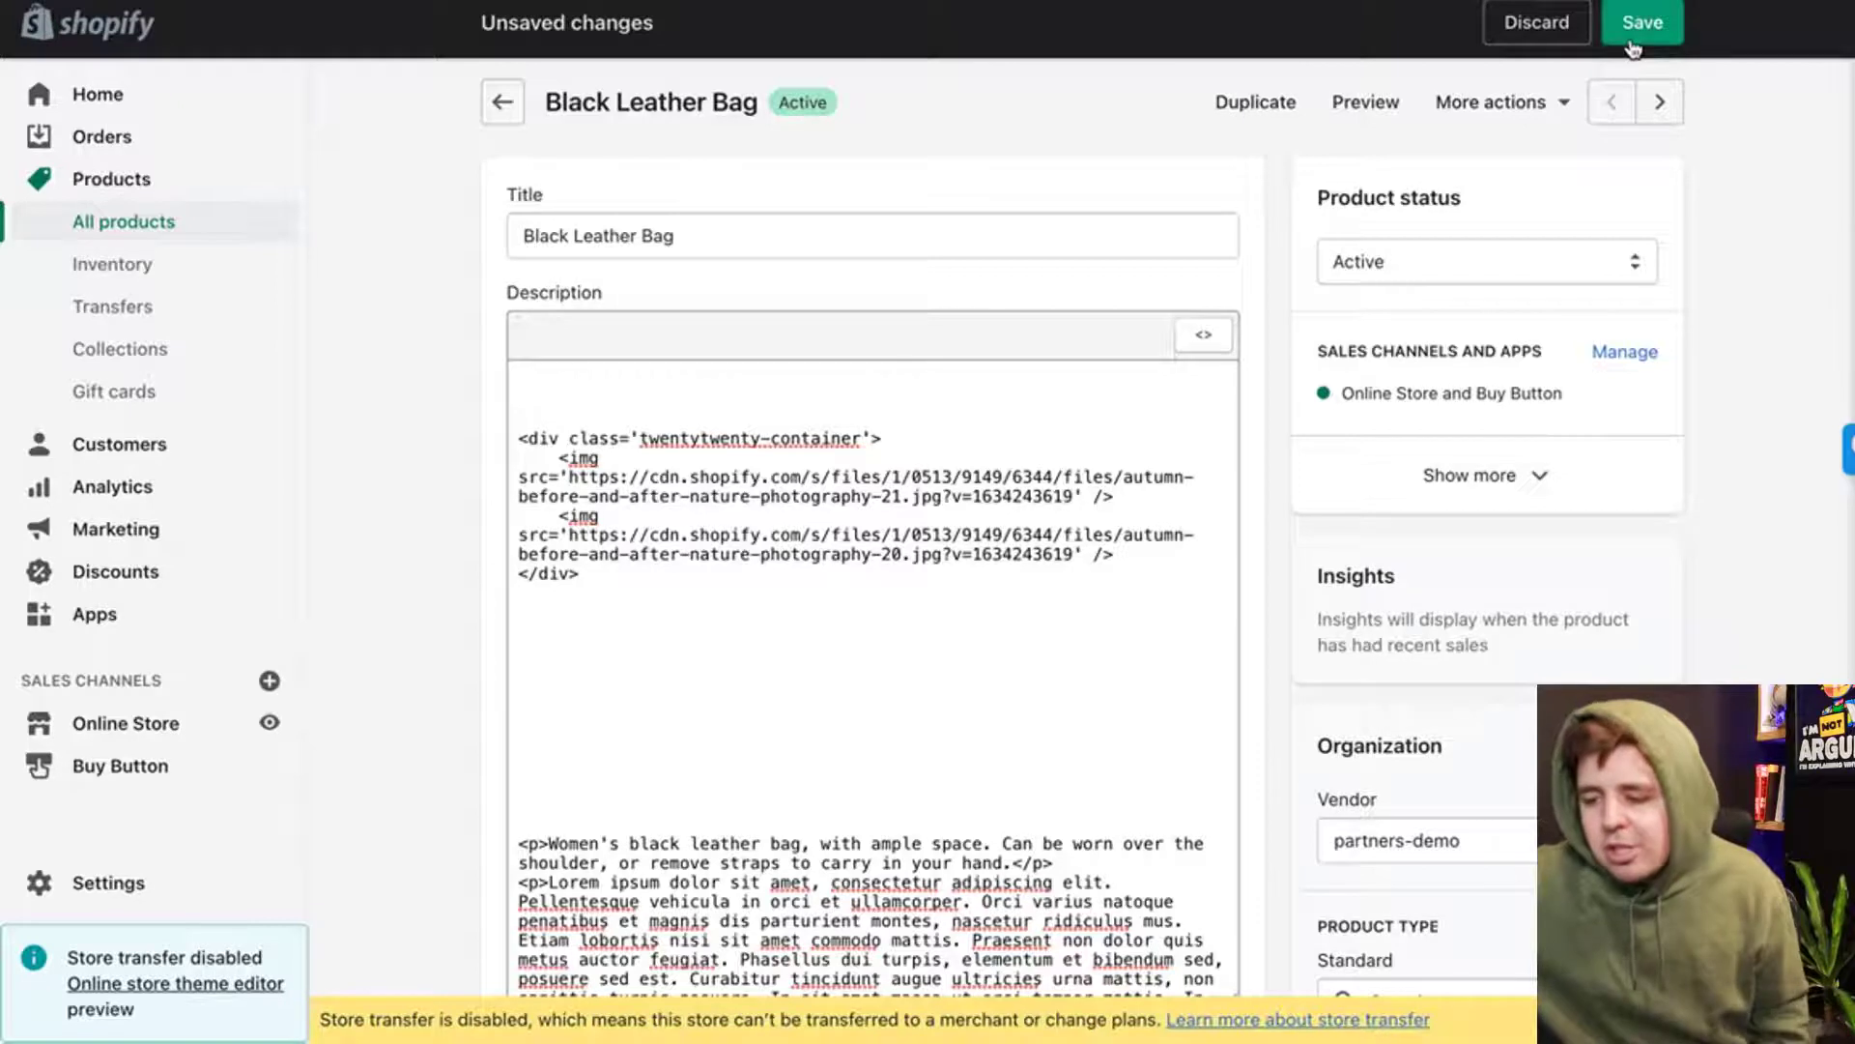
- Save the Black Leather Bag product, preview its storefront page, then return to the editor
{"action": "left_click", "coordinate": [1641, 22]}
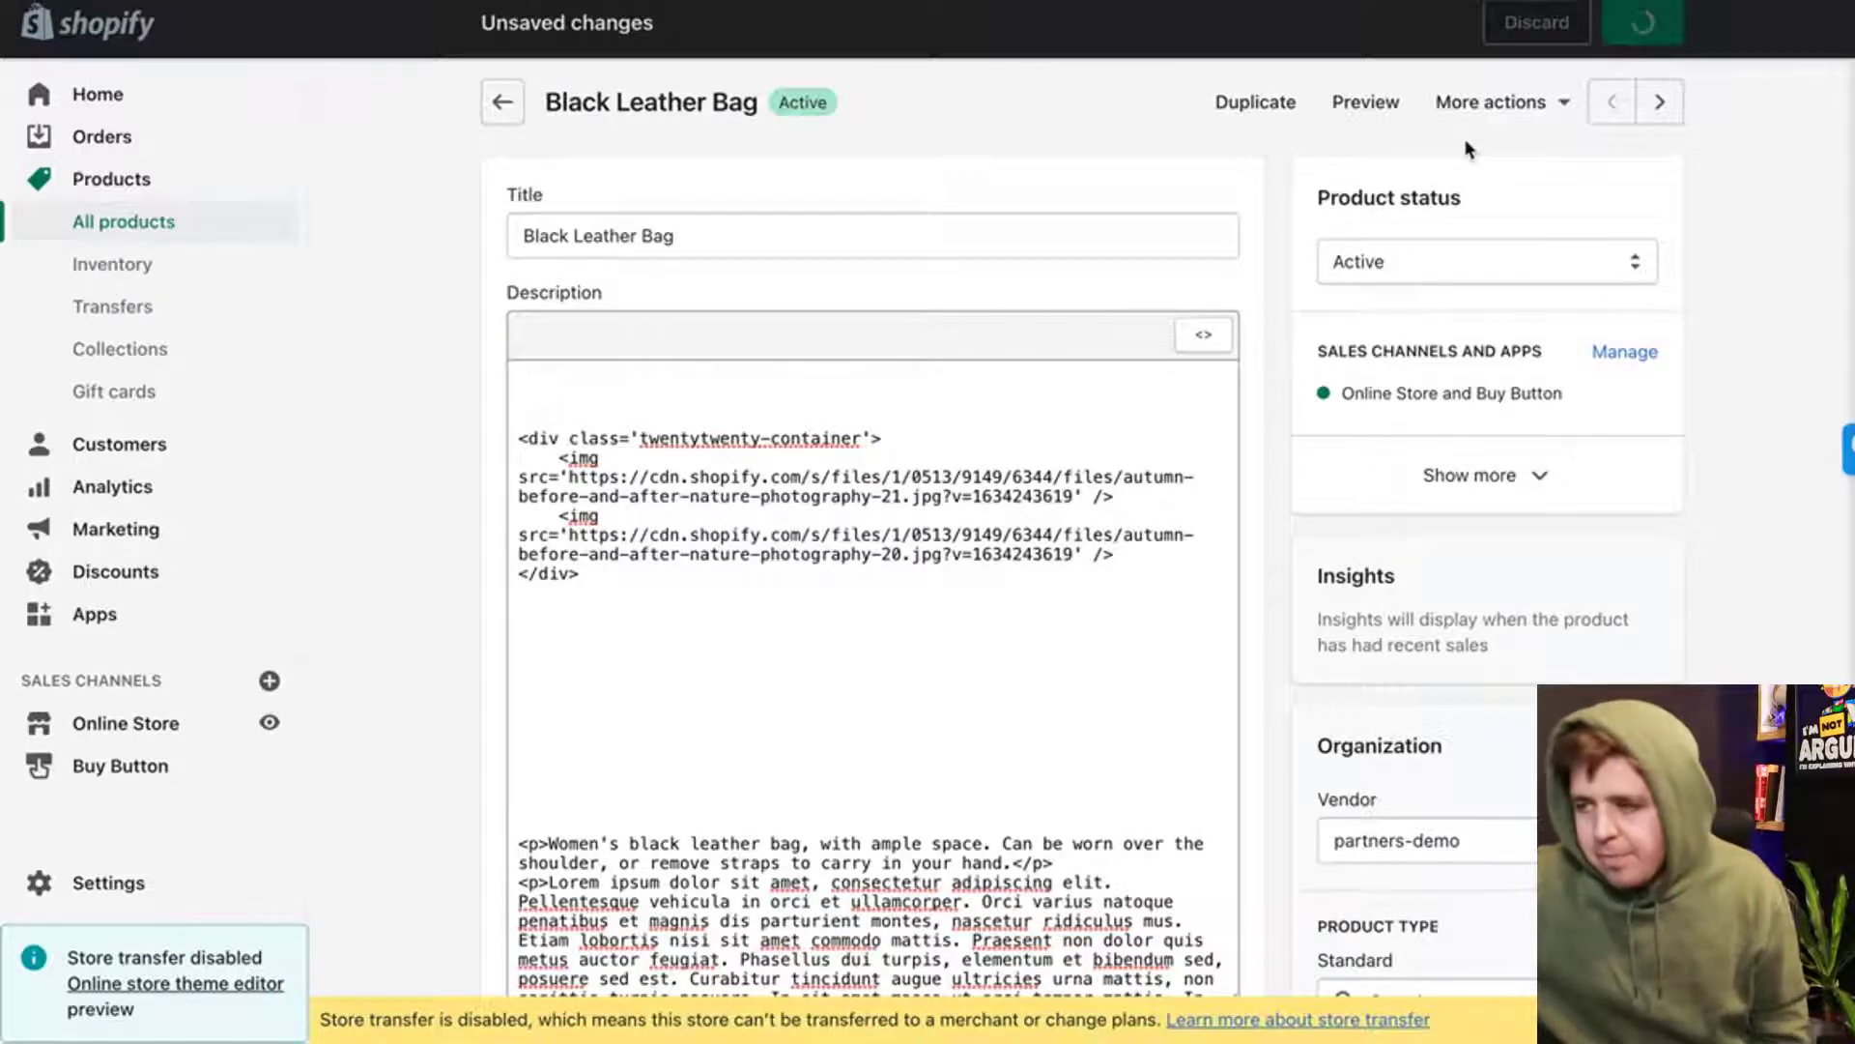
{"action": "left_click", "coordinate": [1639, 21]}
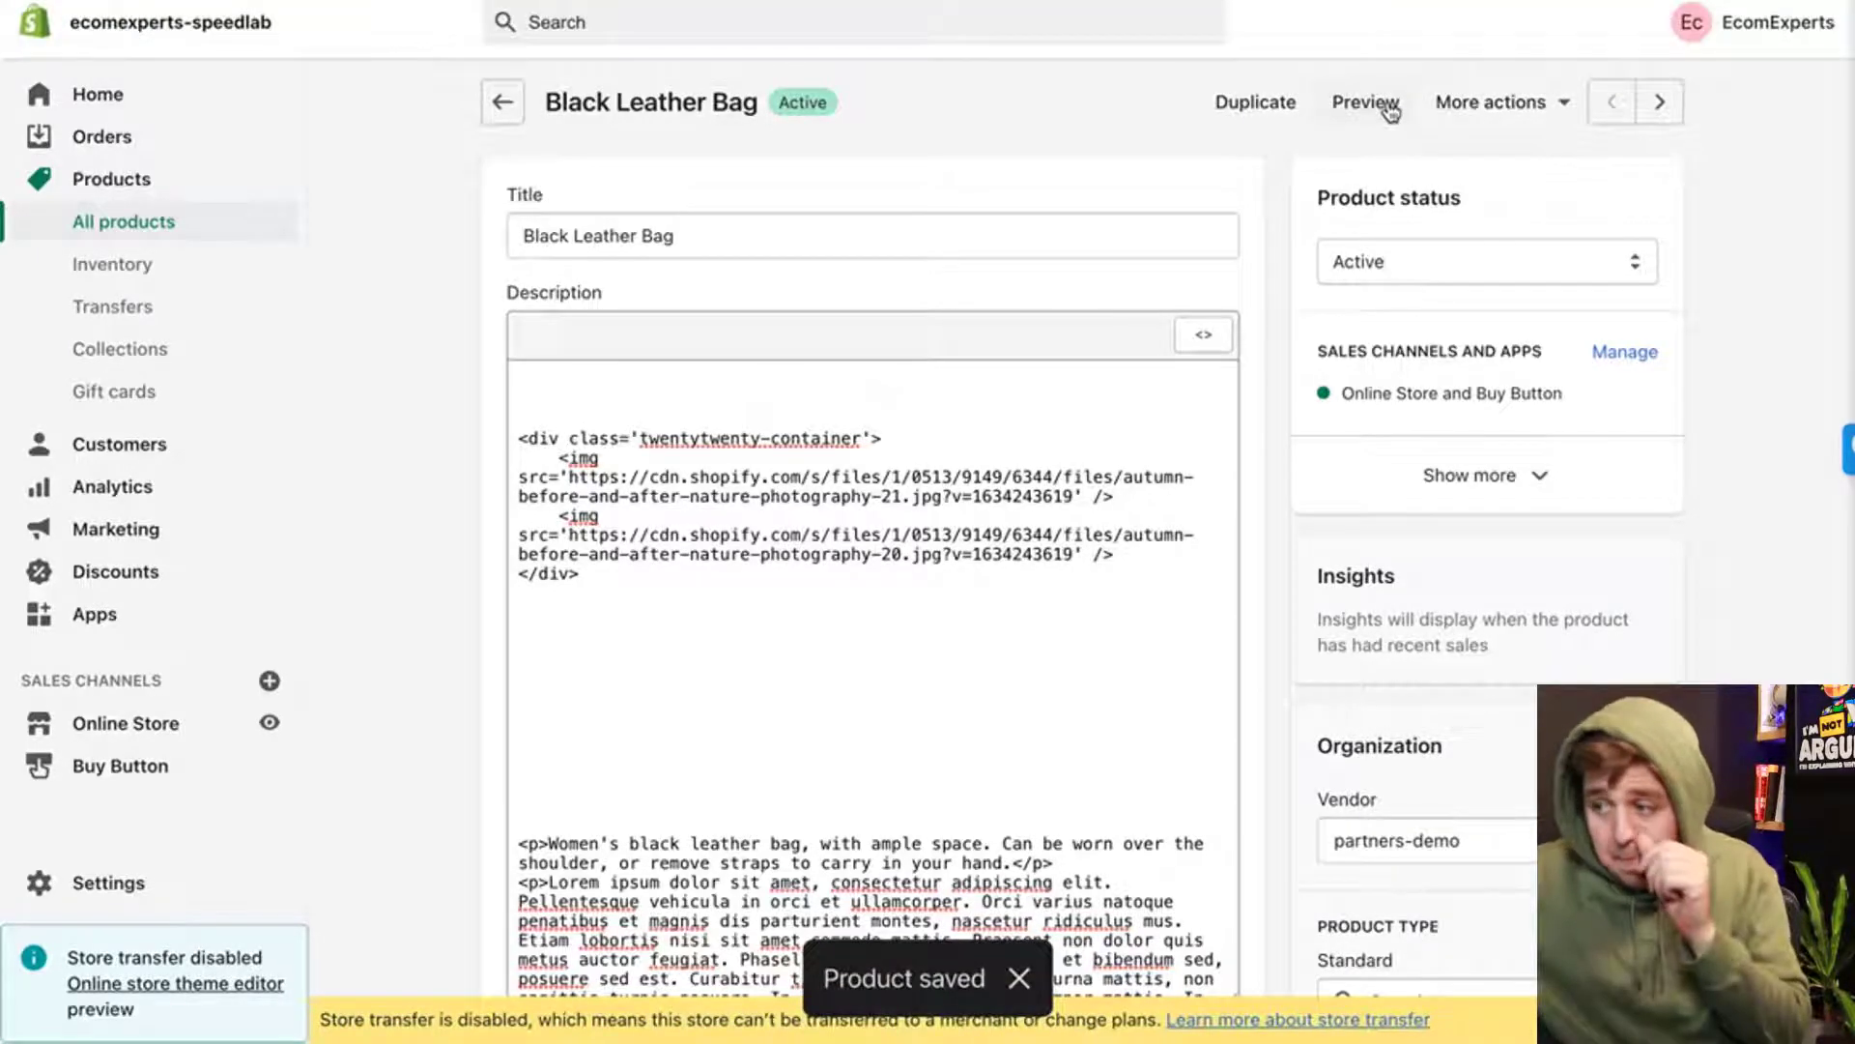
{"action": "left_click", "coordinate": [1365, 102]}
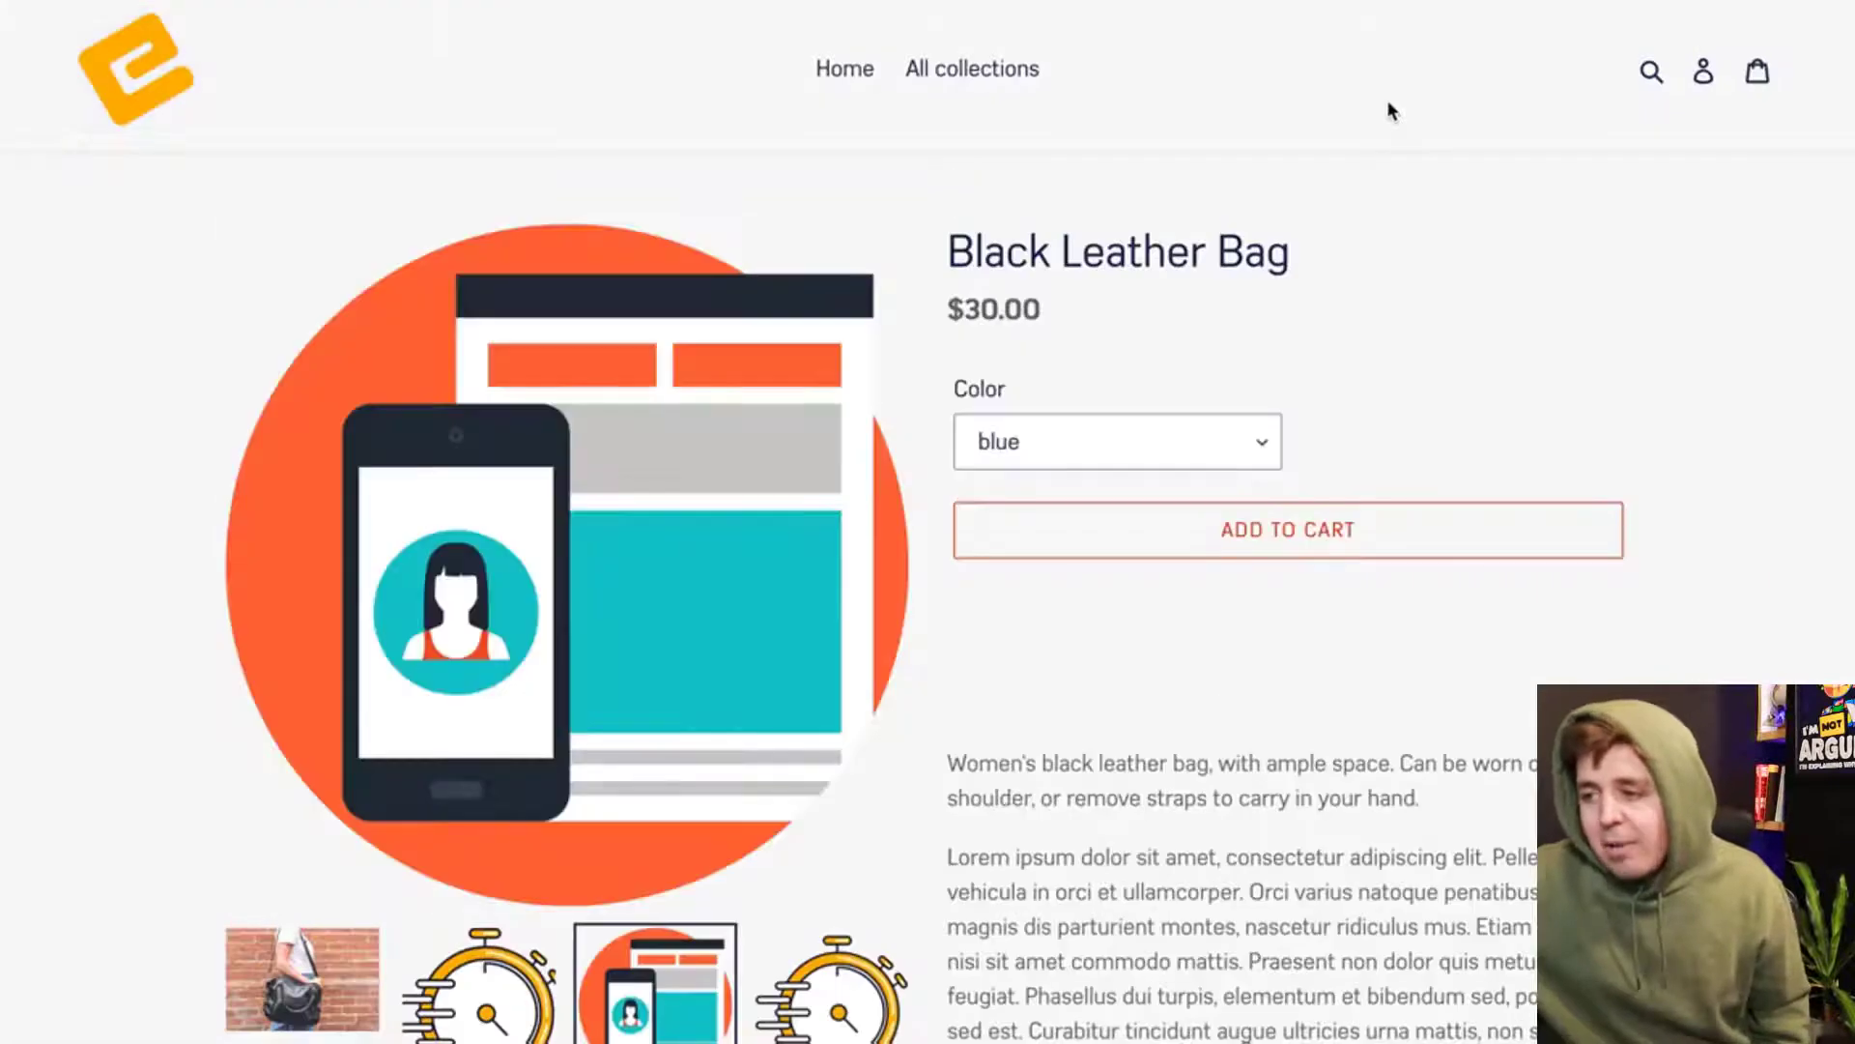
{"action": "scroll", "scroll_direction": "down", "scroll_amount": 3}
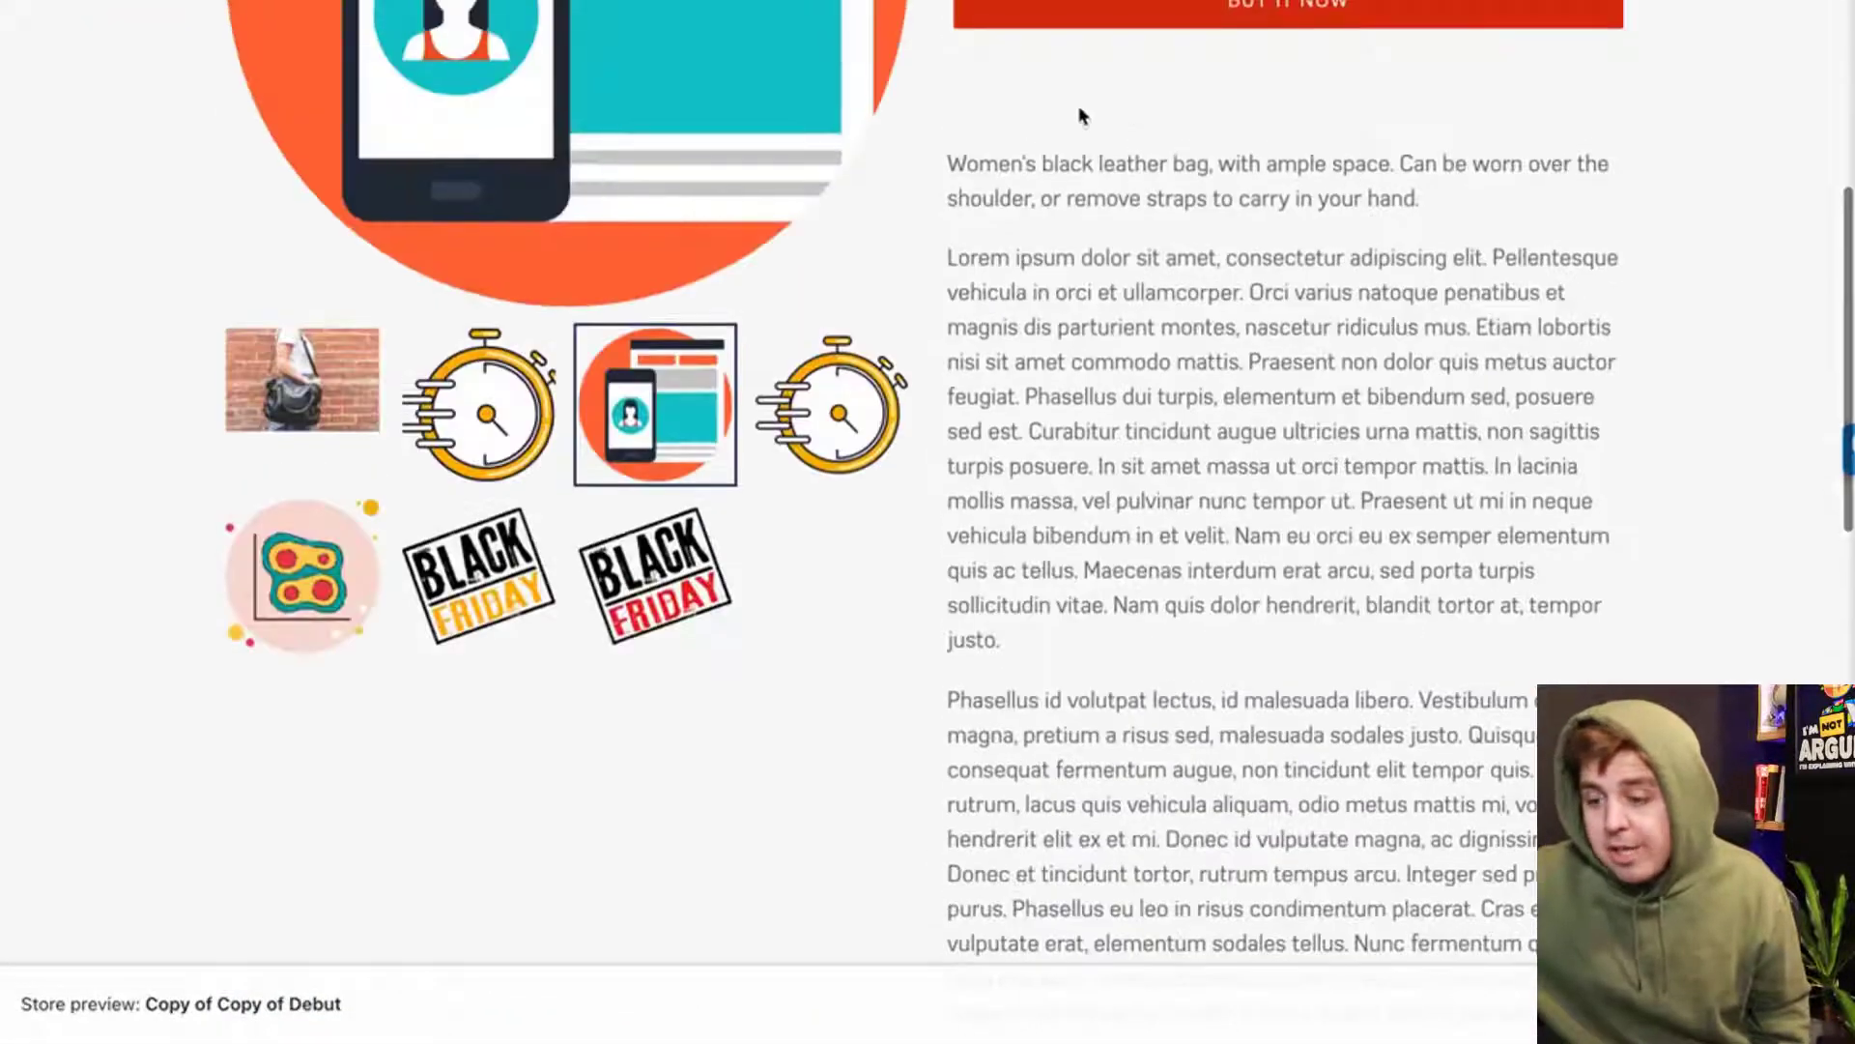
{"action": "scroll", "scroll_direction": "up", "scroll_amount": 3}
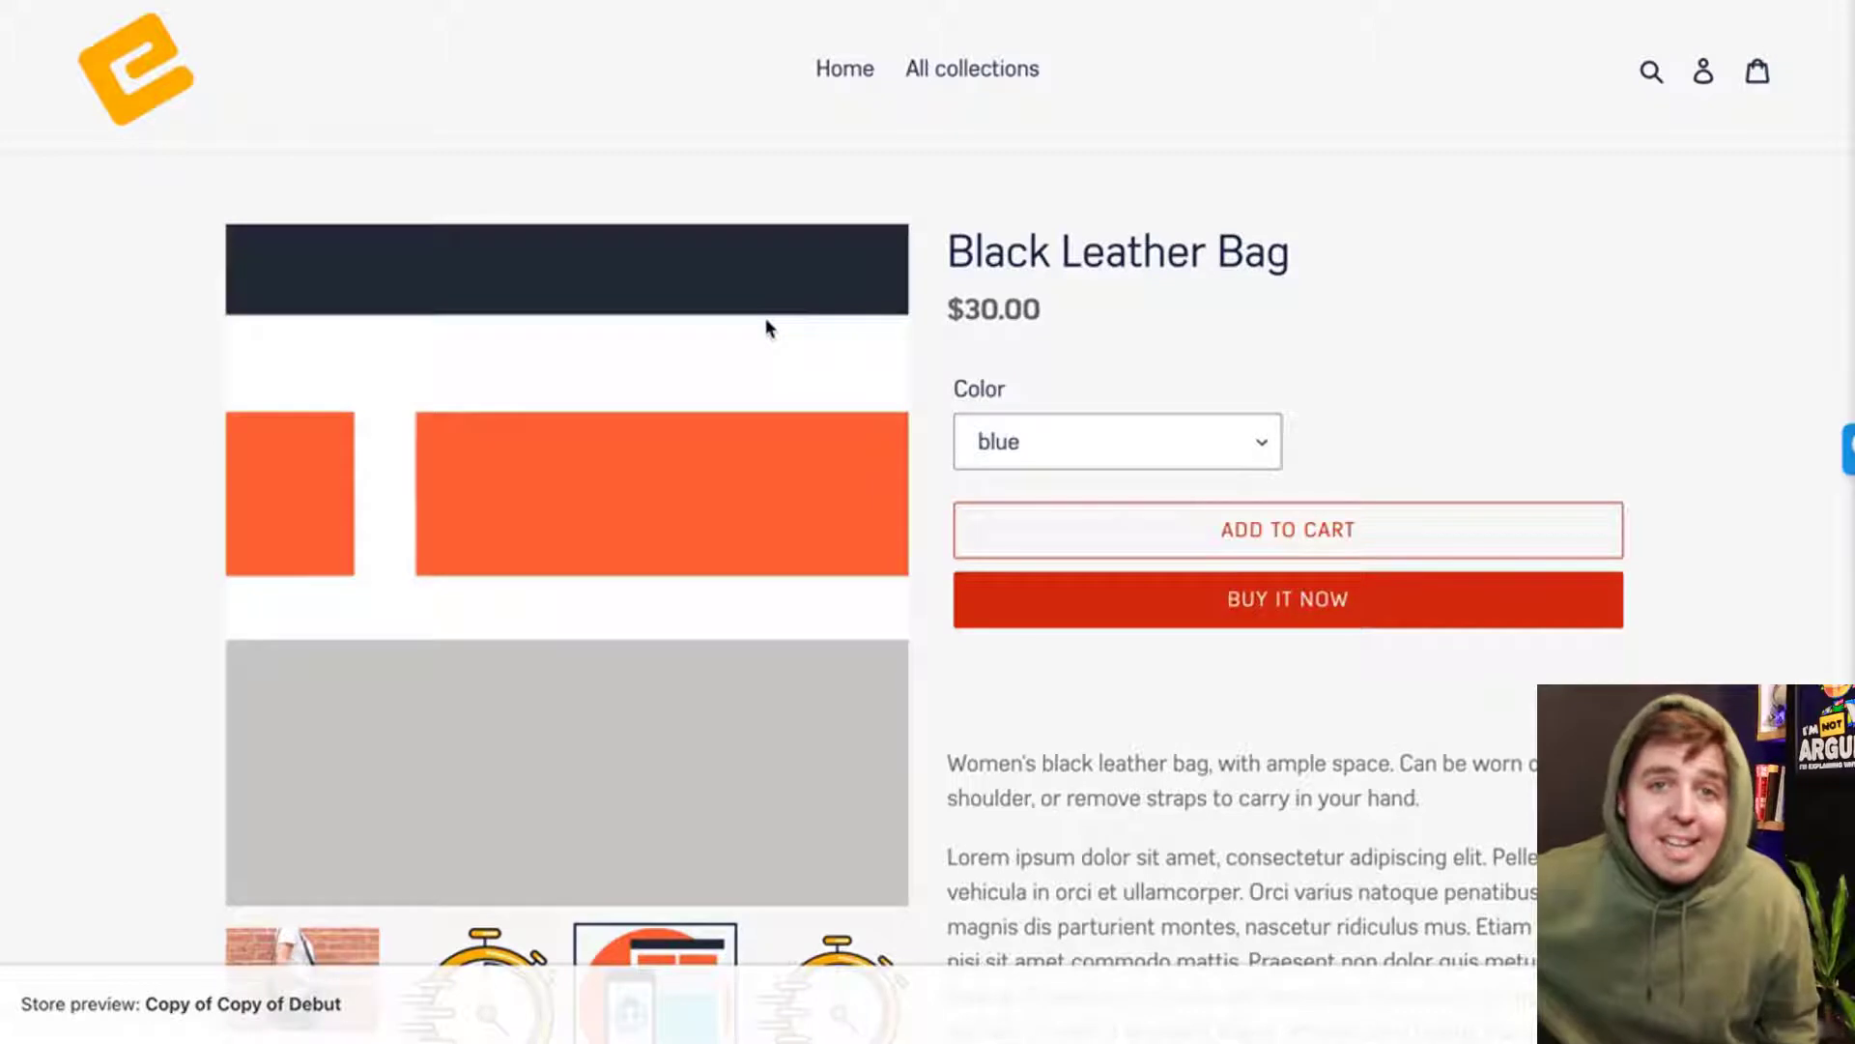
{"action": "left_click", "coordinate": [650, 976]}
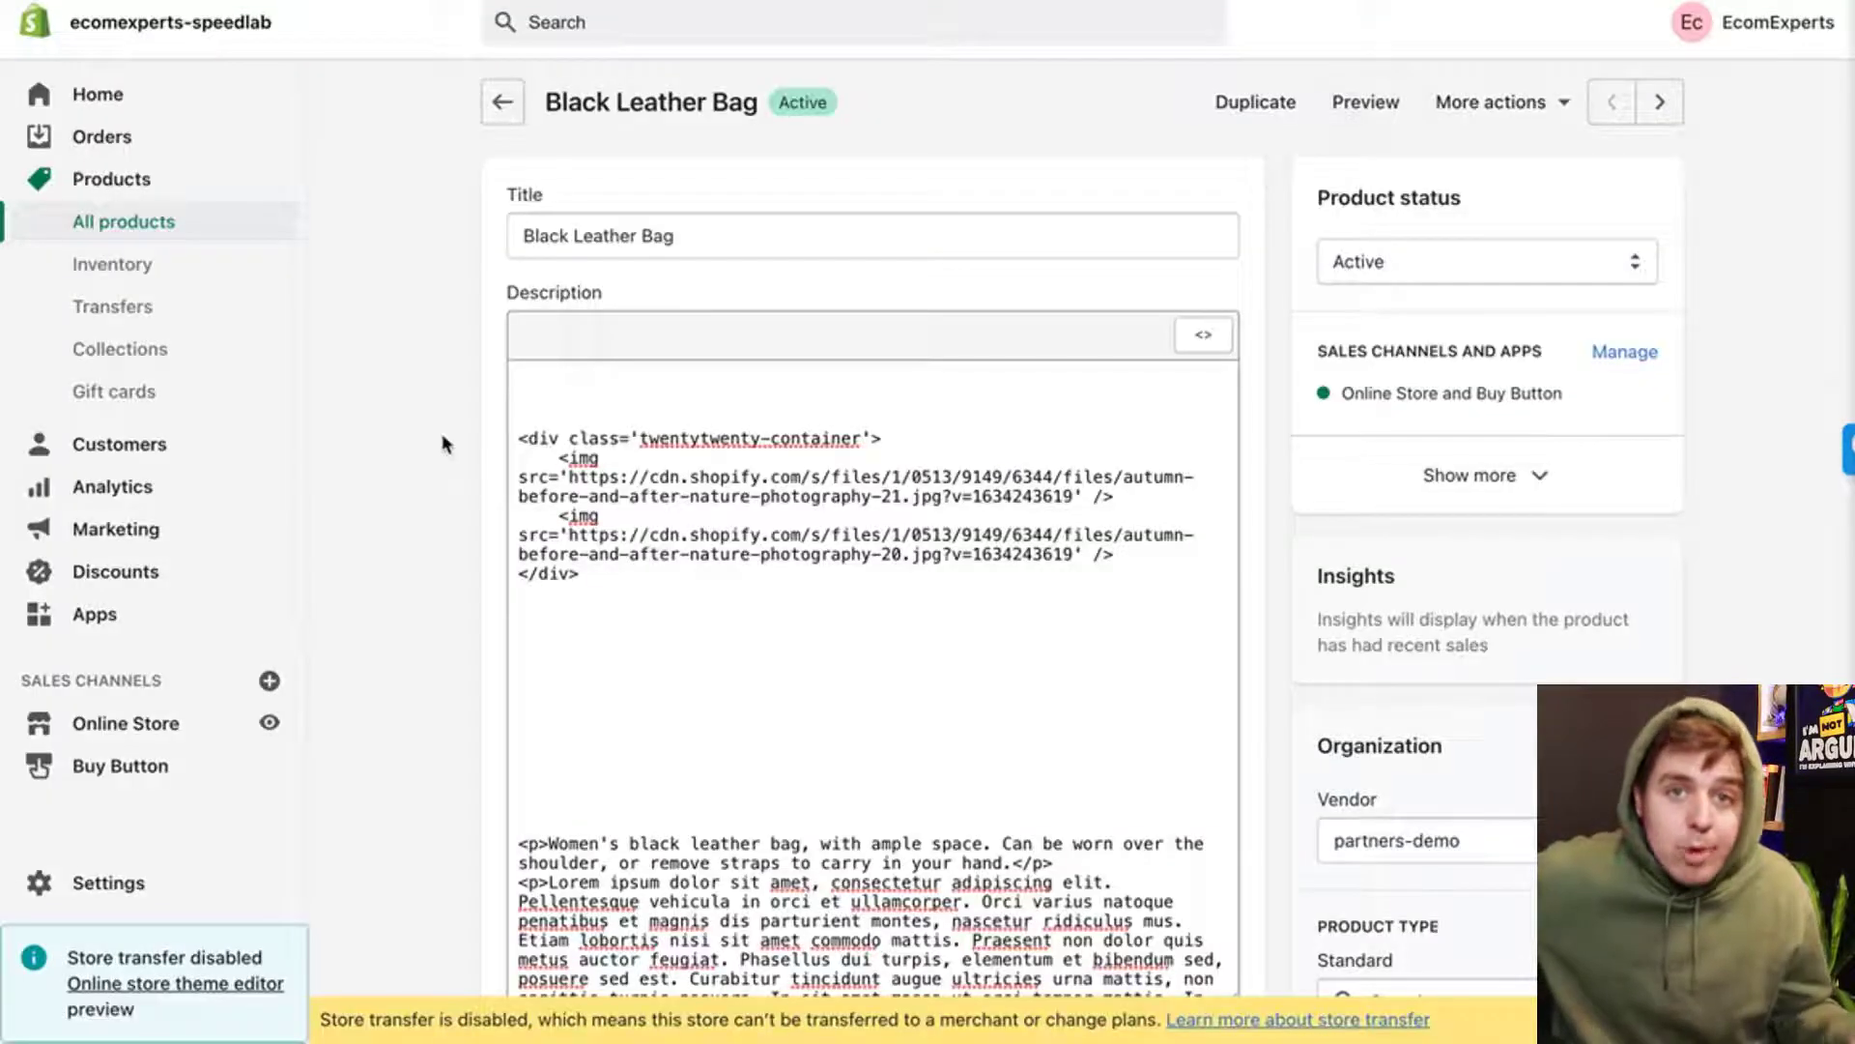
- Add the jQuery 3.6.0 script tag before the twentytwenty includes in theme.liquid and save
{"action": "left_click", "coordinate": [125, 723]}
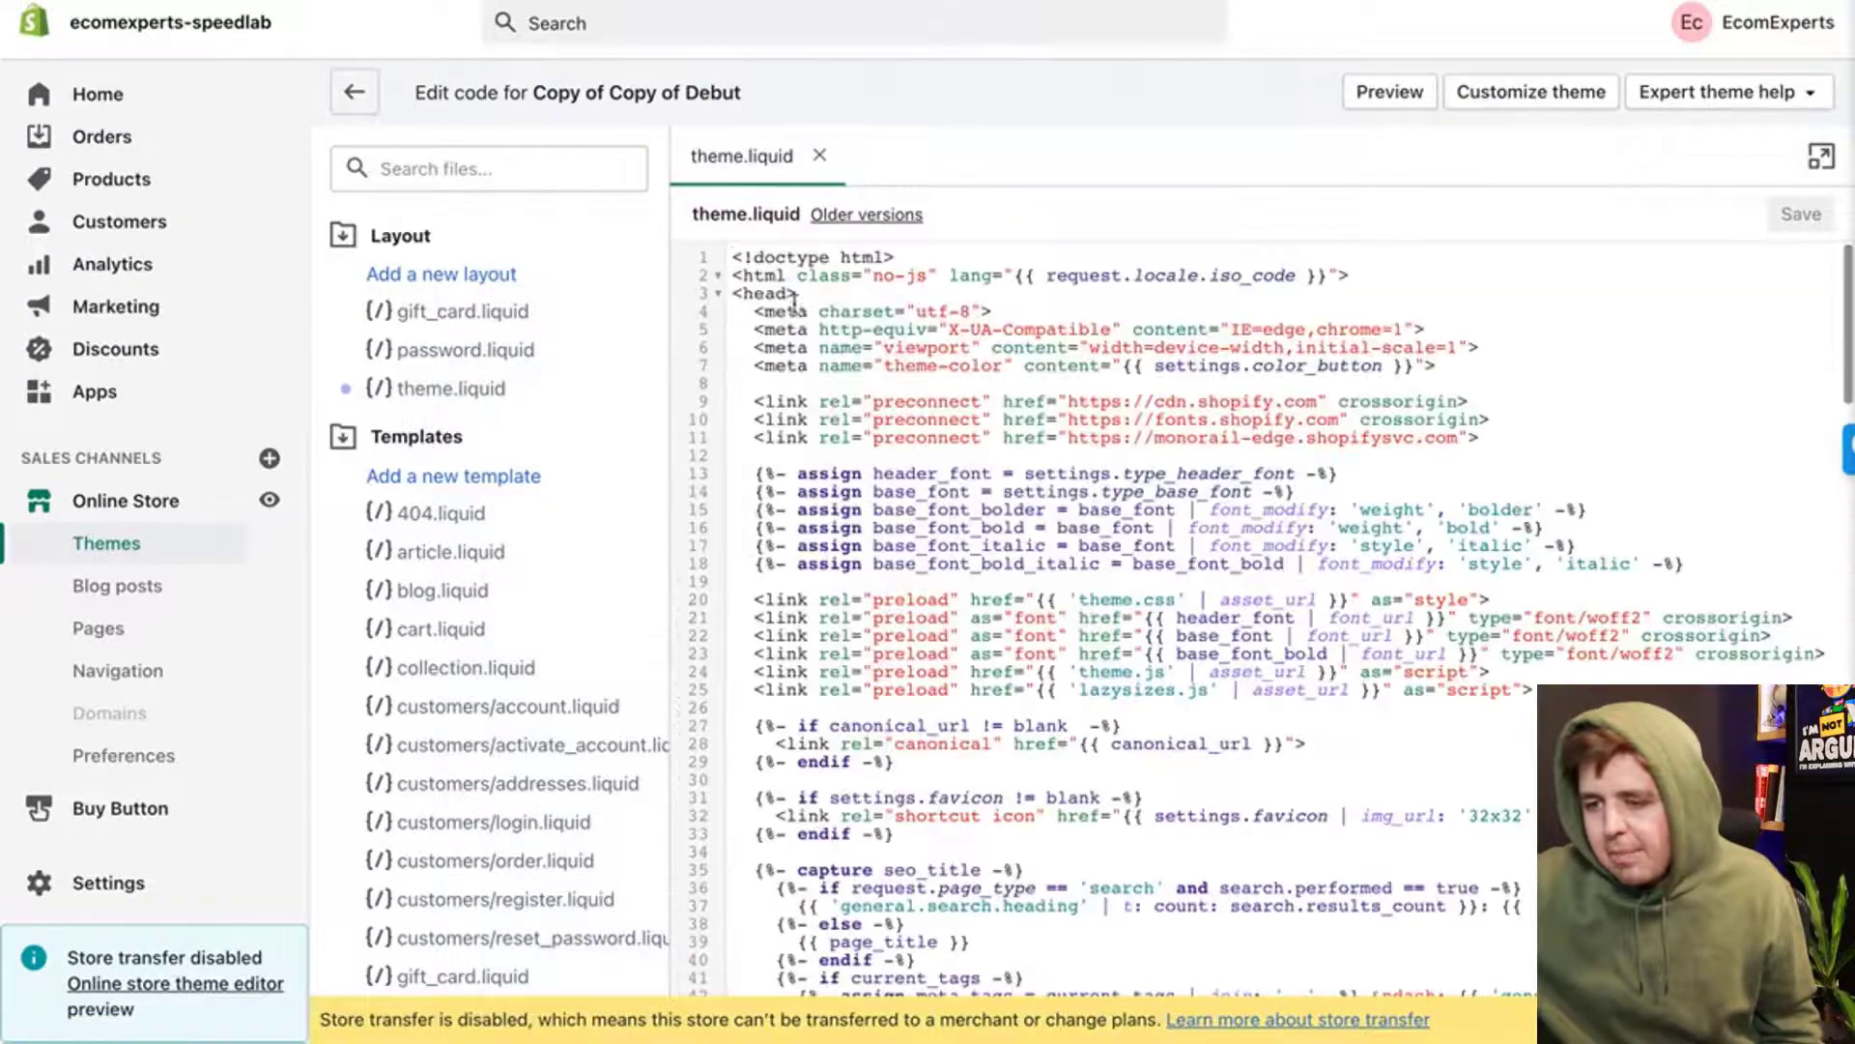
{"action": "scroll", "scroll_direction": "down", "scroll_amount": 3}
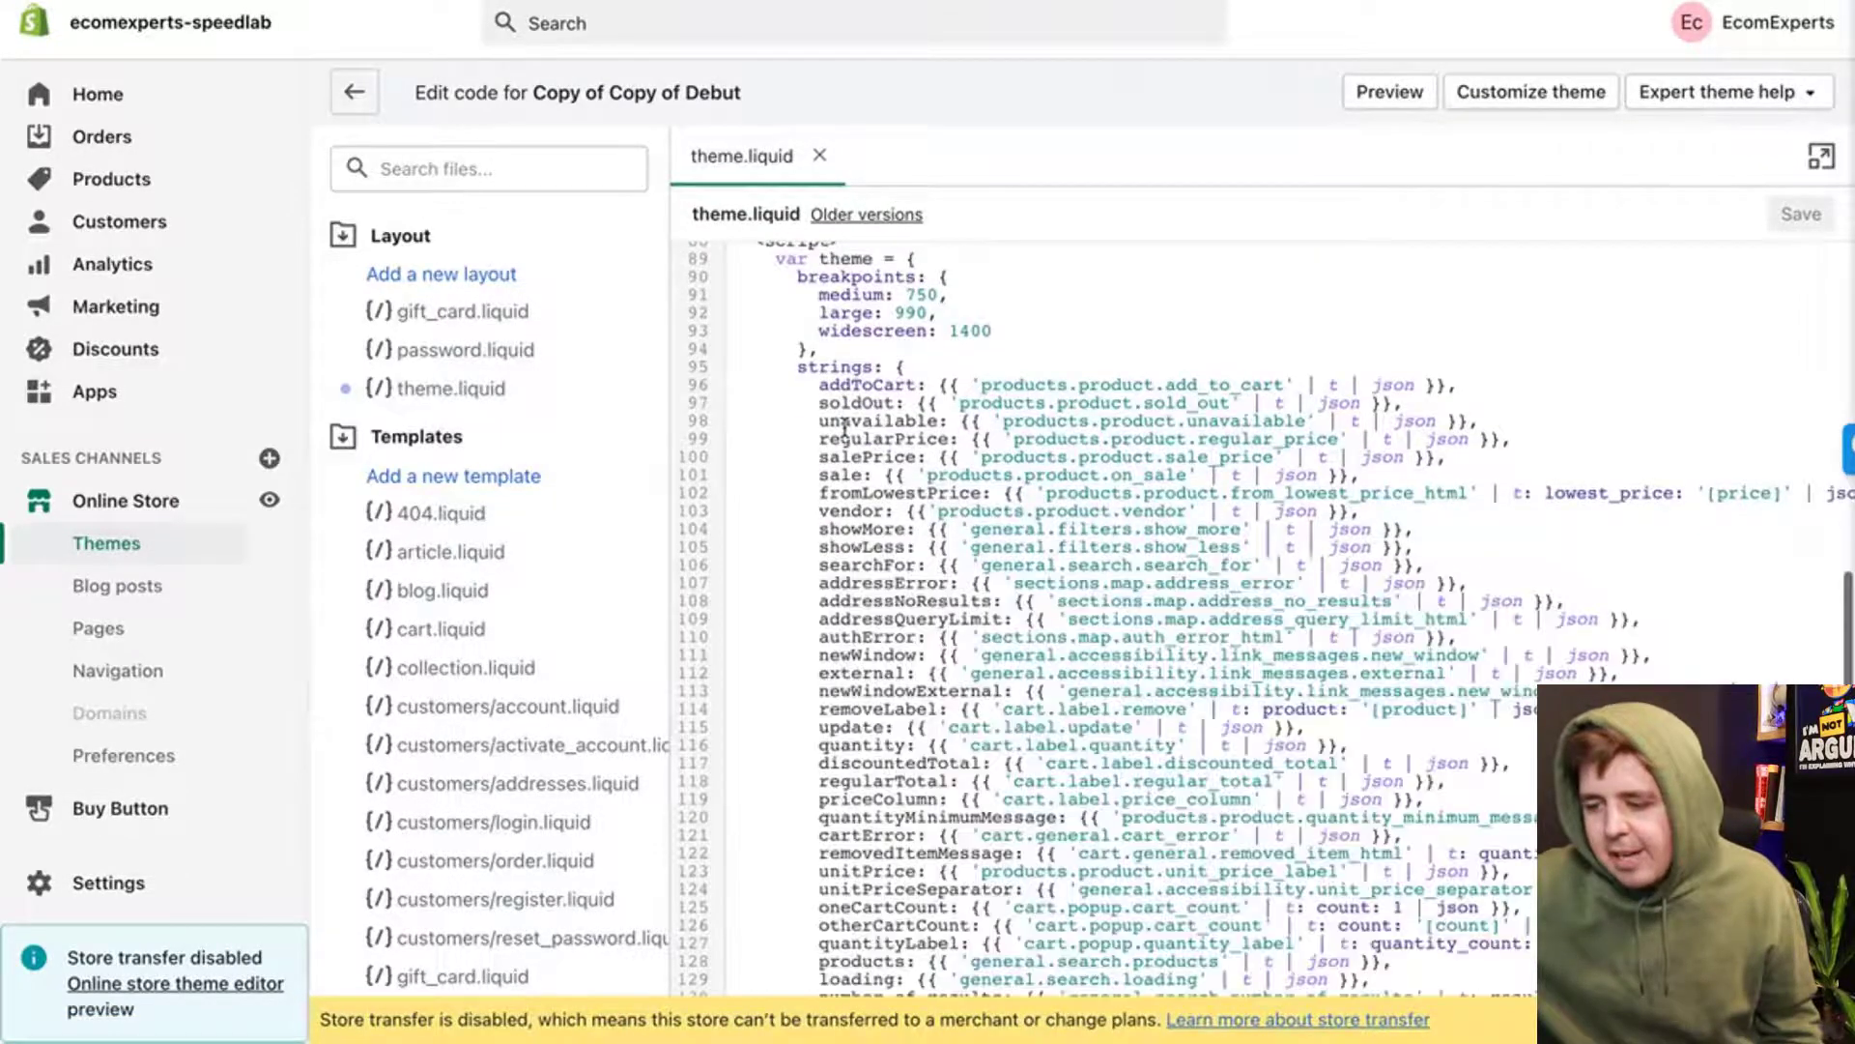
{"action": "scroll", "scroll_direction": "down", "scroll_amount": 3}
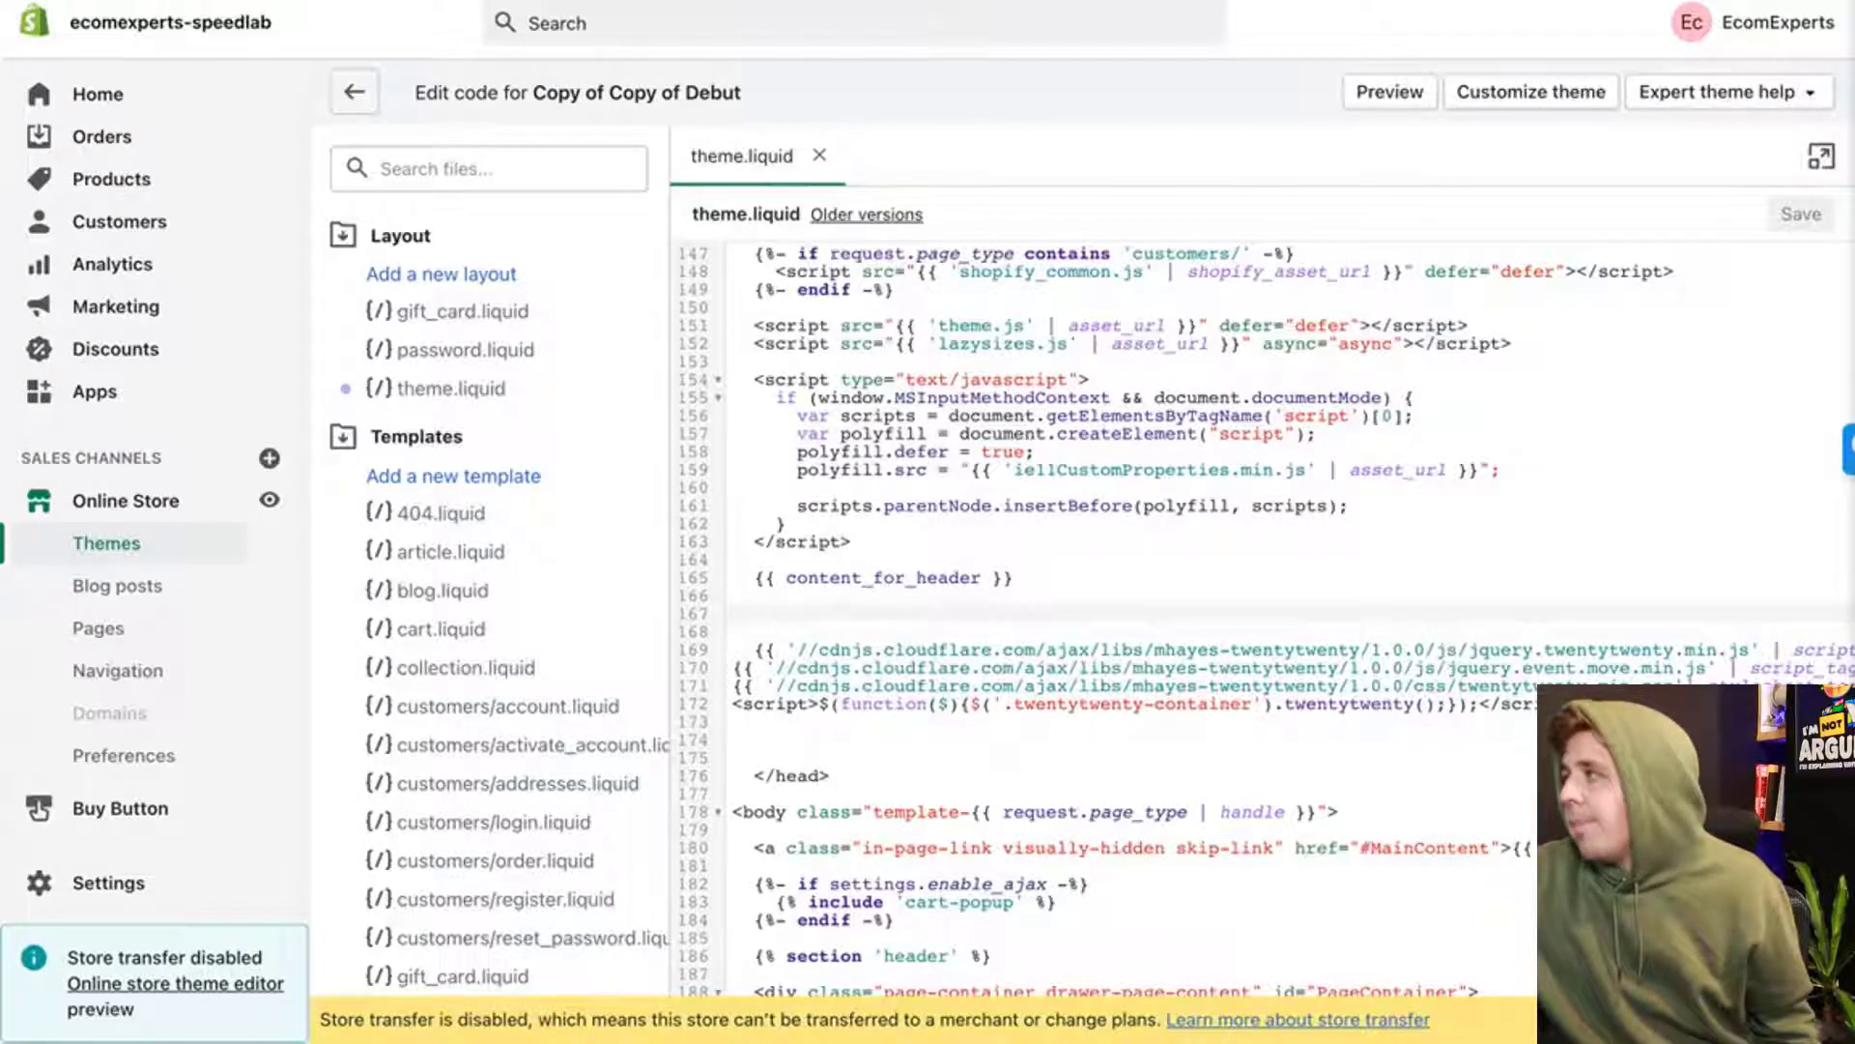
{"action": "mouse_move", "coordinate": [912, 614]}
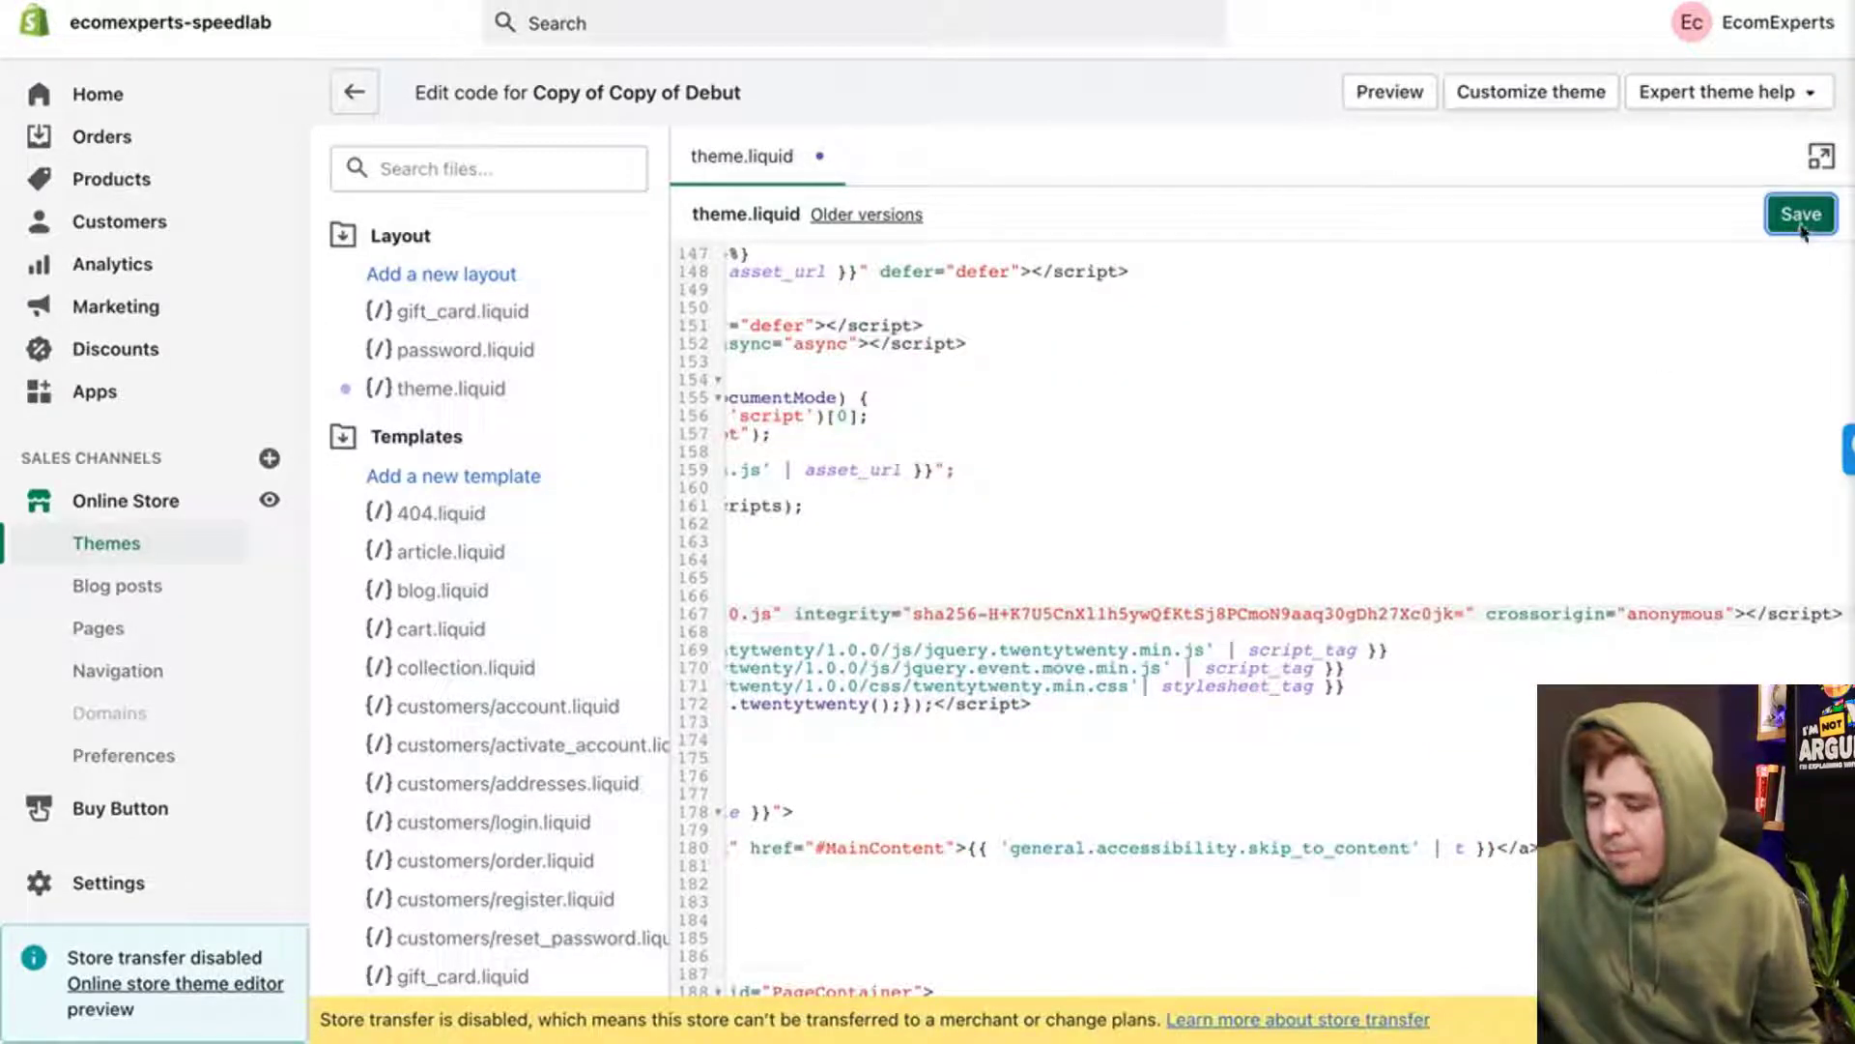
{"action": "left_click", "coordinate": [1799, 215]}
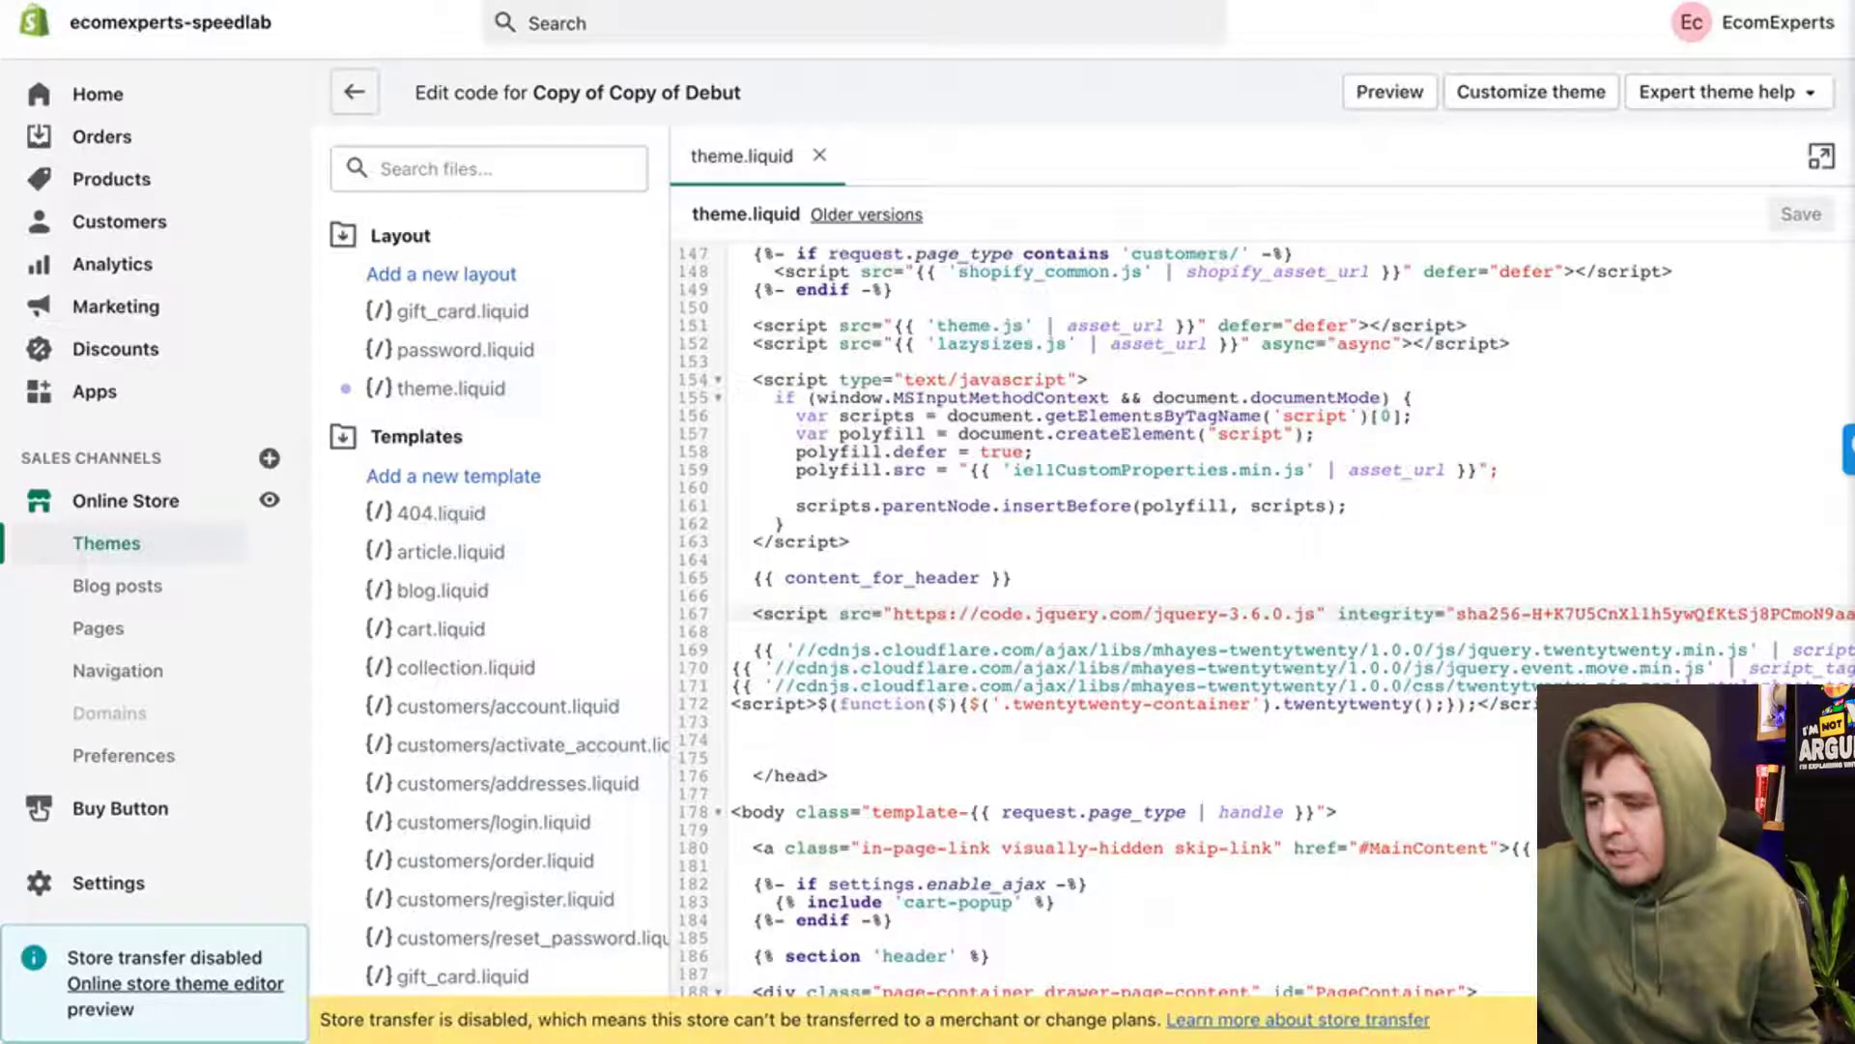
- Reload the Black Leather Bag storefront preview and scroll to the autumn photo slider
{"action": "left_click", "coordinate": [1388, 91]}
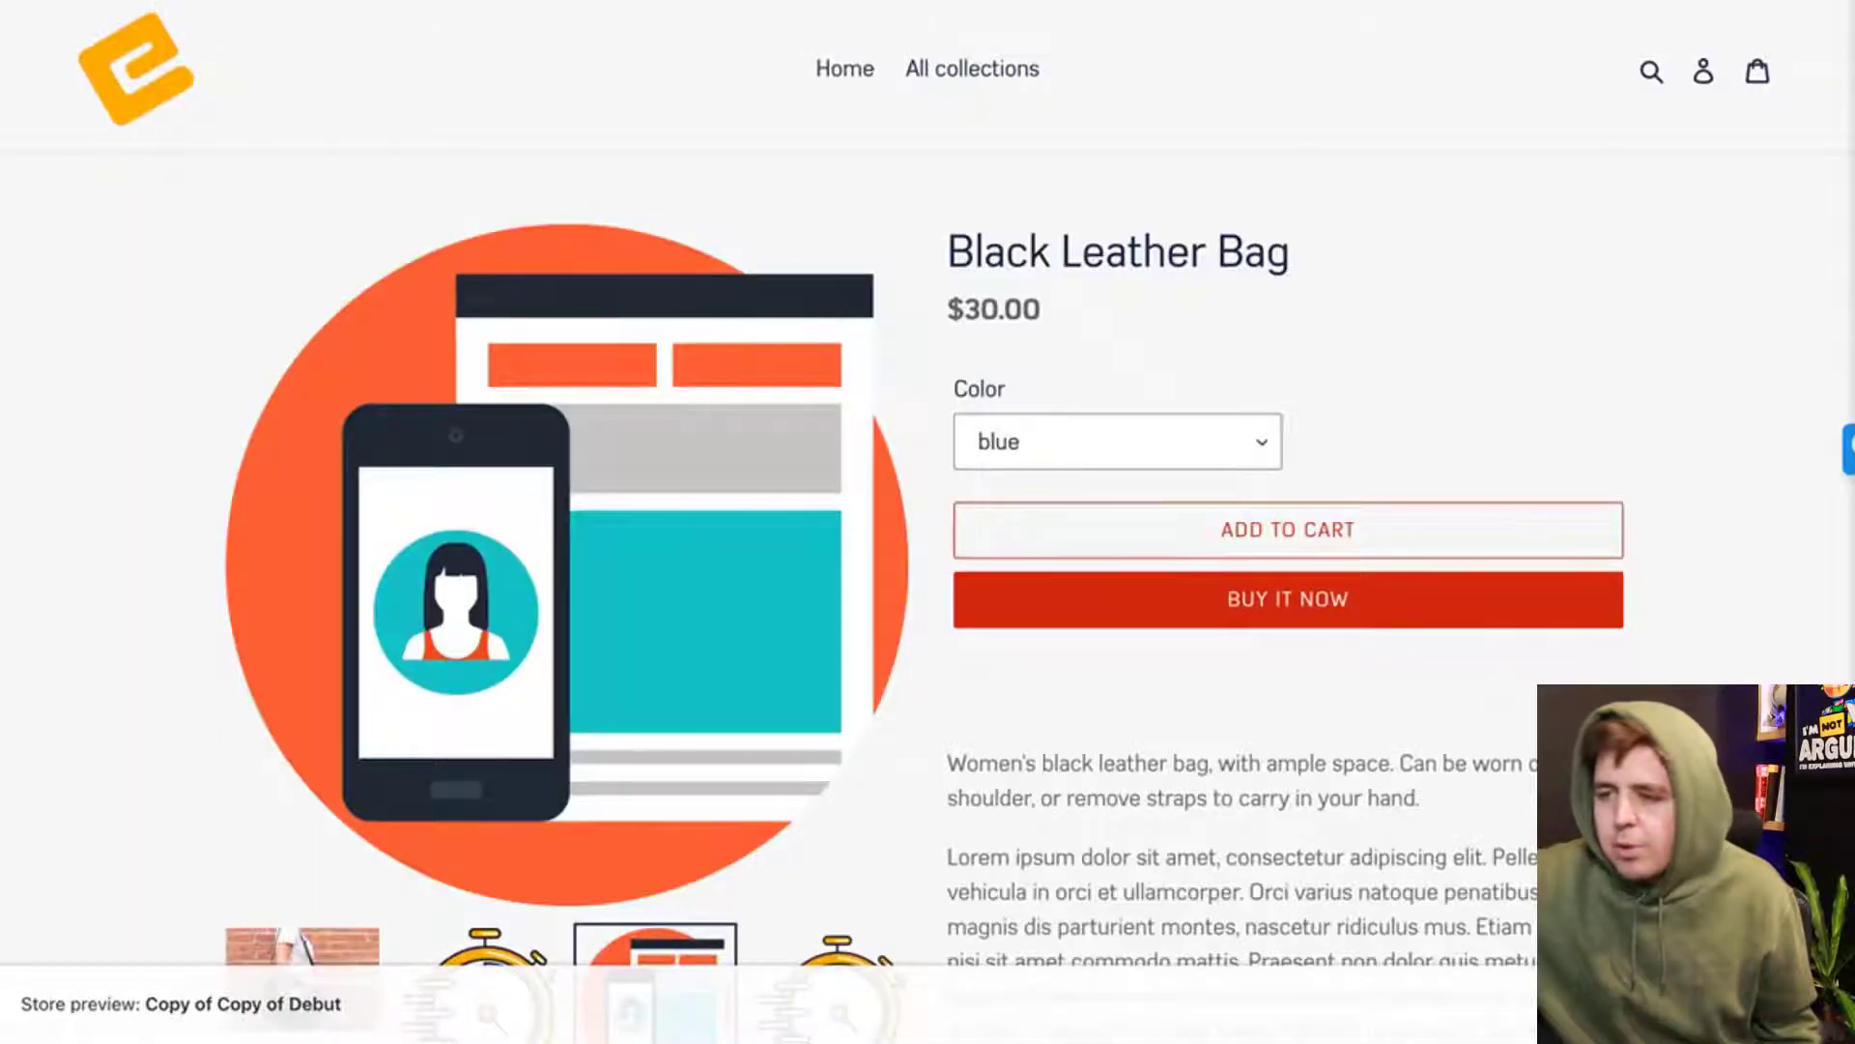
{"action": "scroll", "scroll_direction": "down", "scroll_amount": 3}
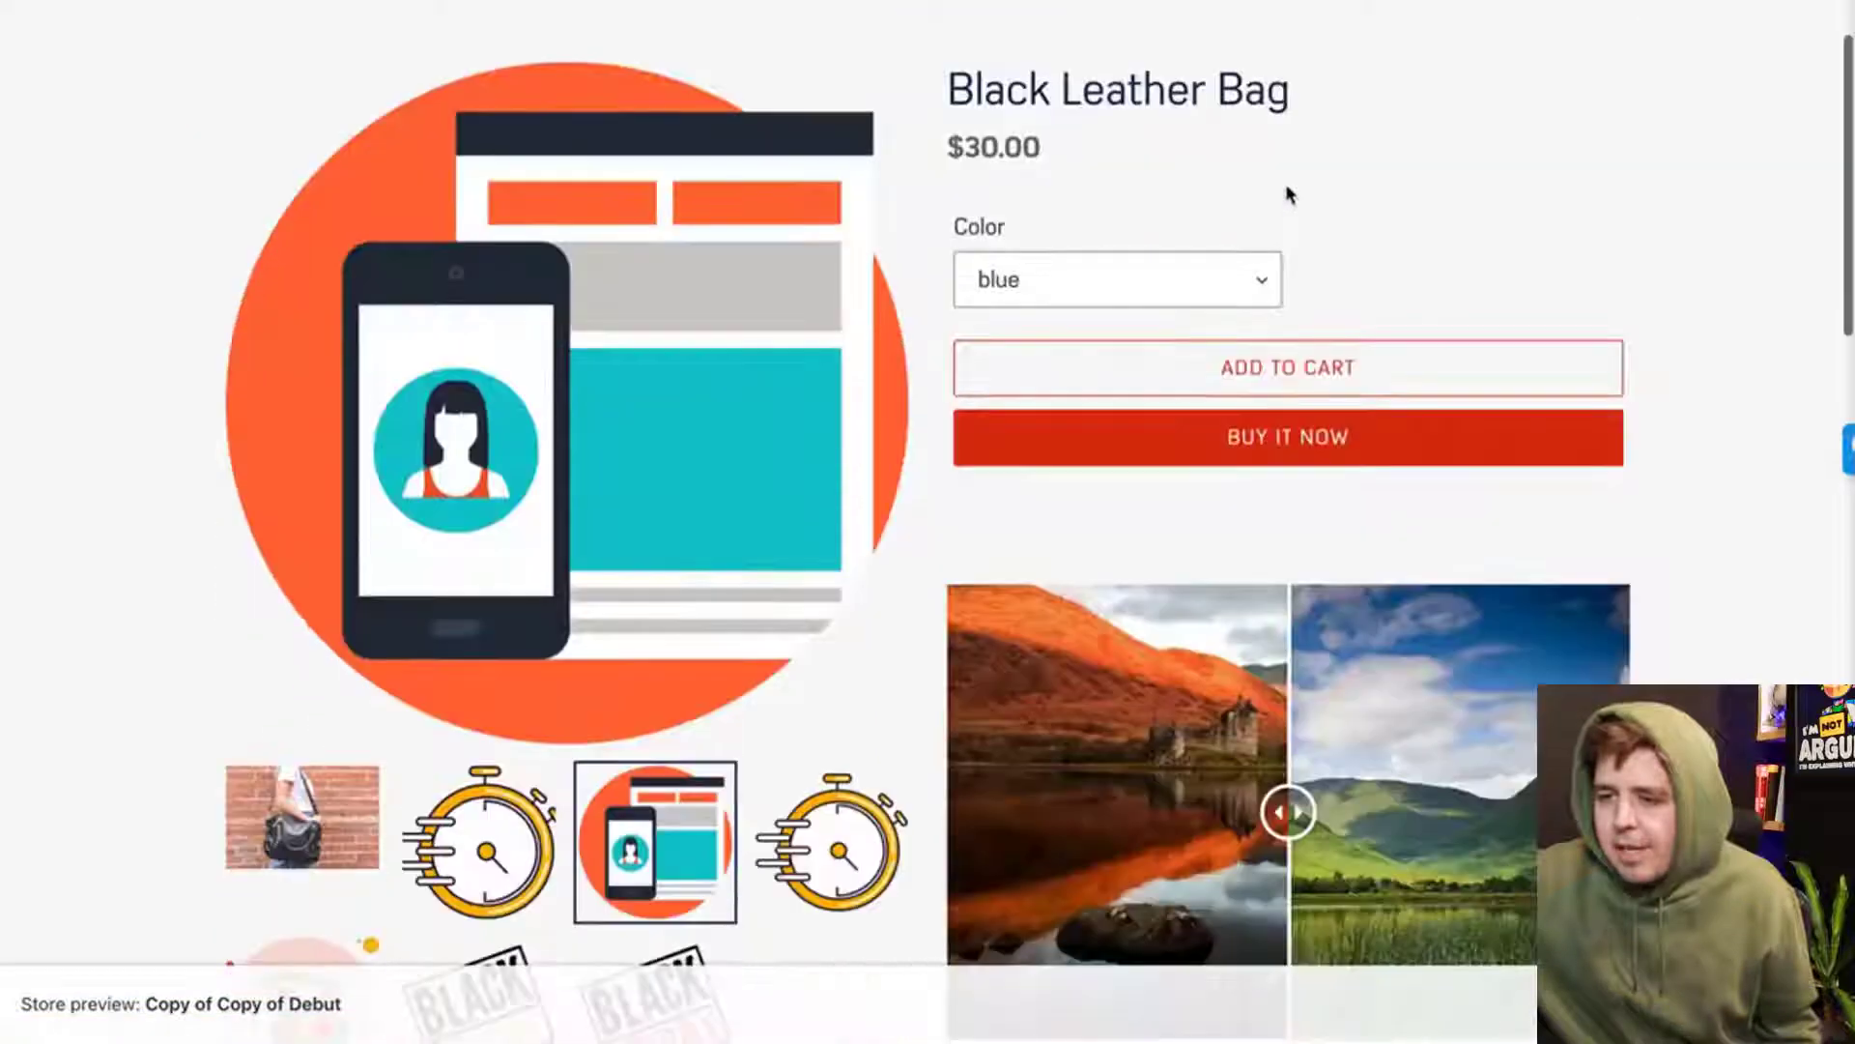
{"action": "scroll", "scroll_direction": "down", "scroll_amount": 3}
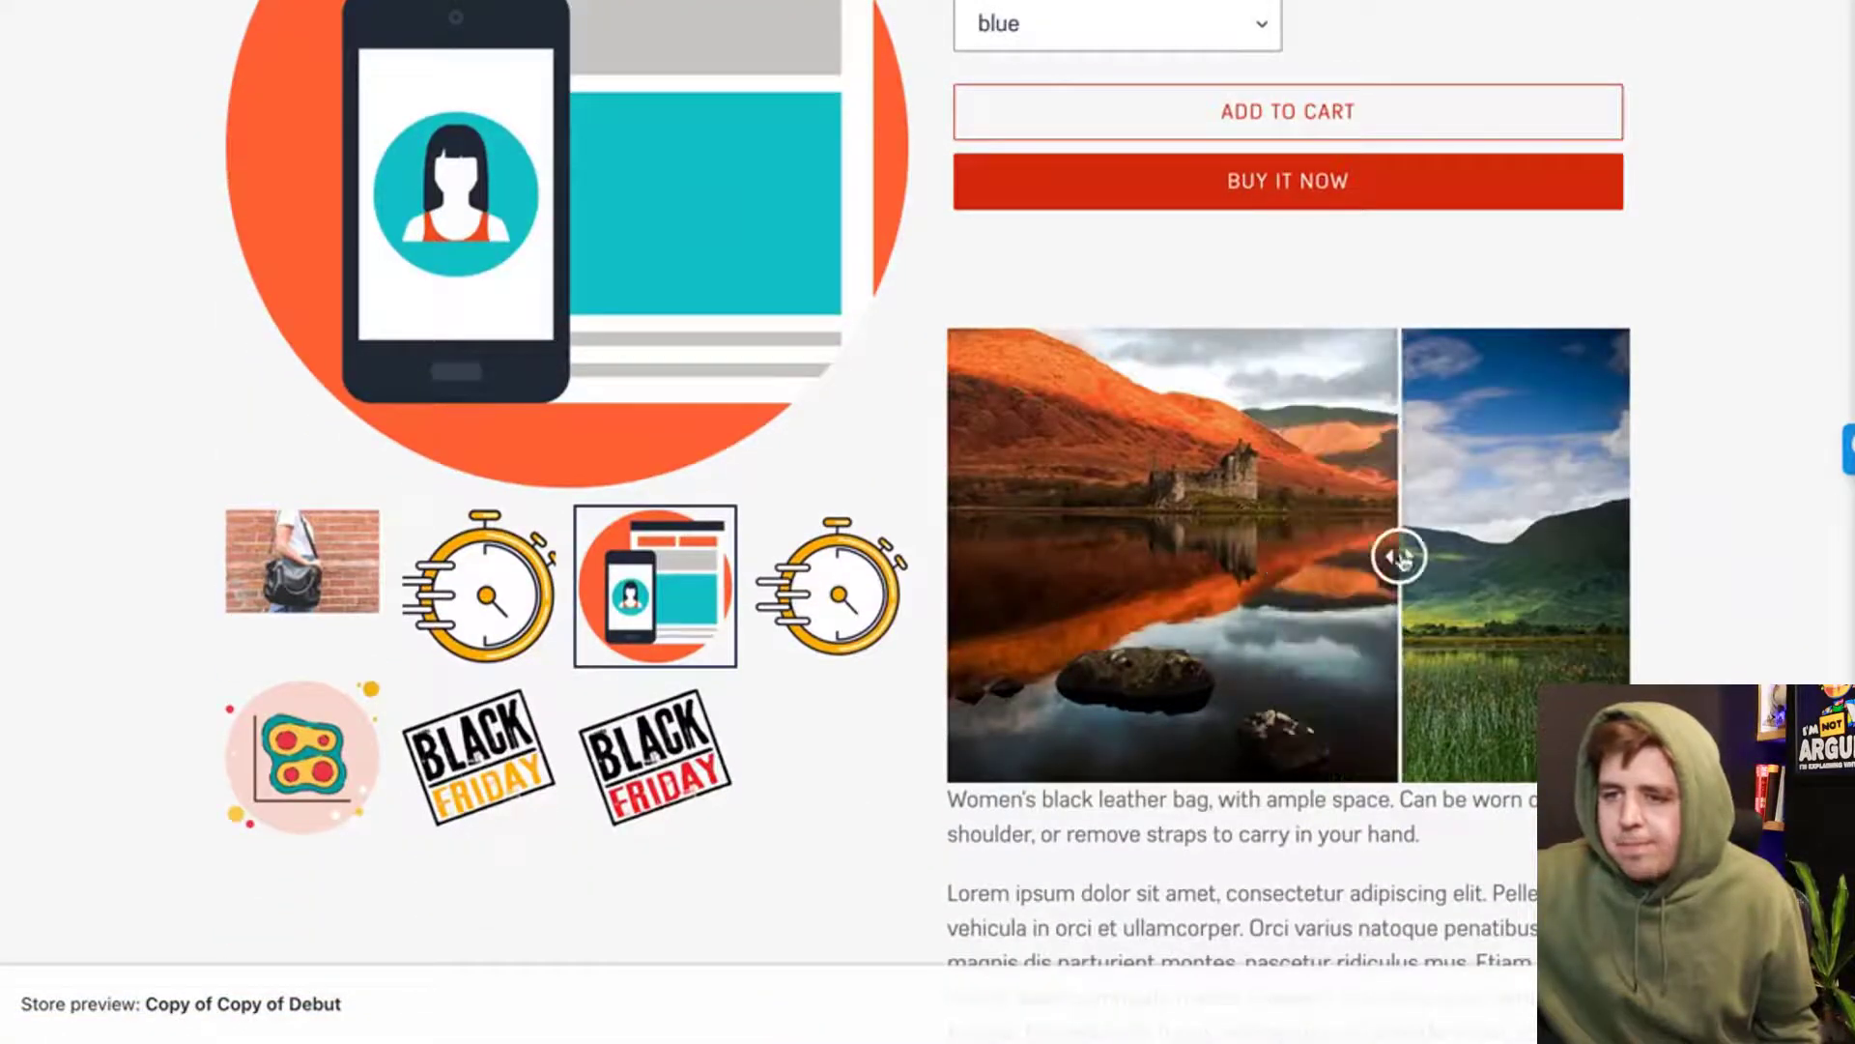